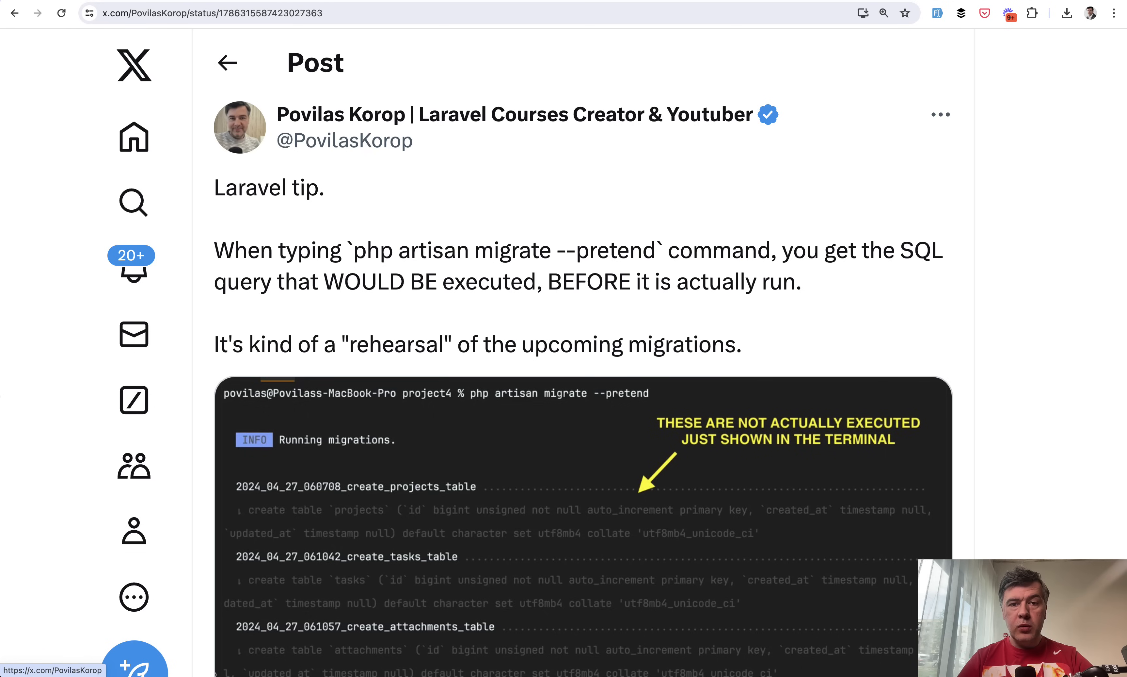
mouse_move(548, 250)
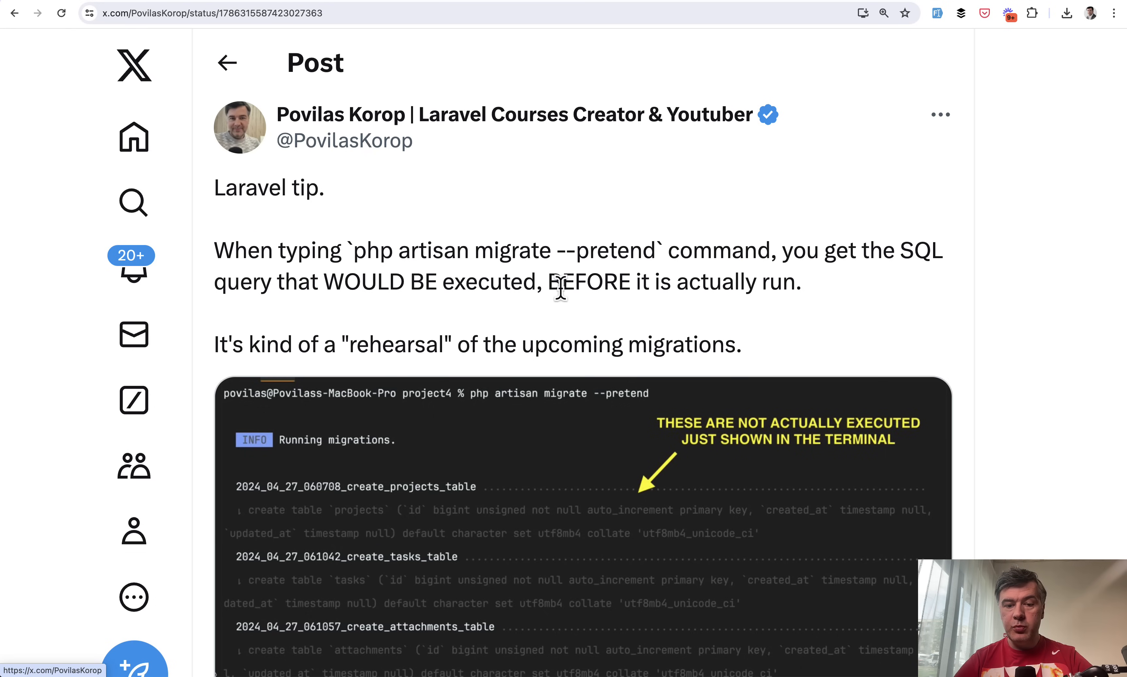
Step: Scroll through the migrate --pretend terminal screenshot toward Ash Allen's Pest architecture tests post
scroll("down", 3)
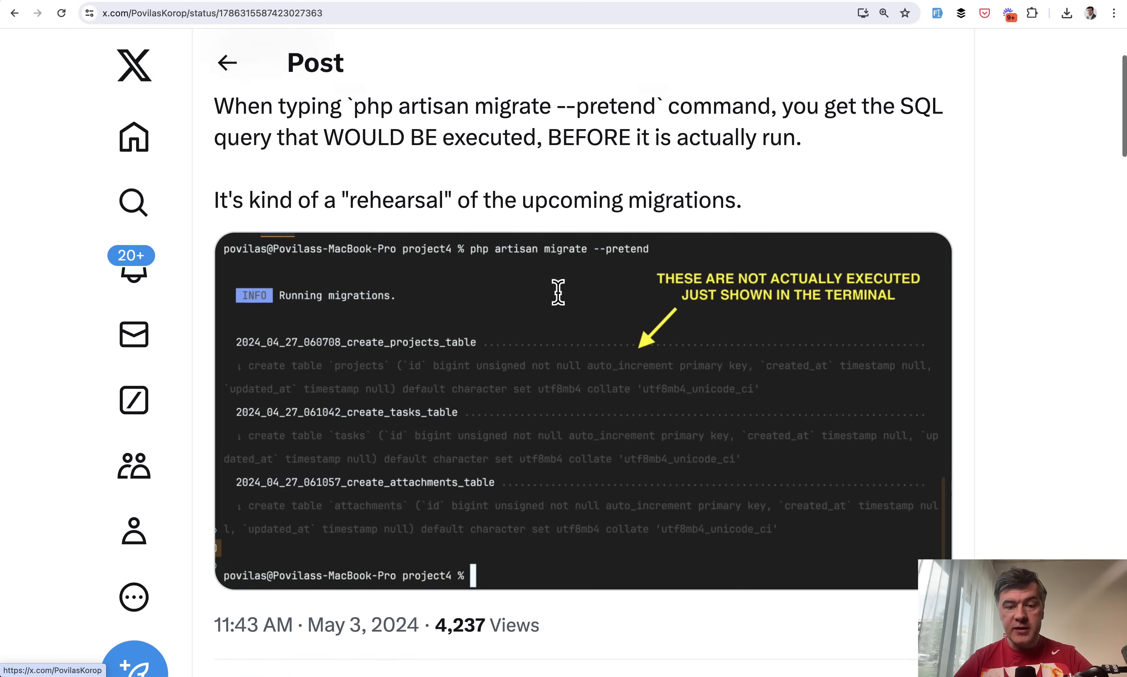
scroll("down", 3)
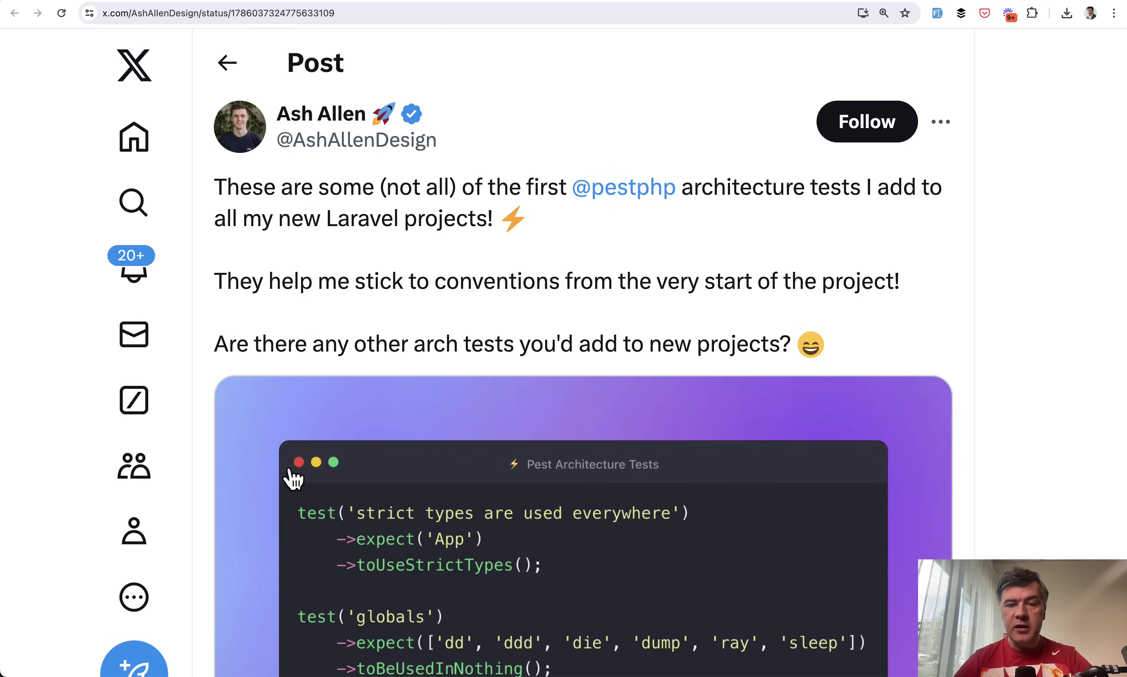
Step: Scroll through the architecture tests code image down to the views count and the error-page tip
scroll("down", 3)
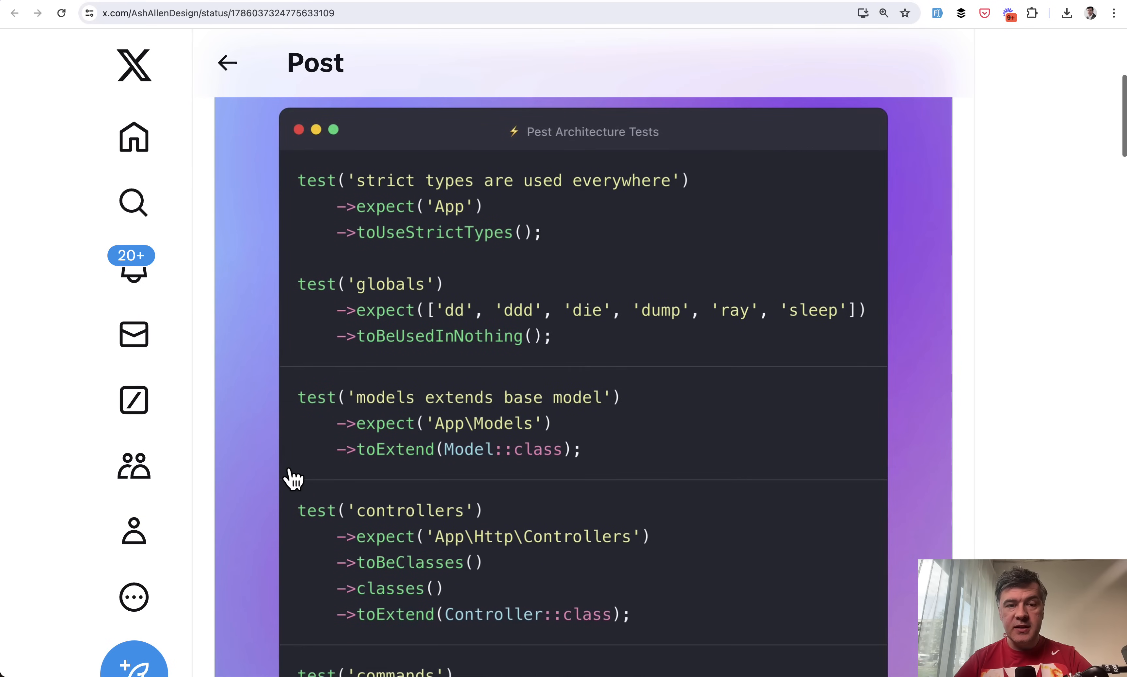
scroll("down", 3)
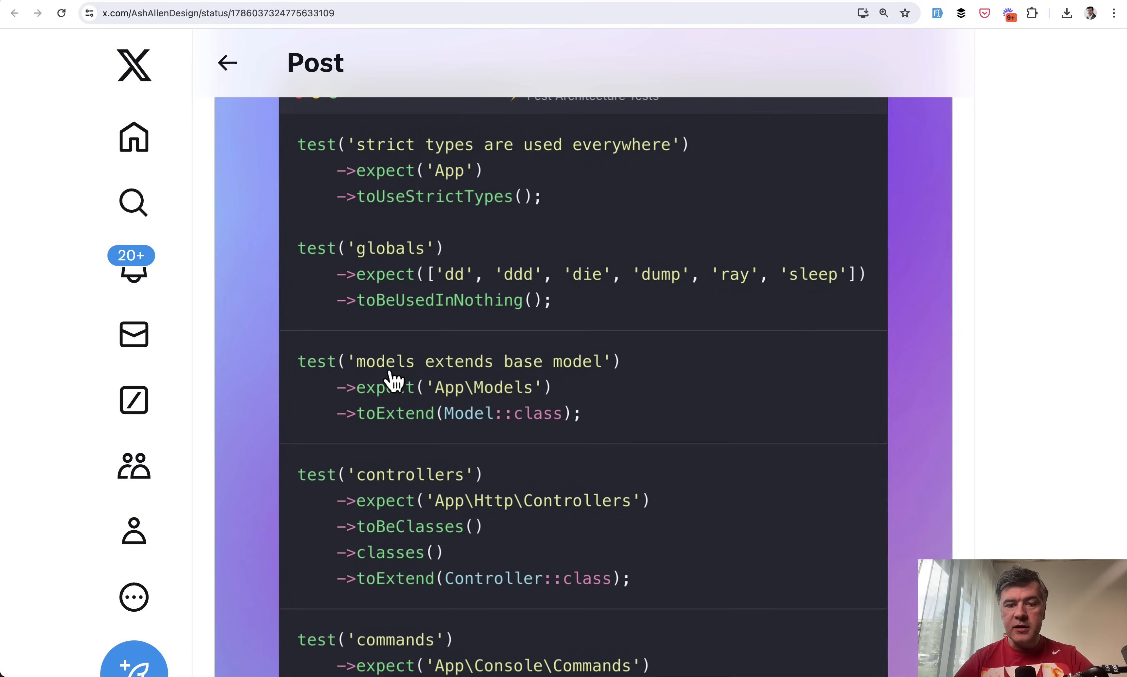
mouse_move(586, 406)
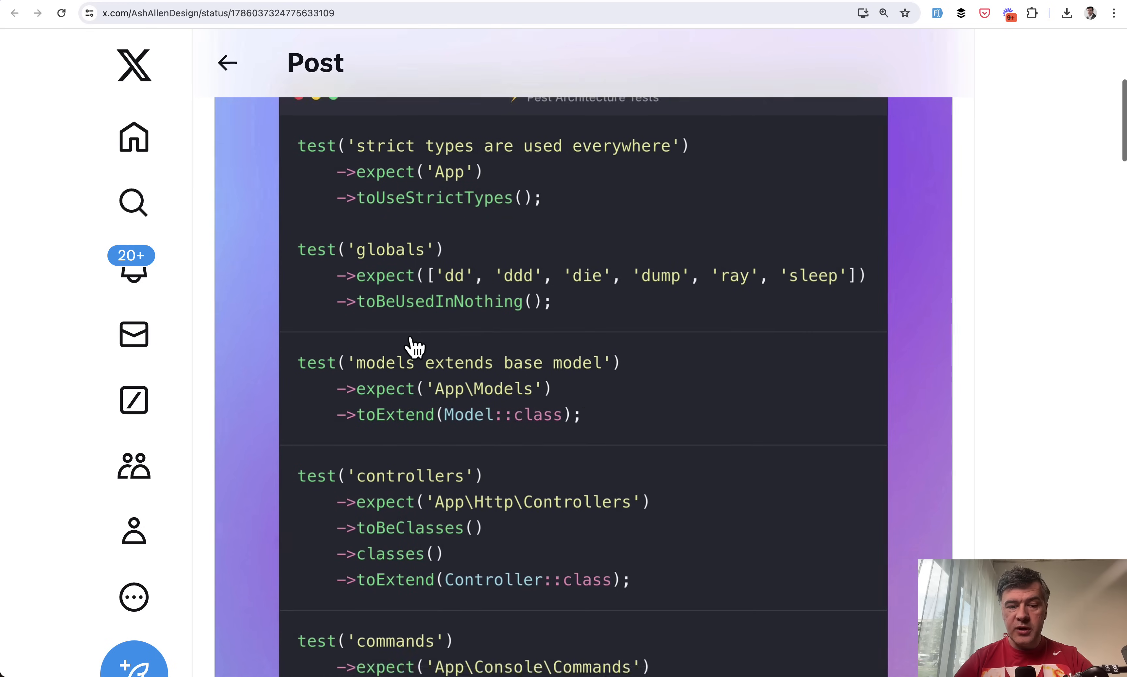
scroll("down", 3)
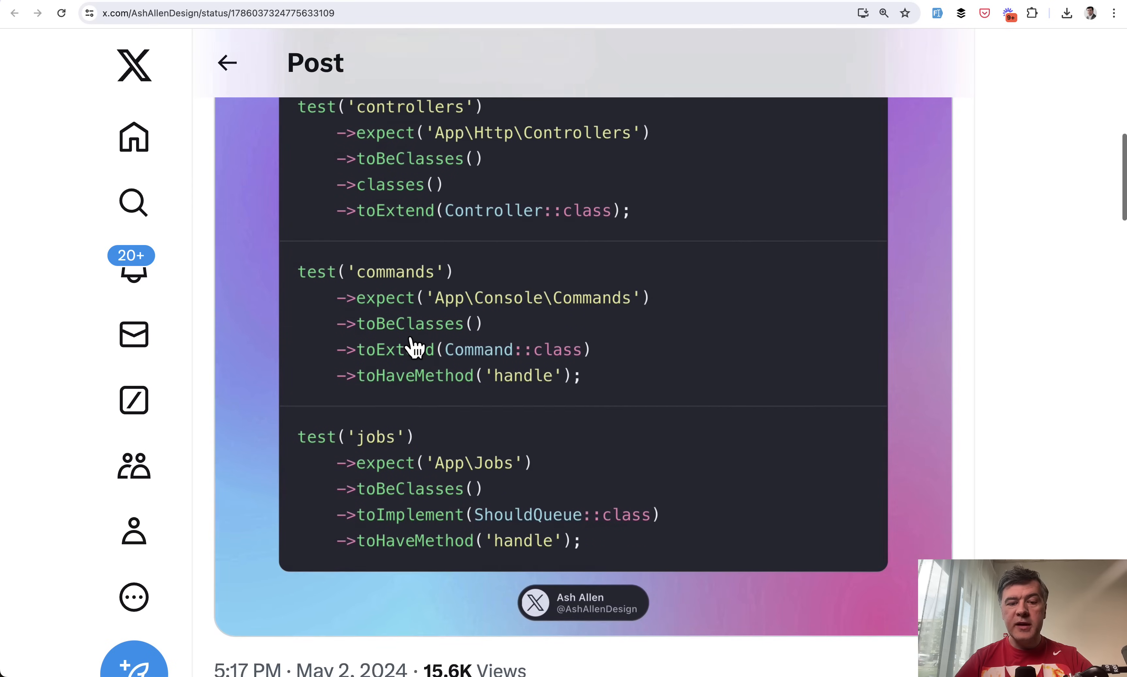
scroll("down", 3)
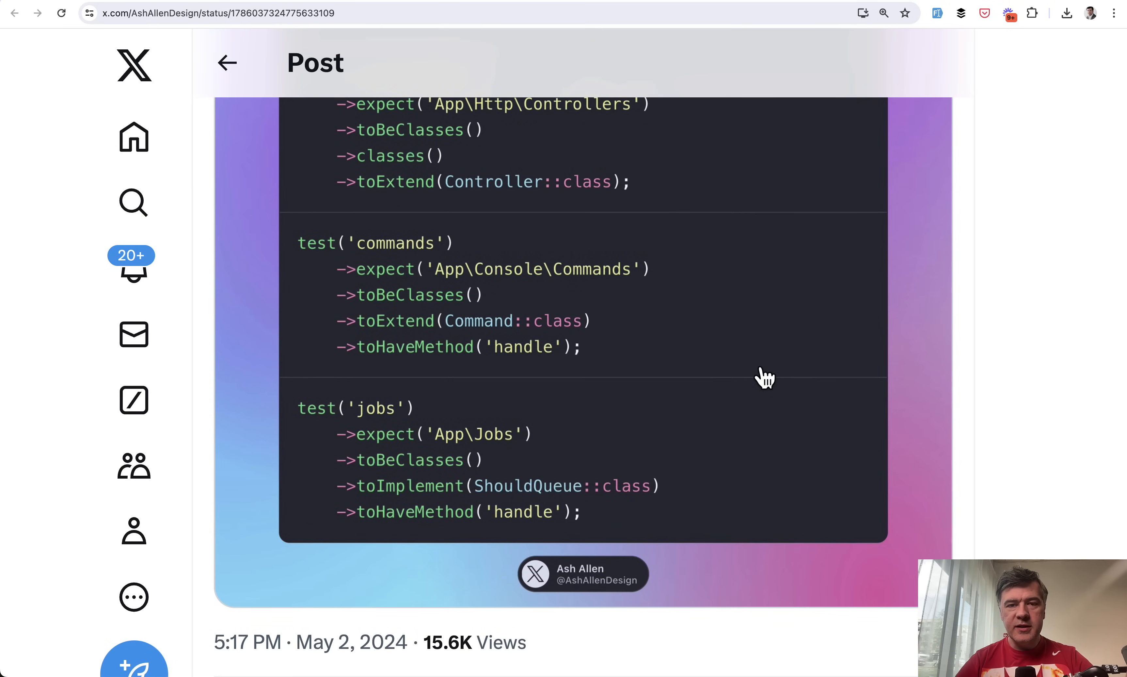
scroll("down", 3)
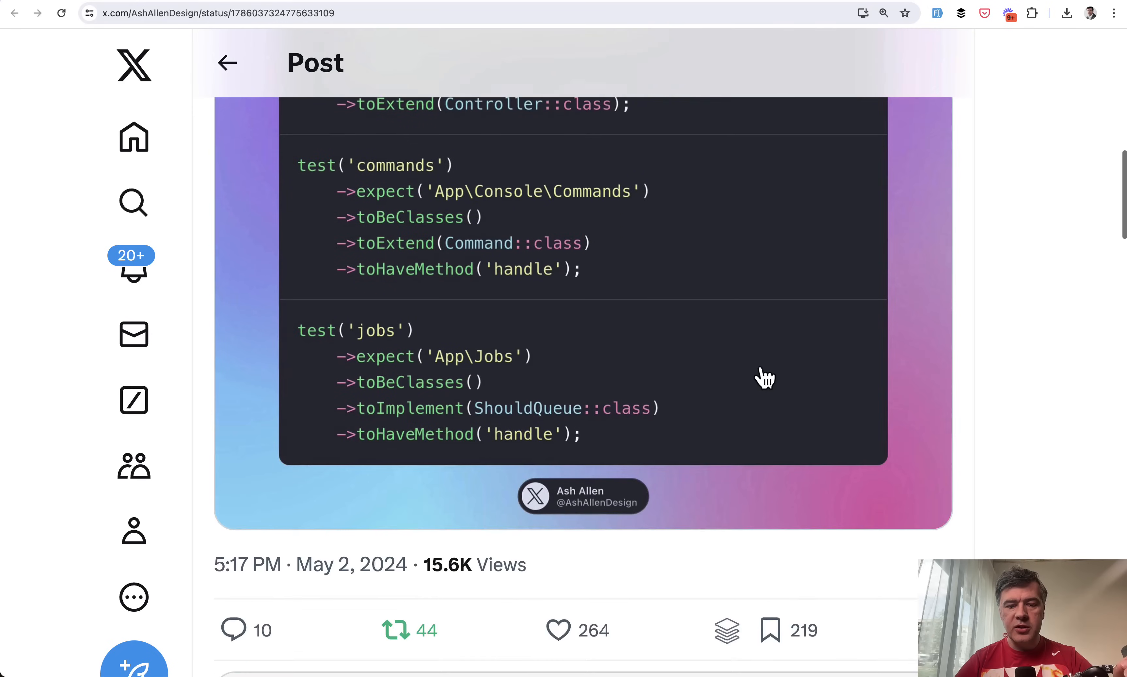
scroll("down", 3)
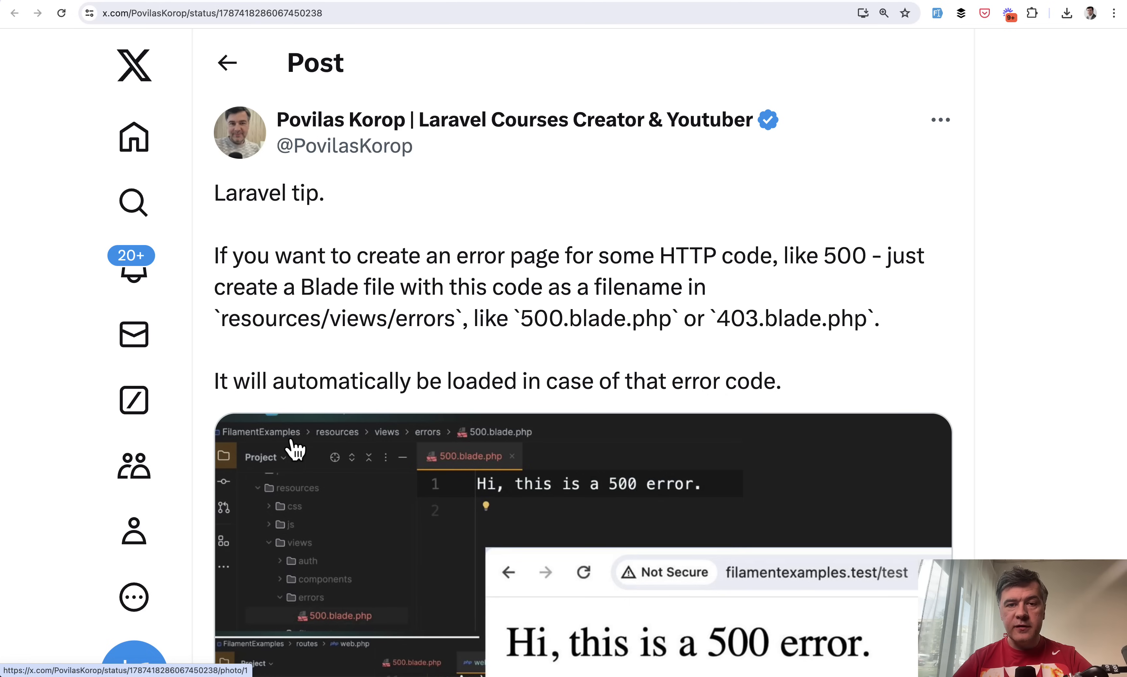
Step: Select 500 in the error-page post text and scroll through its 500.blade.php screenshot
scroll("down", 3)
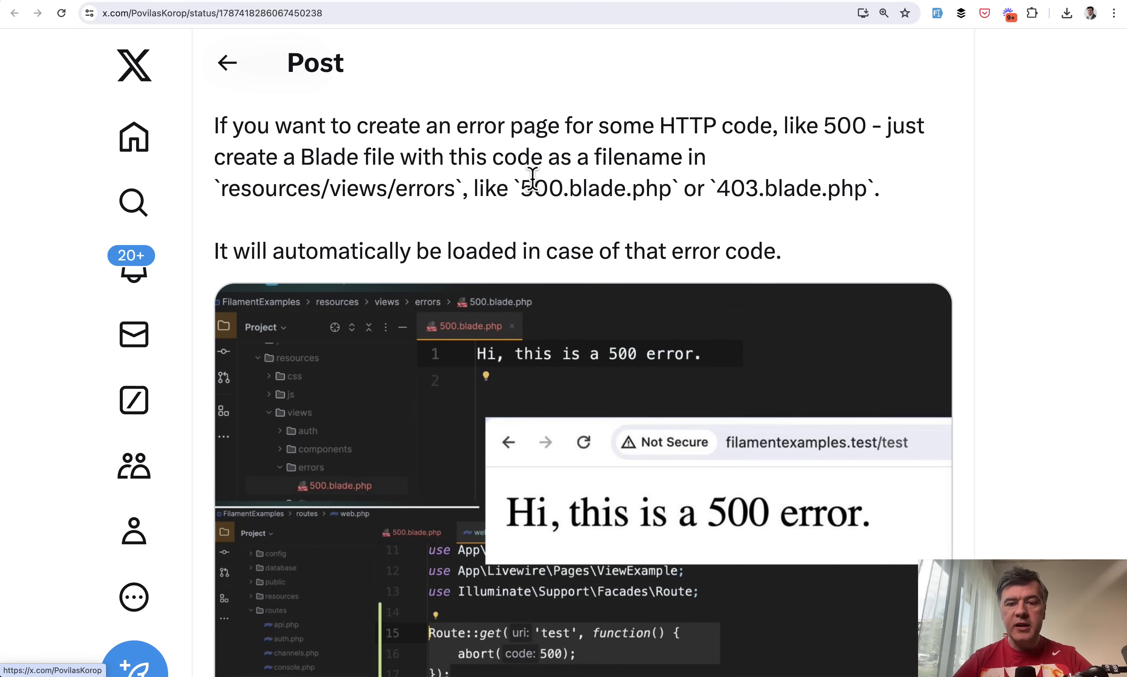
double_click(540, 188)
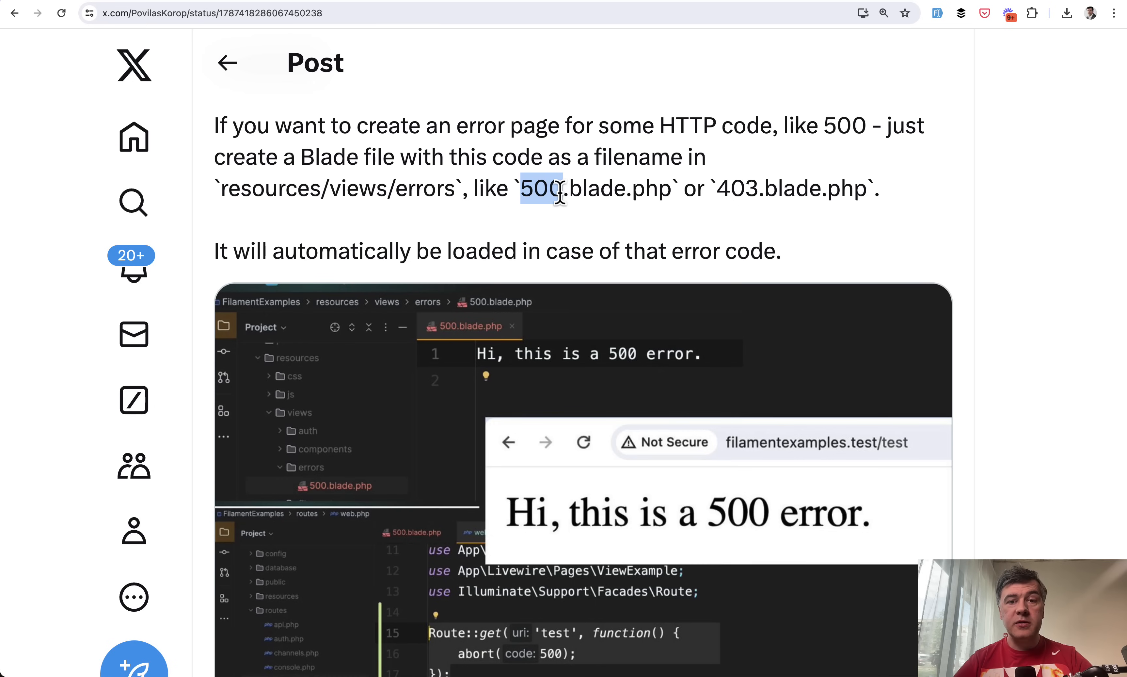
mouse_move(541, 237)
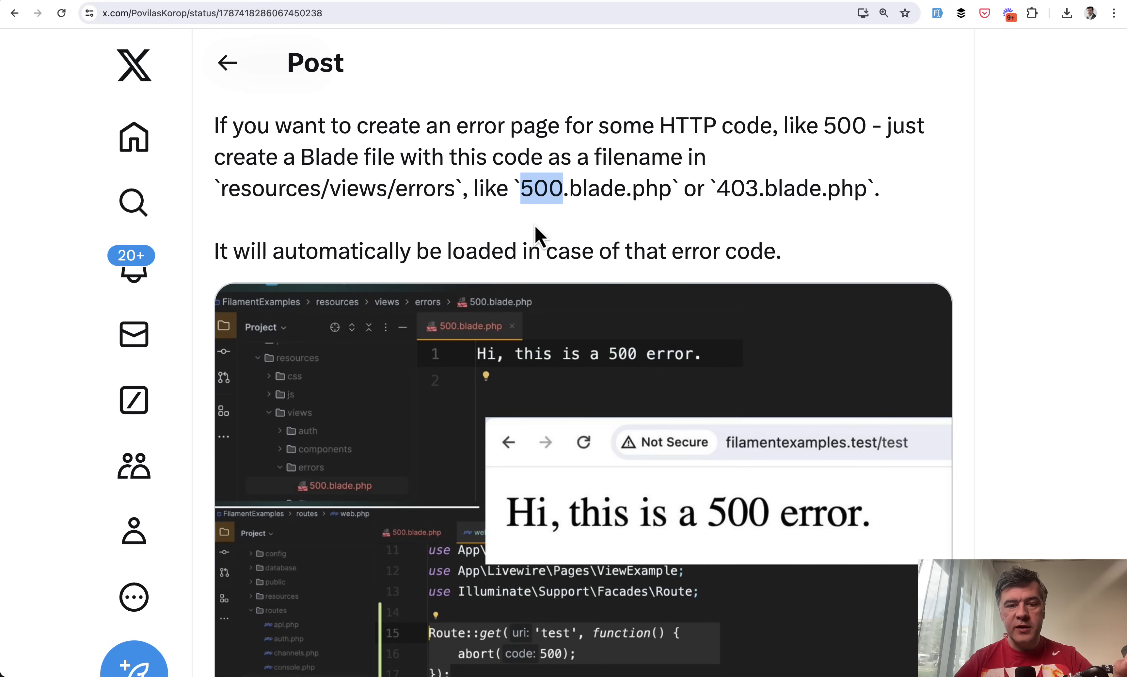
scroll("down", 3)
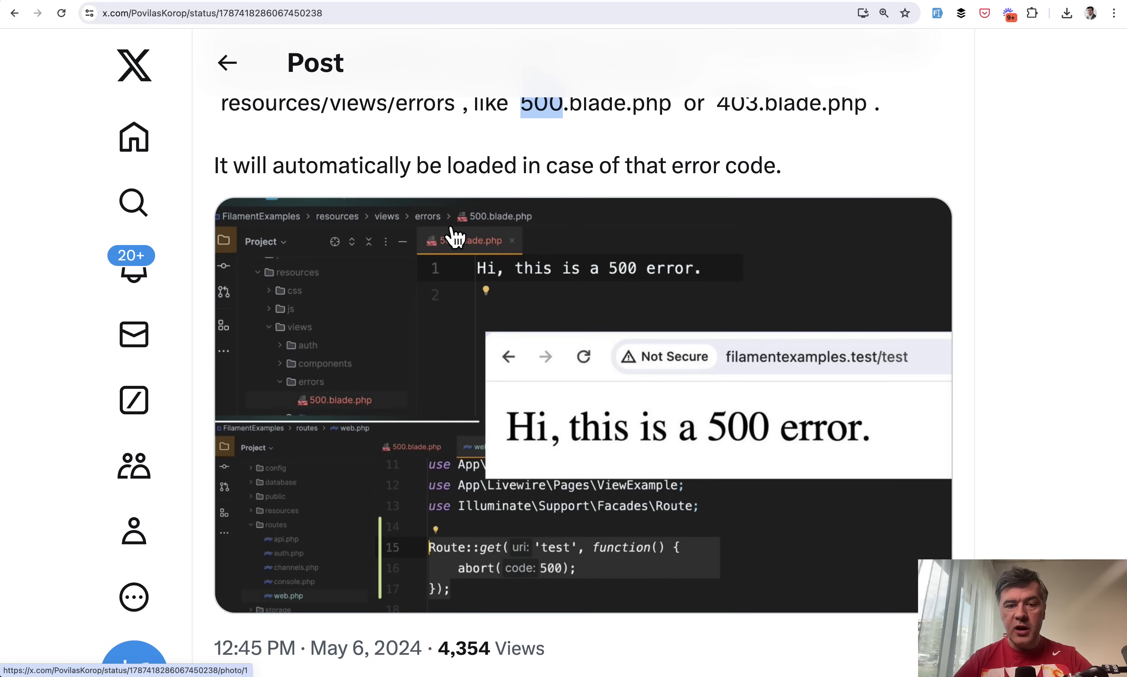
scroll("down", 3)
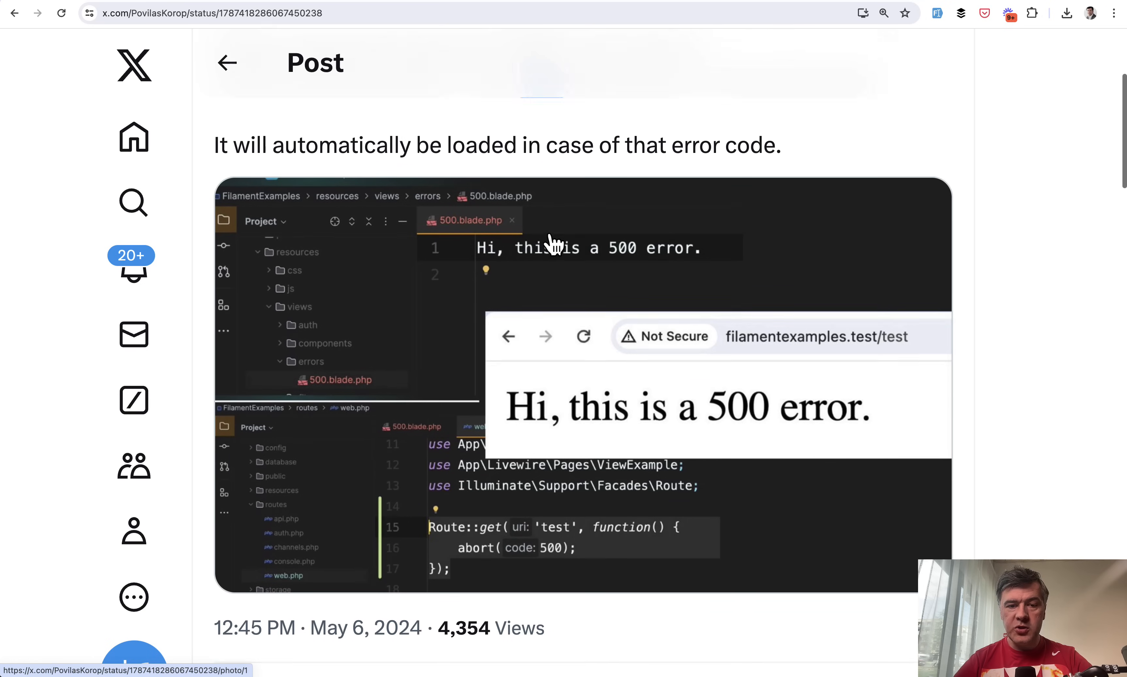
scroll("down", 3)
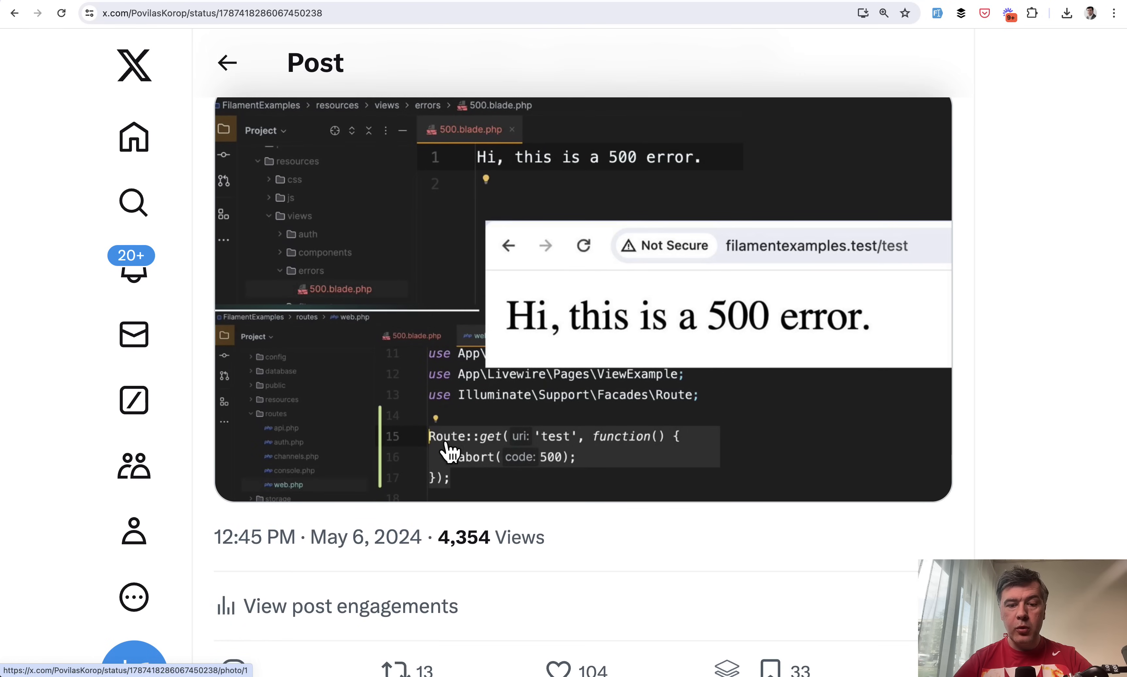
mouse_move(715, 349)
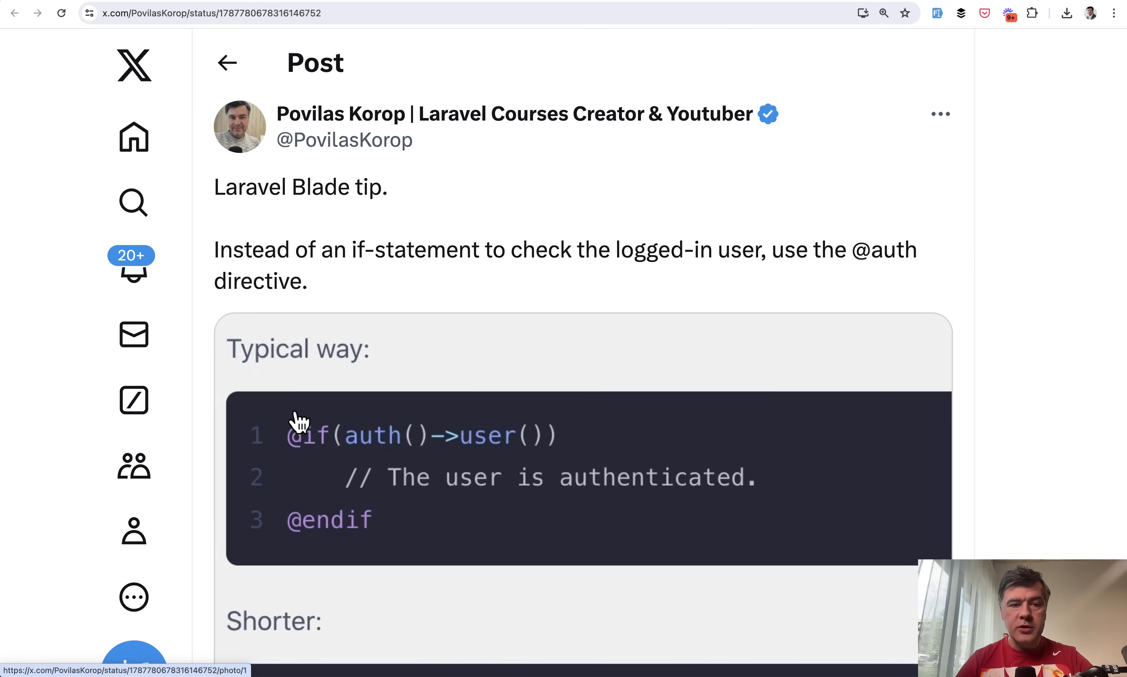
scroll("down", 3)
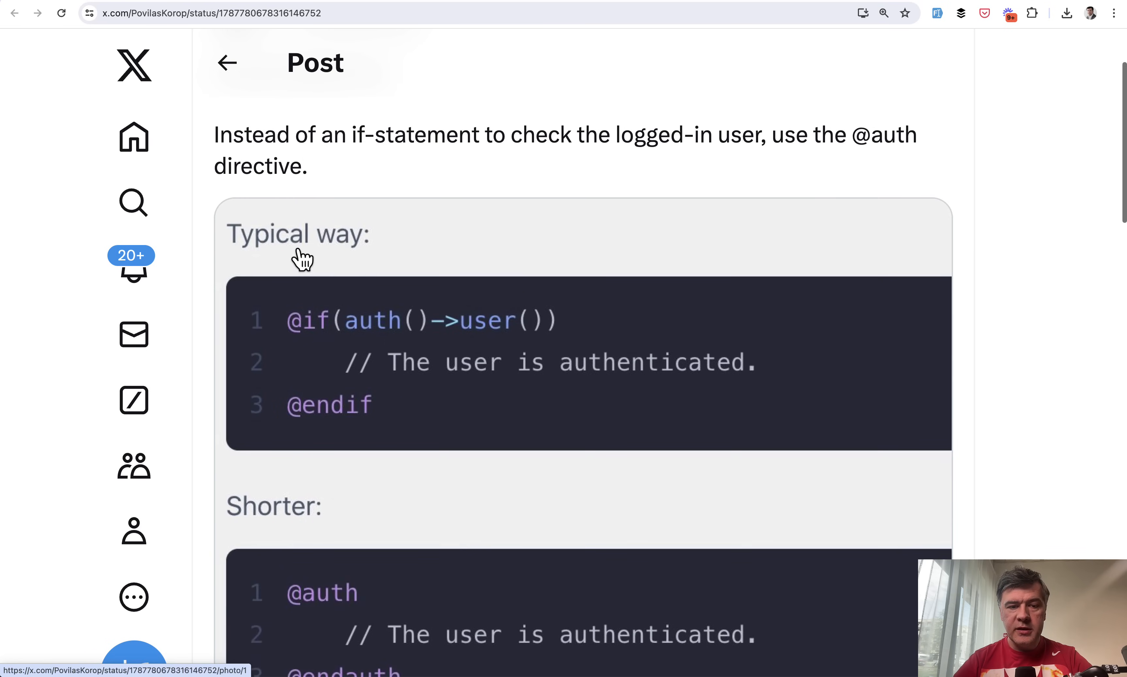
mouse_move(337, 334)
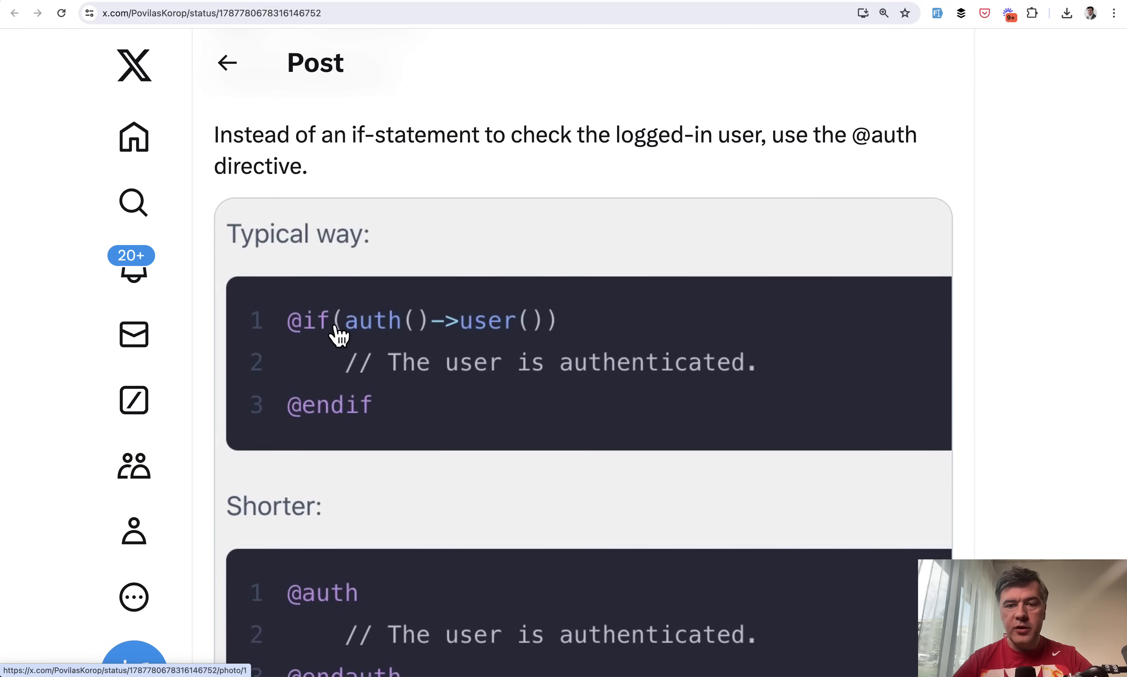
scroll("down", 3)
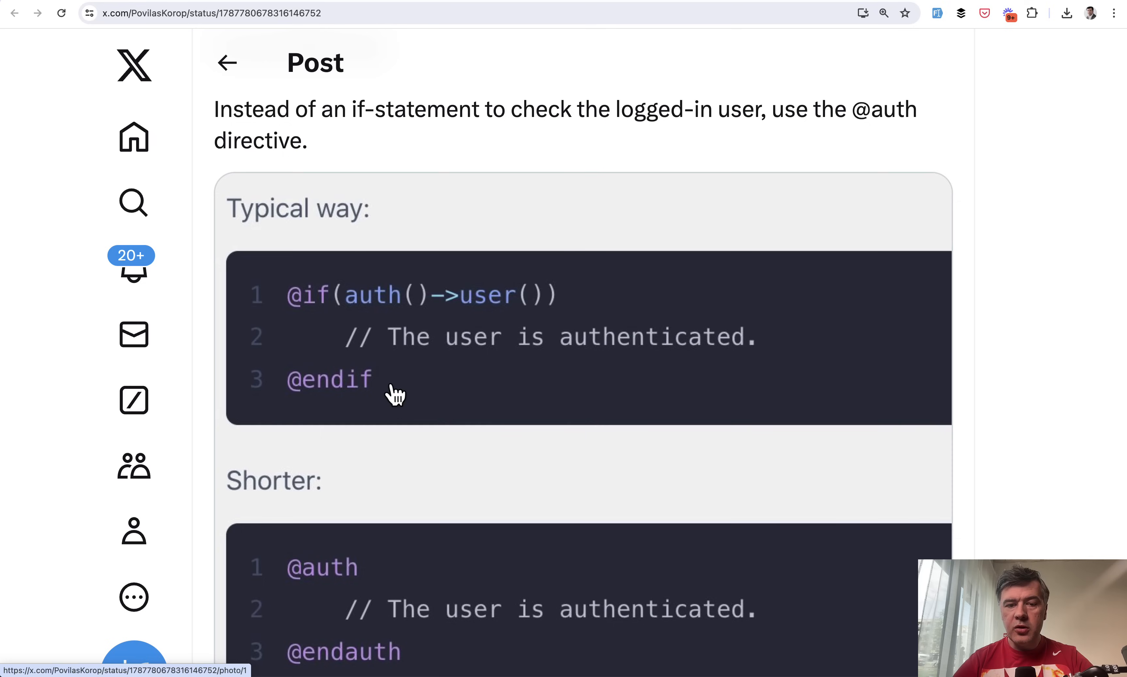
scroll("down", 3)
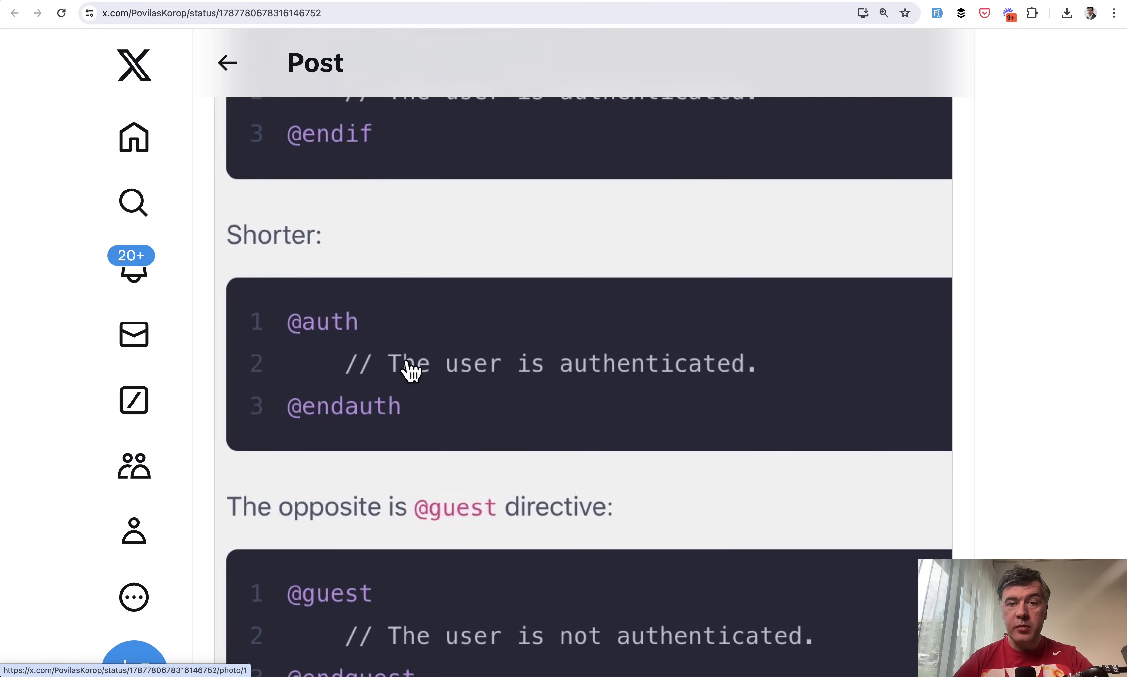
scroll("down", 3)
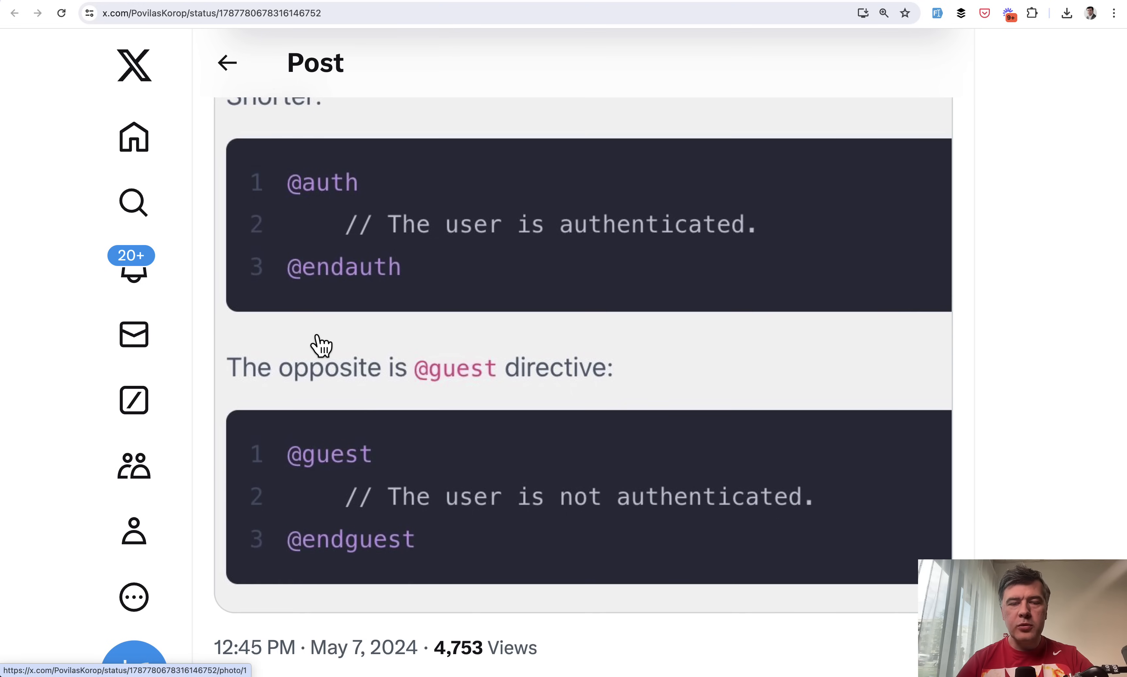
scroll("down", 3)
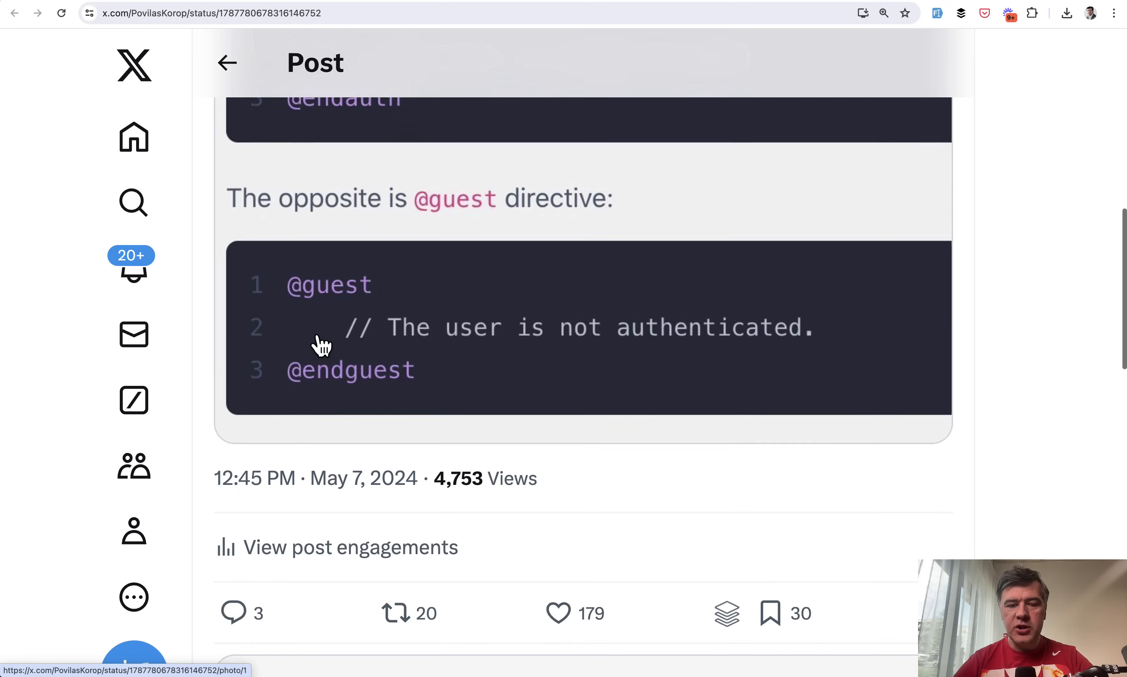
scroll("down", 3)
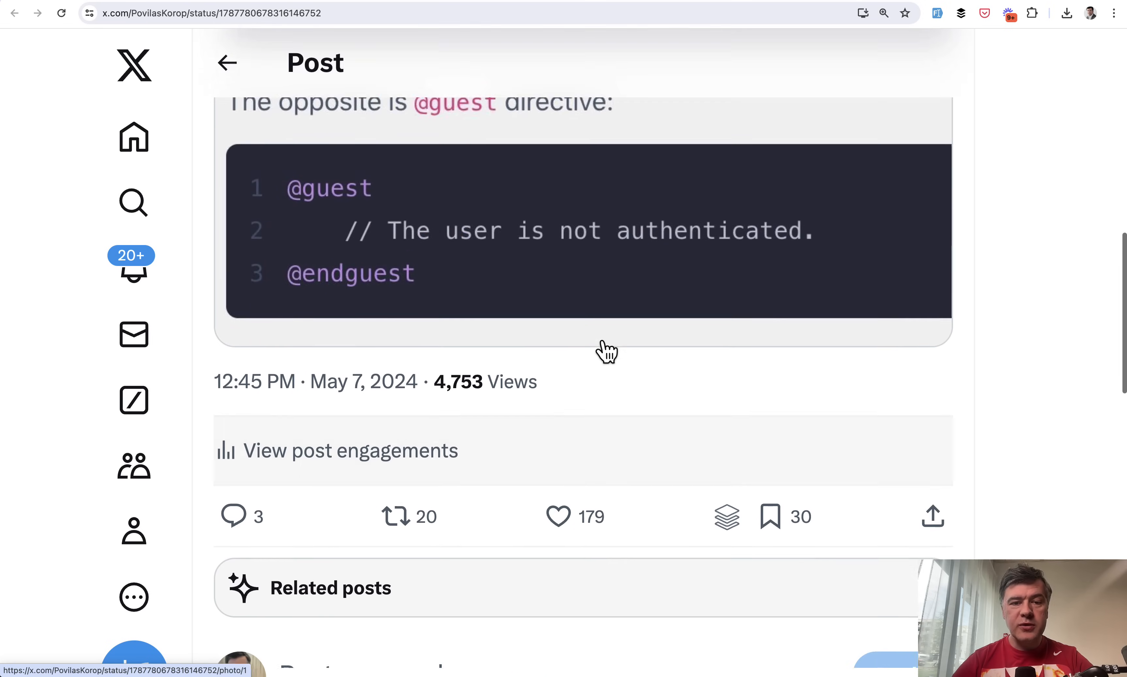
scroll("down", 3)
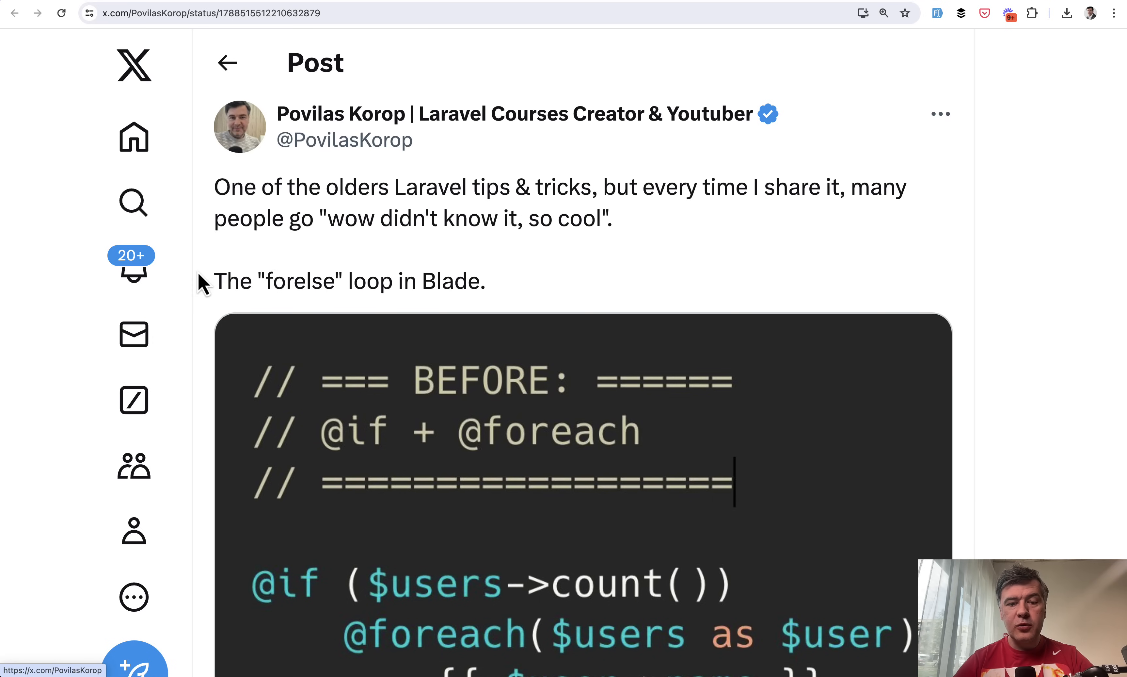
scroll("down", 3)
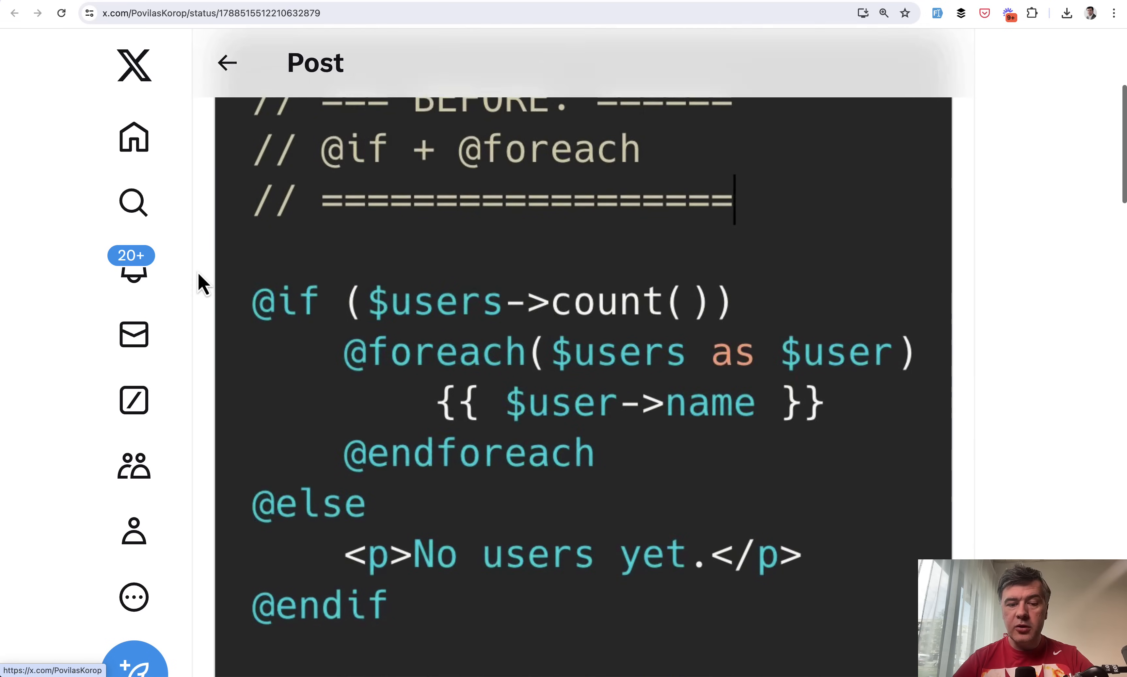
scroll("down", 3)
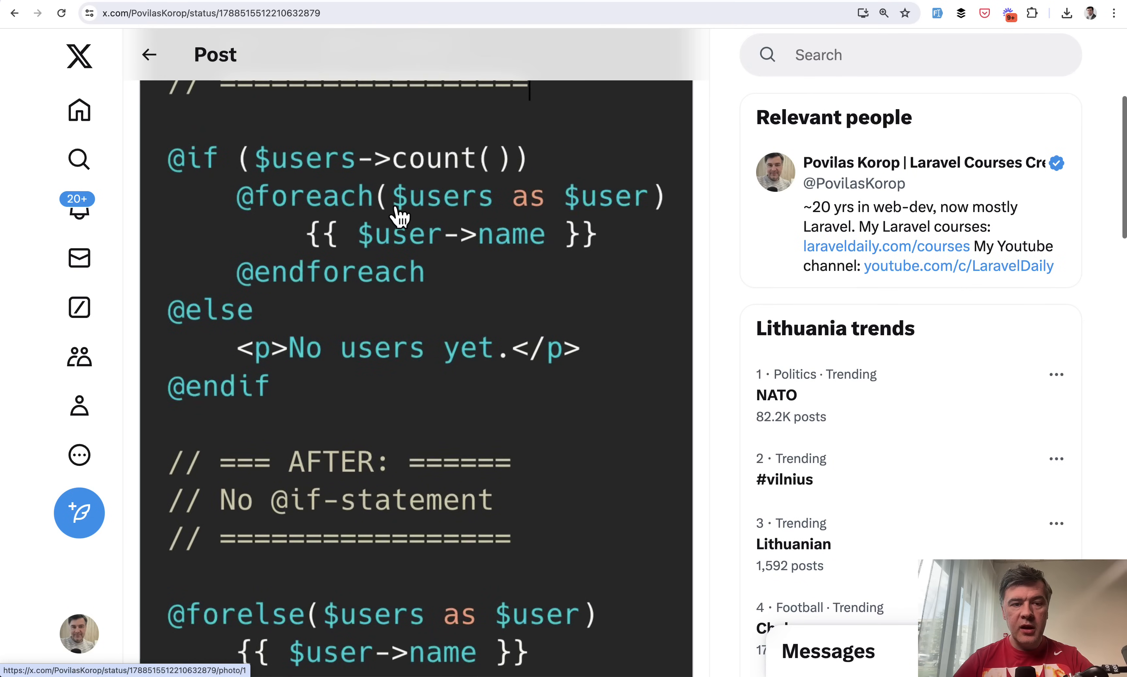
mouse_move(402, 252)
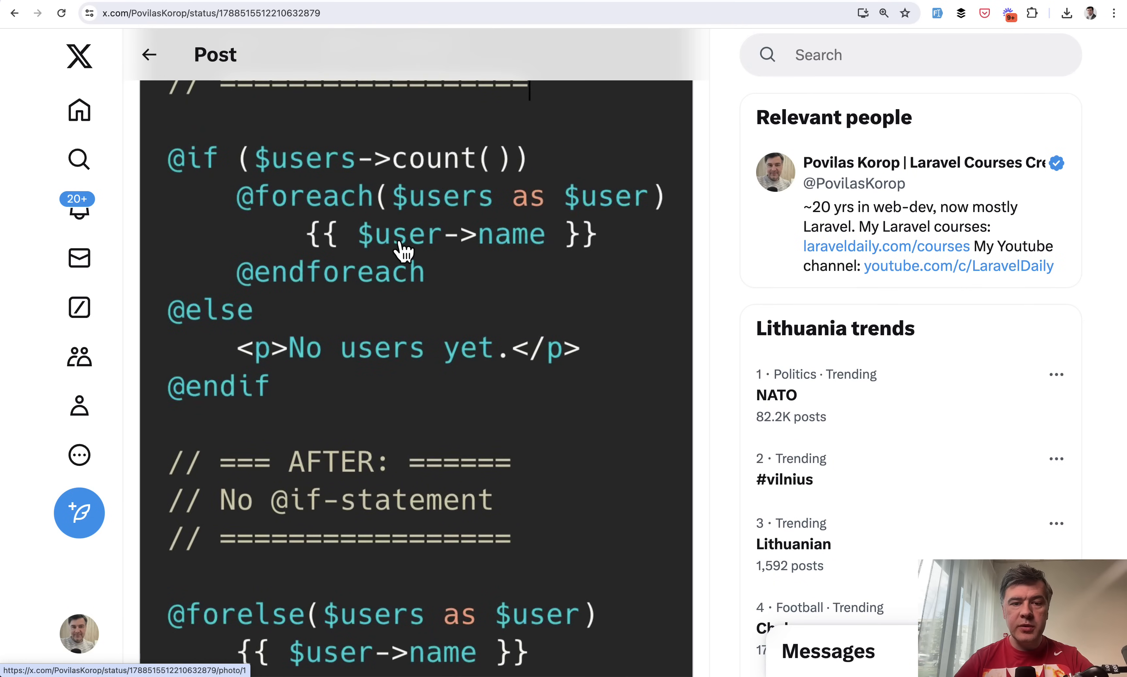
scroll("down", 3)
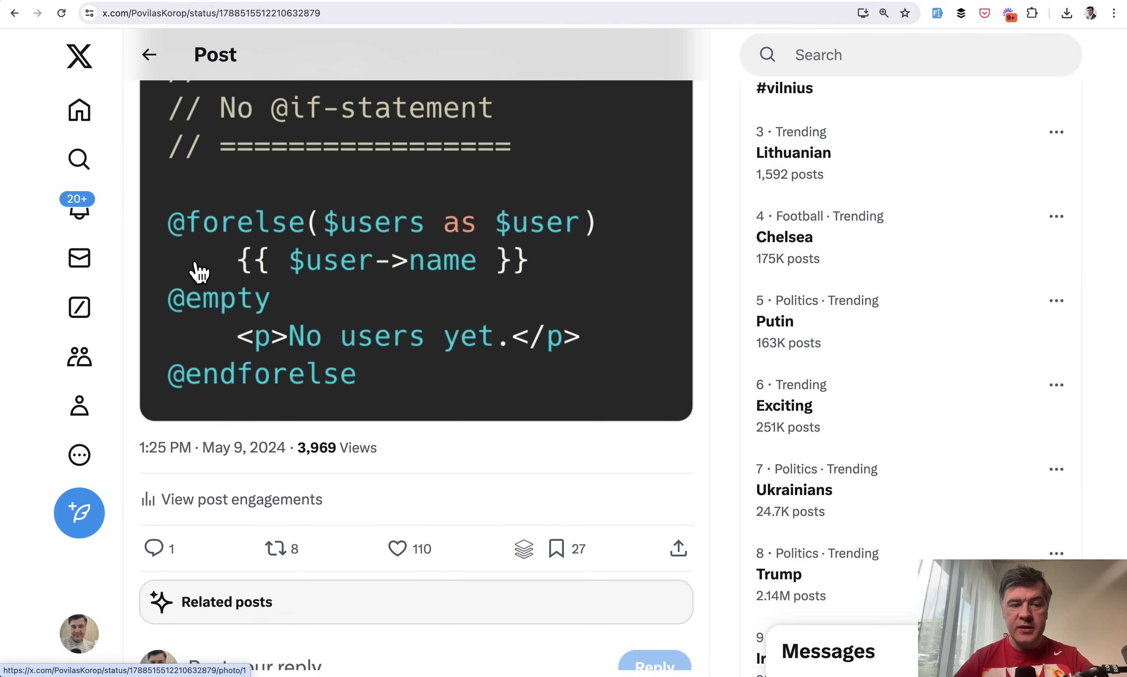
mouse_move(369, 353)
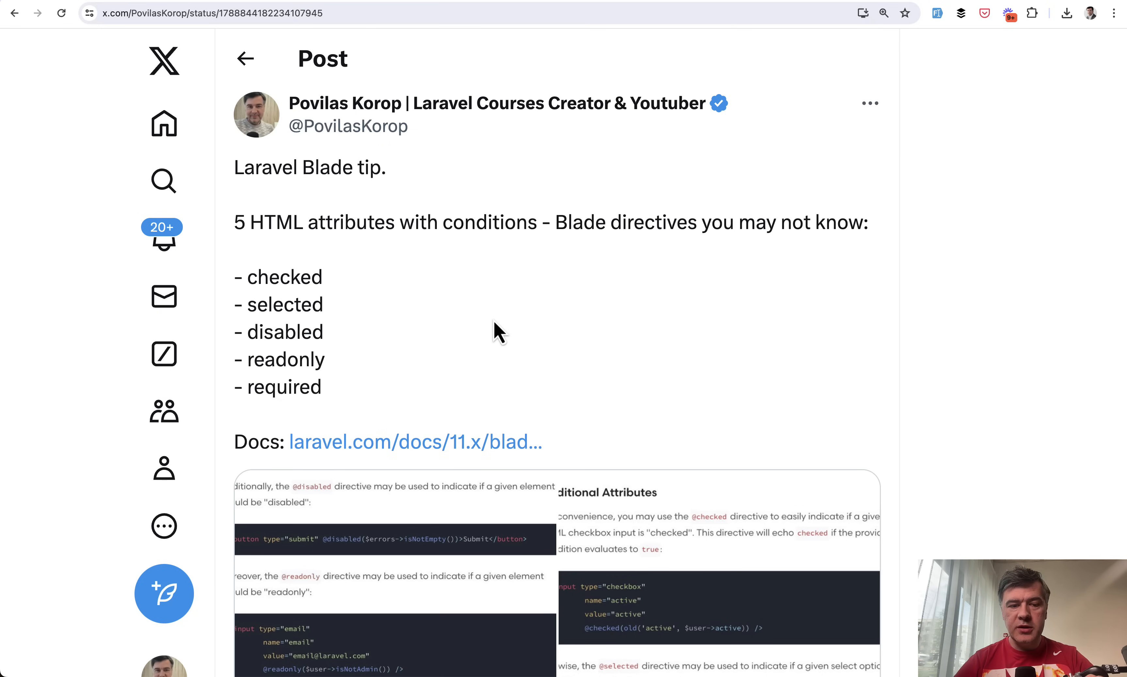
mouse_move(422, 319)
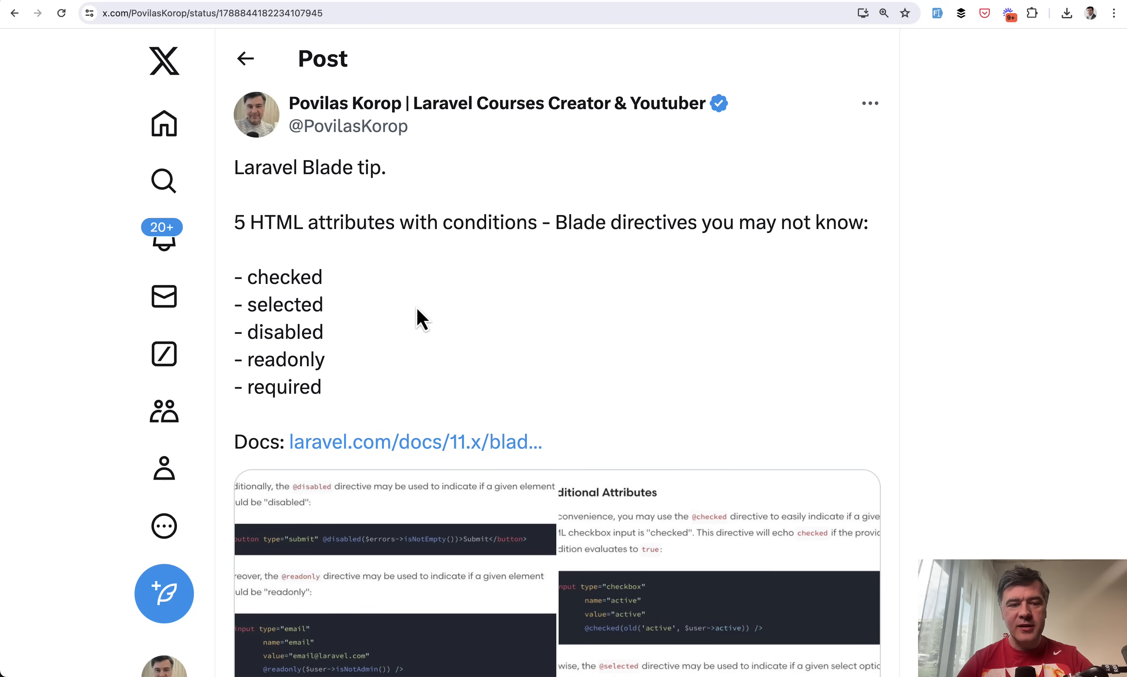
Step: Scroll the Blade conditional attributes post through its checked, selected, disabled, readonly, required docs screenshot
scroll("down", 3)
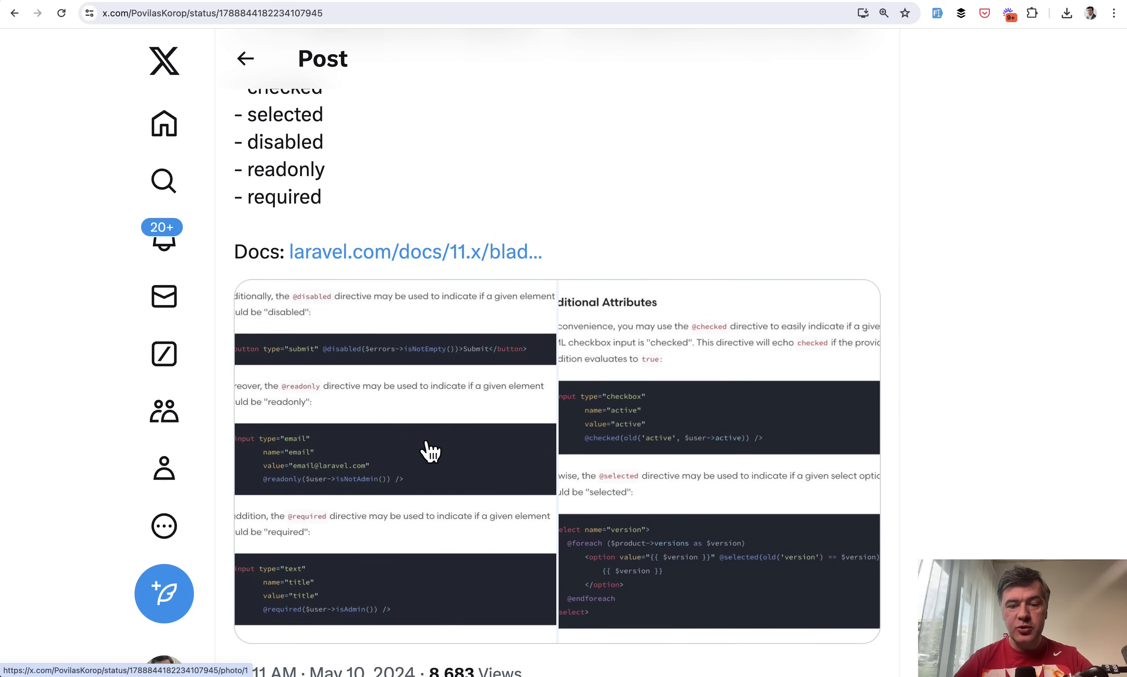
mouse_move(680, 440)
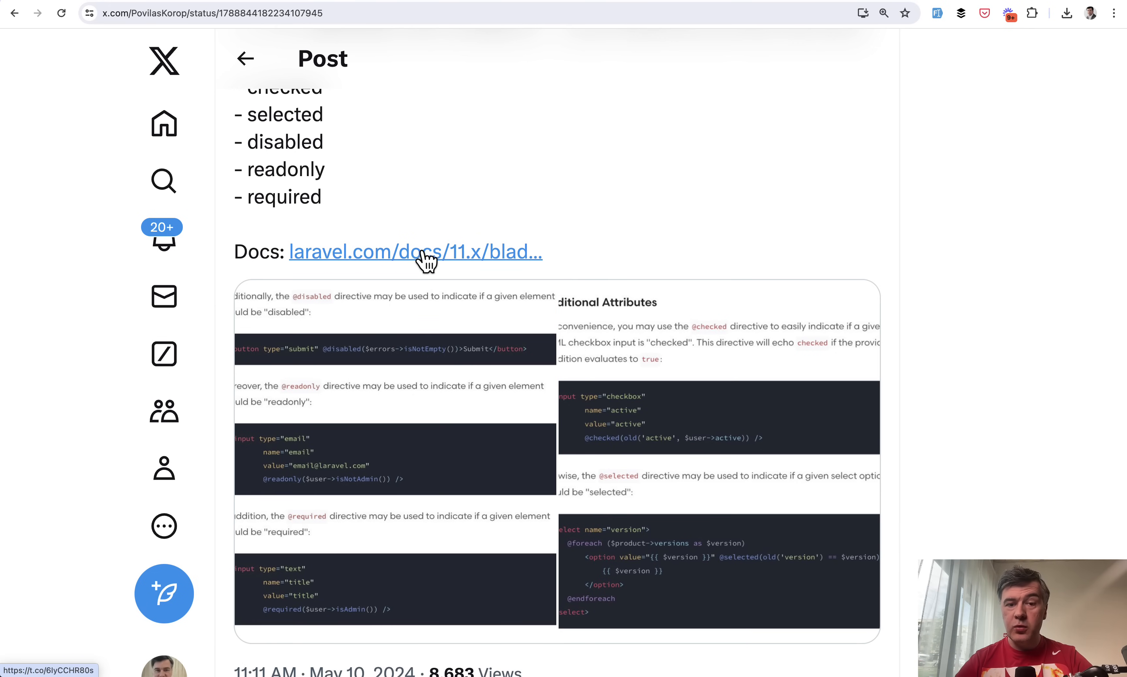
scroll("down", 3)
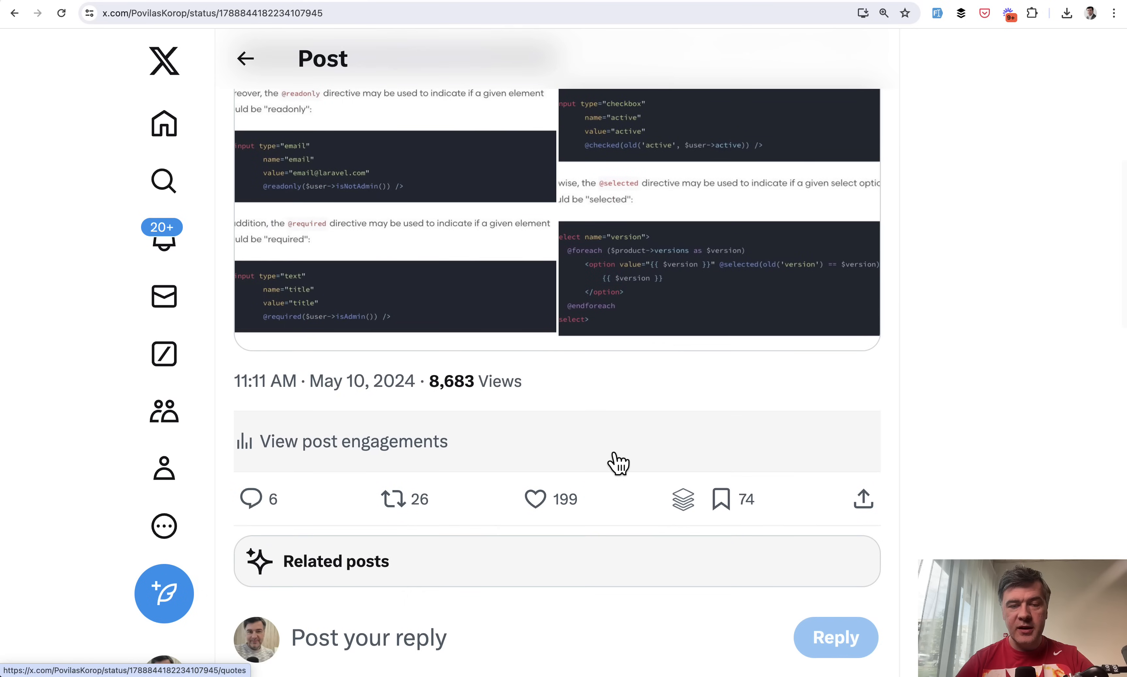
mouse_move(523, 145)
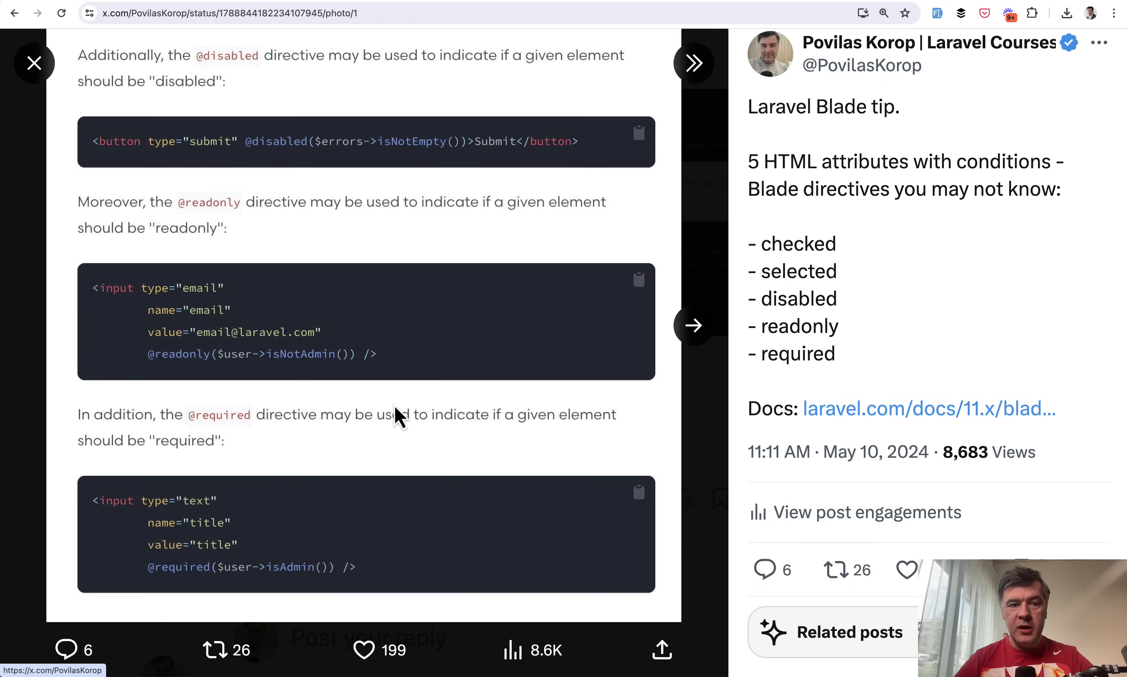
mouse_move(257, 149)
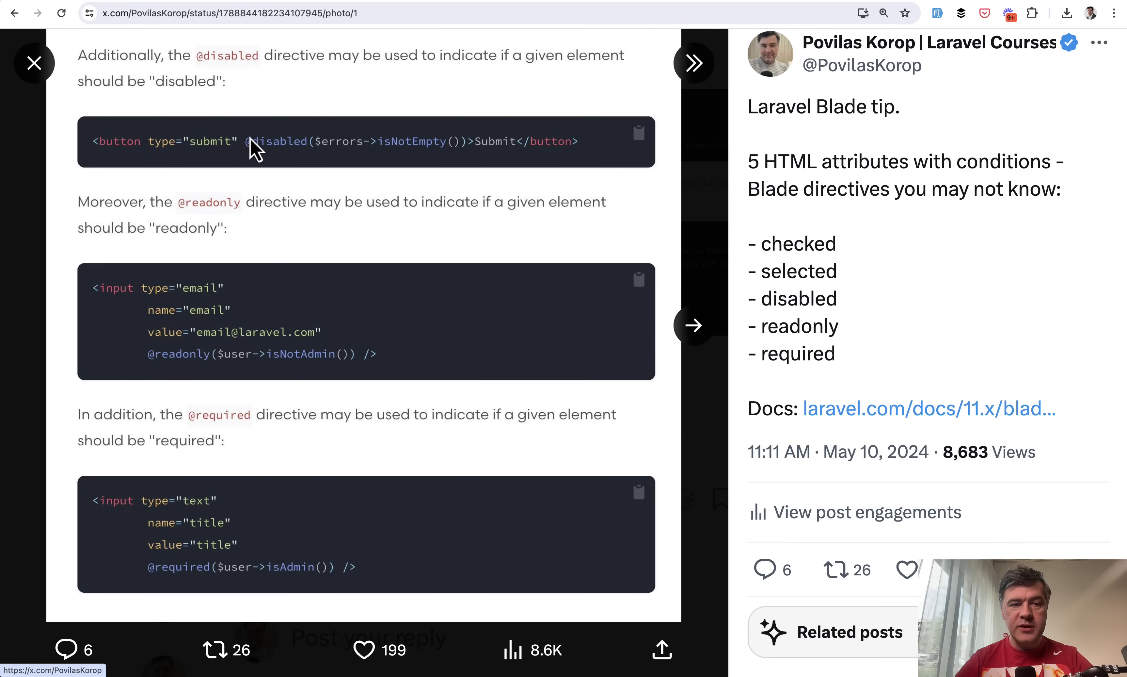
mouse_move(302, 151)
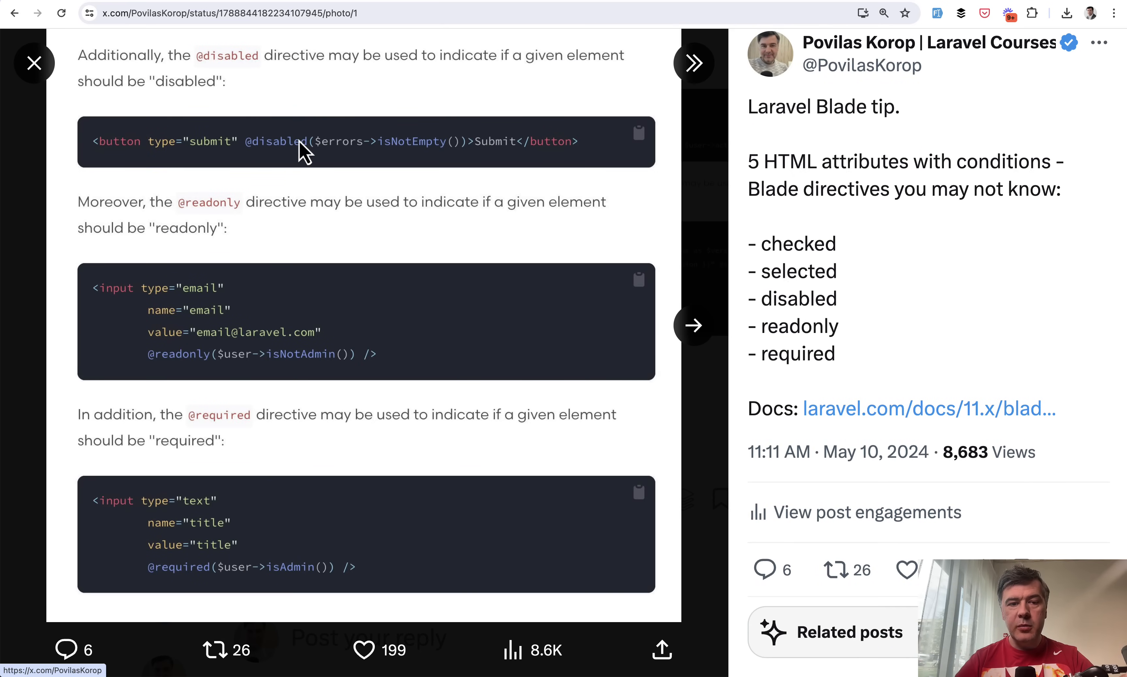
mouse_move(356, 222)
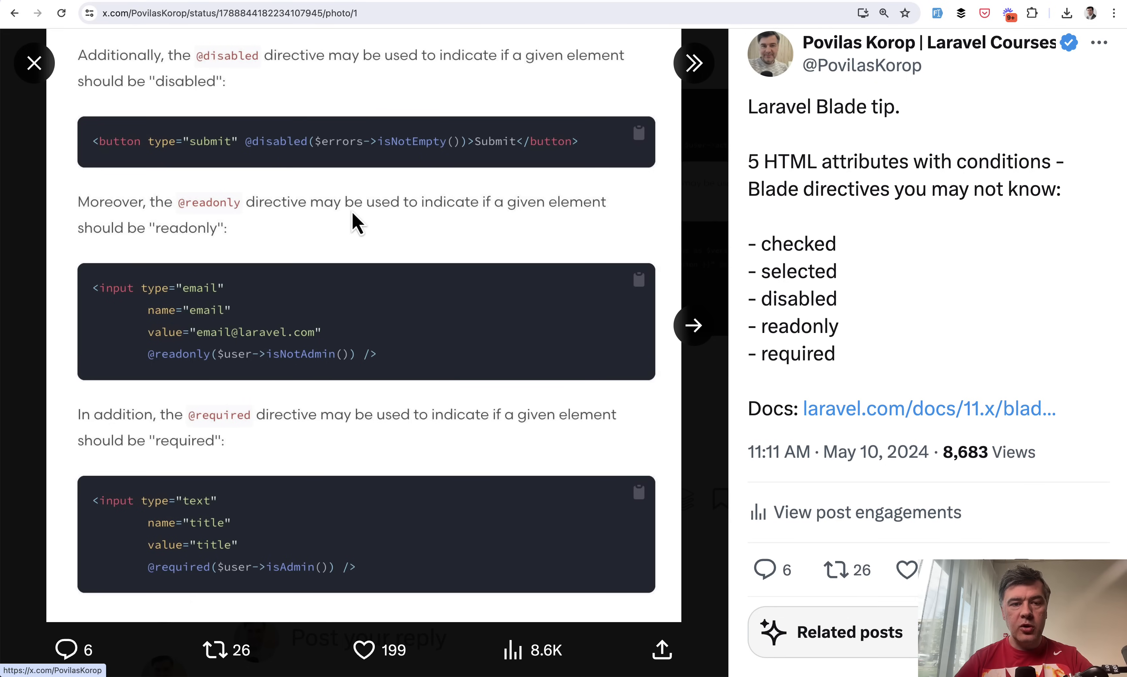
mouse_move(248, 162)
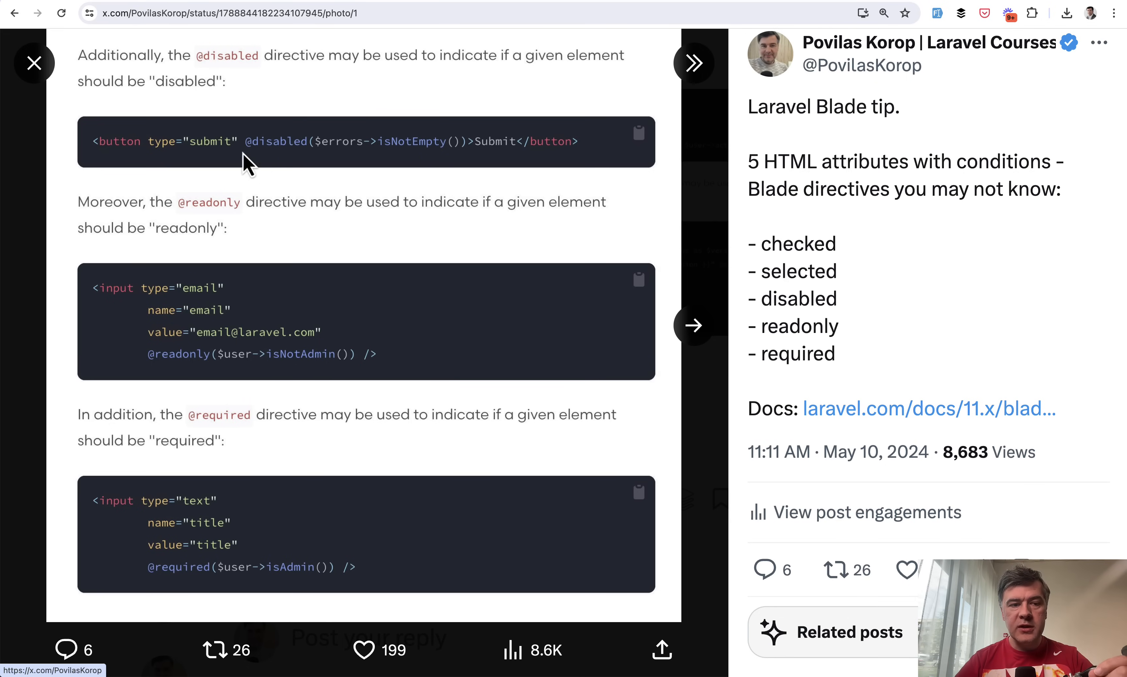
mouse_move(327, 158)
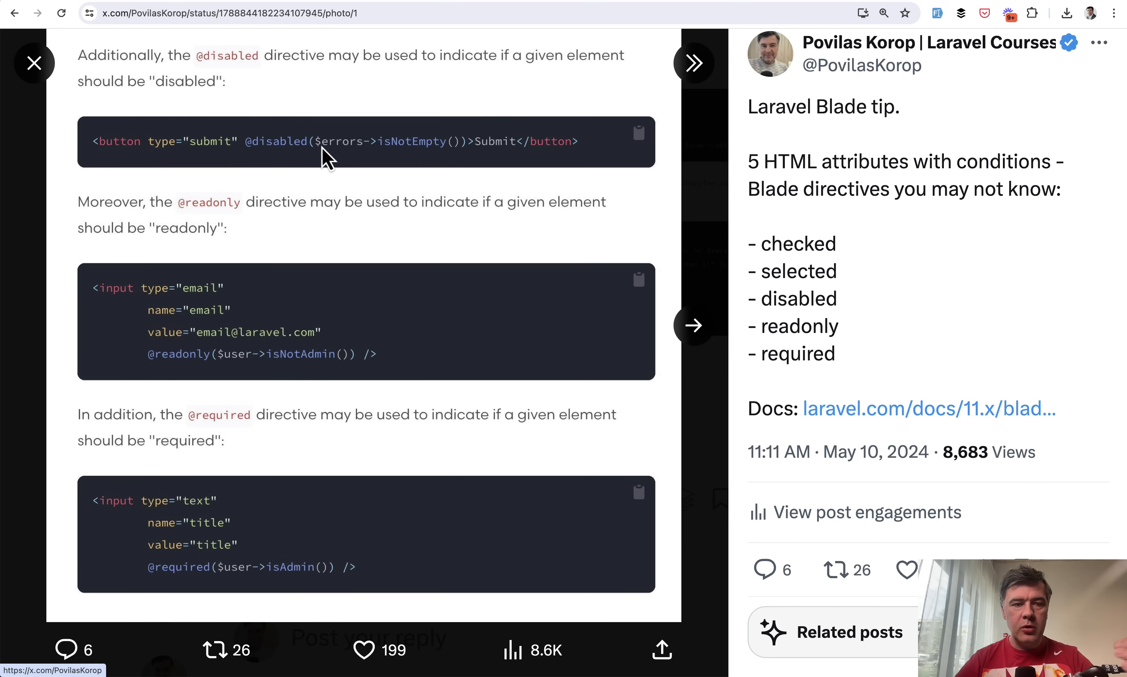
mouse_move(260, 128)
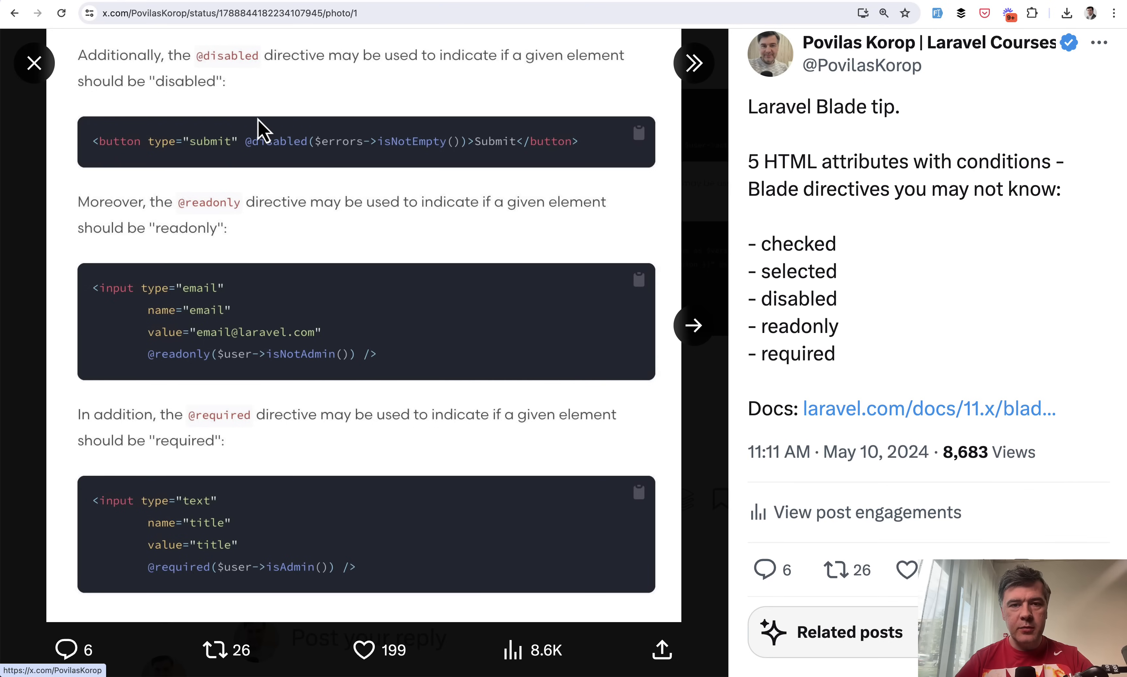
mouse_move(178, 385)
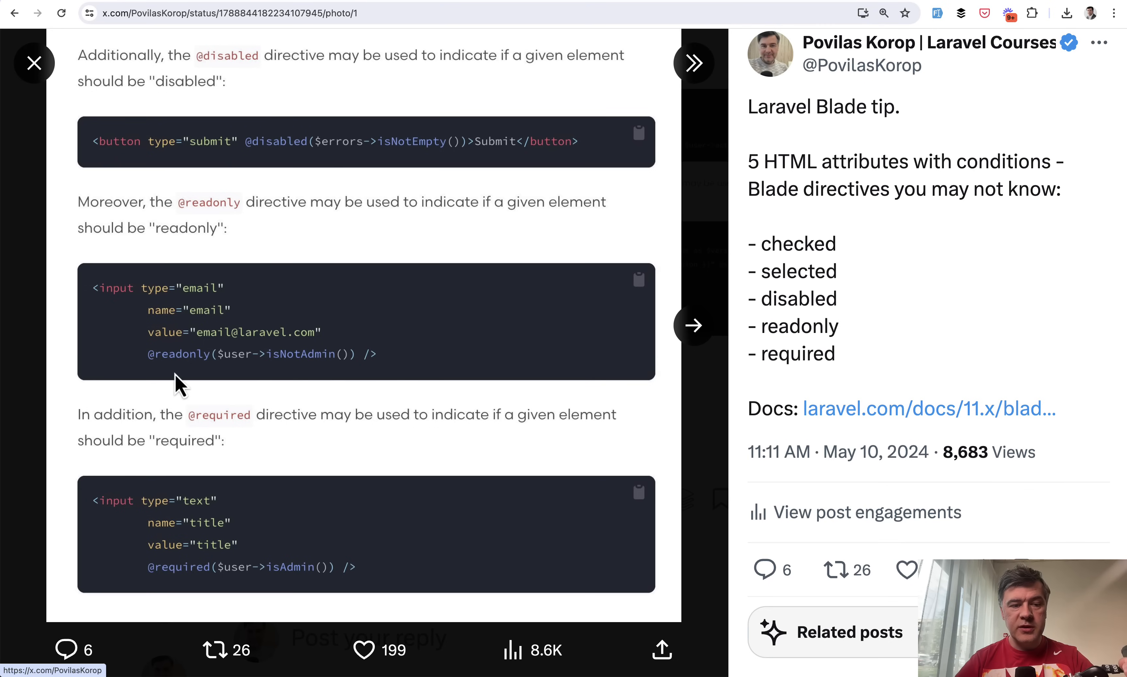
mouse_move(187, 442)
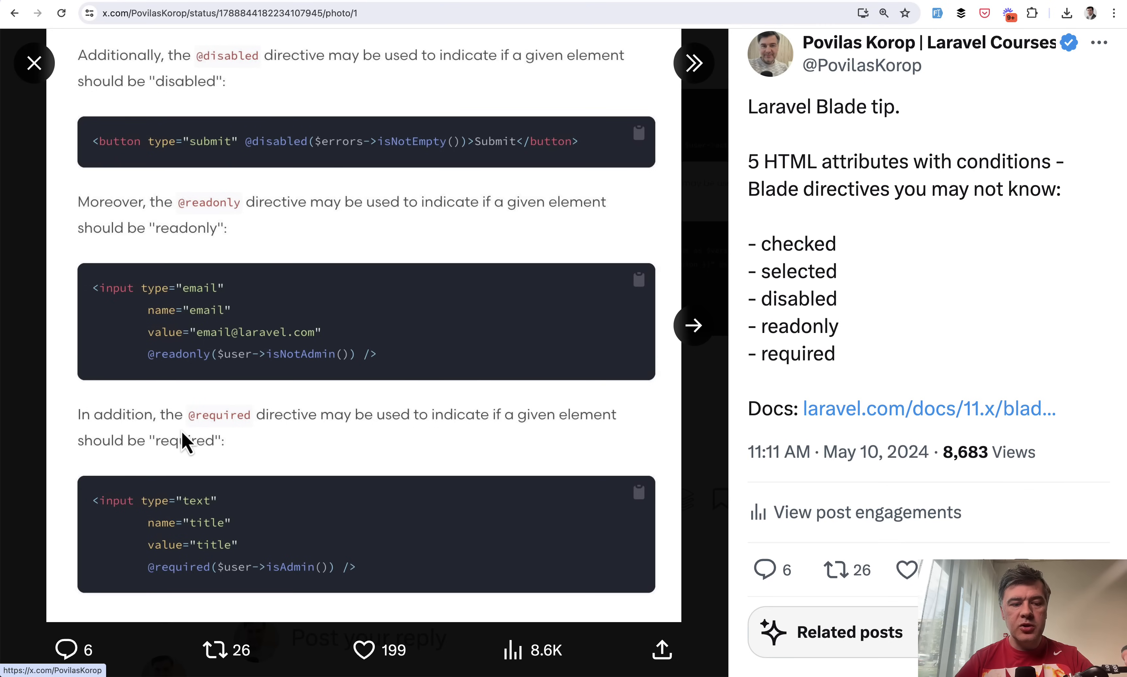
mouse_move(810, 453)
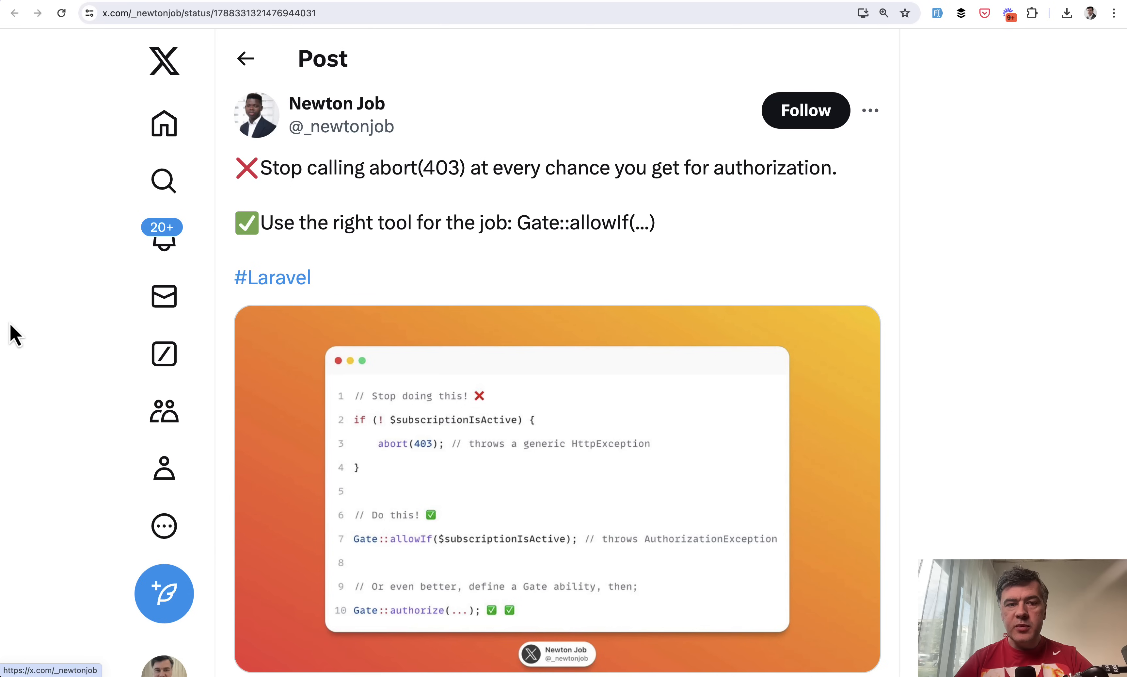
Step: Scroll Newton Job's Gate::allowIf post through its expanded code screenshot toward the MAIL_DRIVER=log tip
scroll("down", 3)
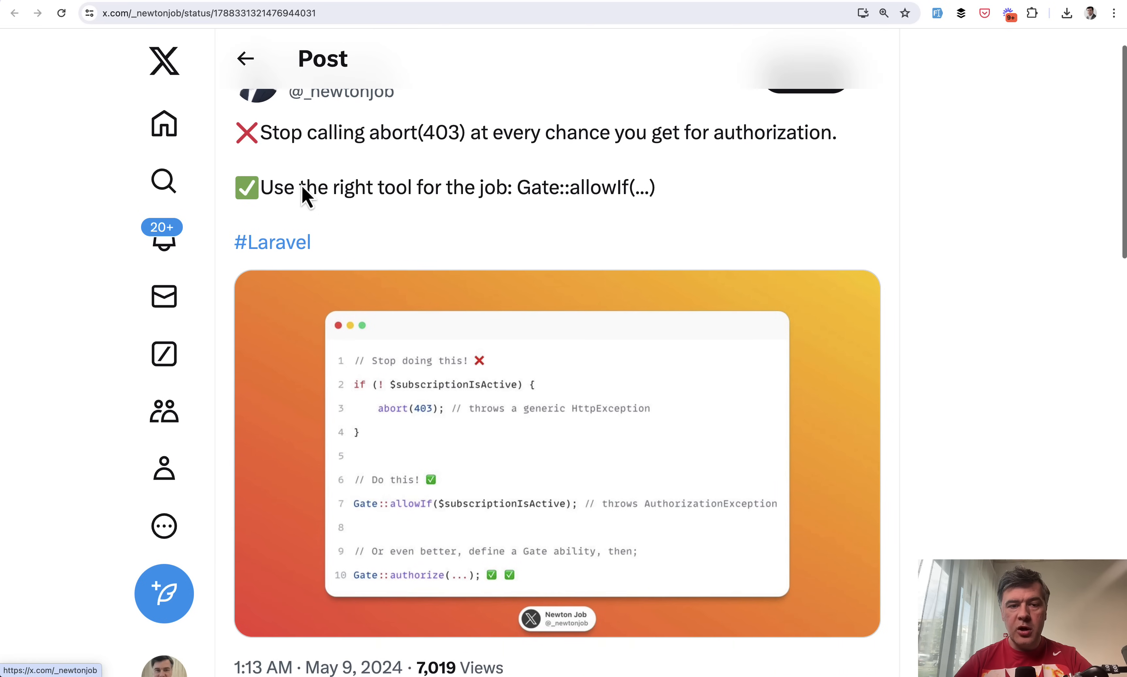
scroll("down", 3)
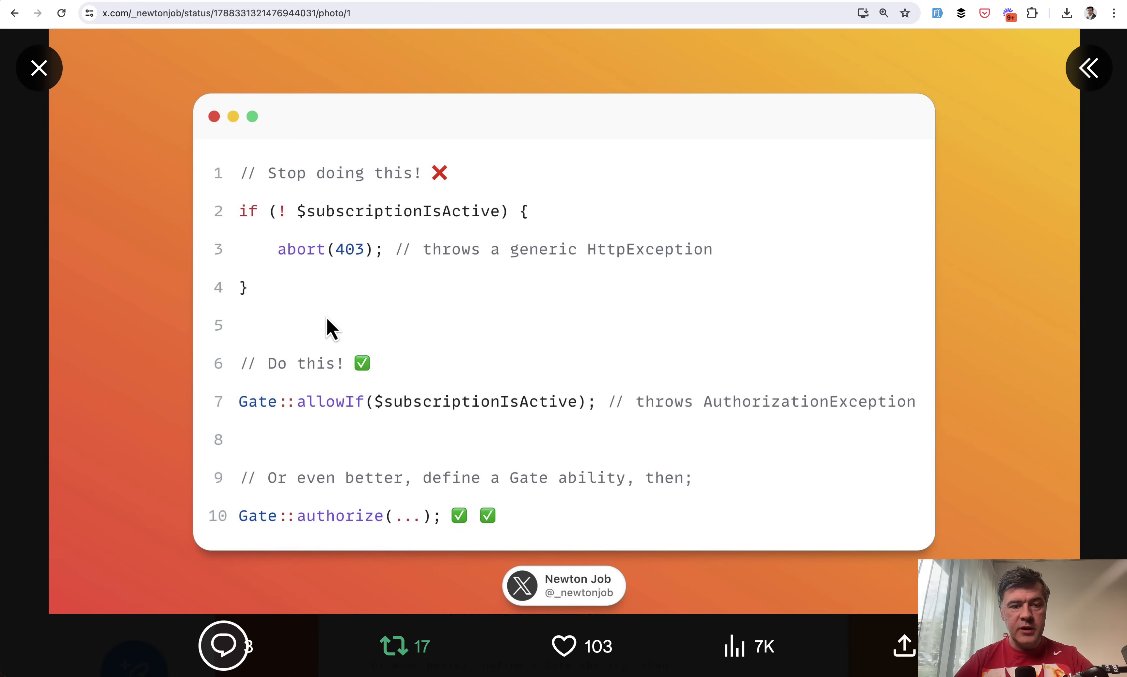
mouse_move(521, 279)
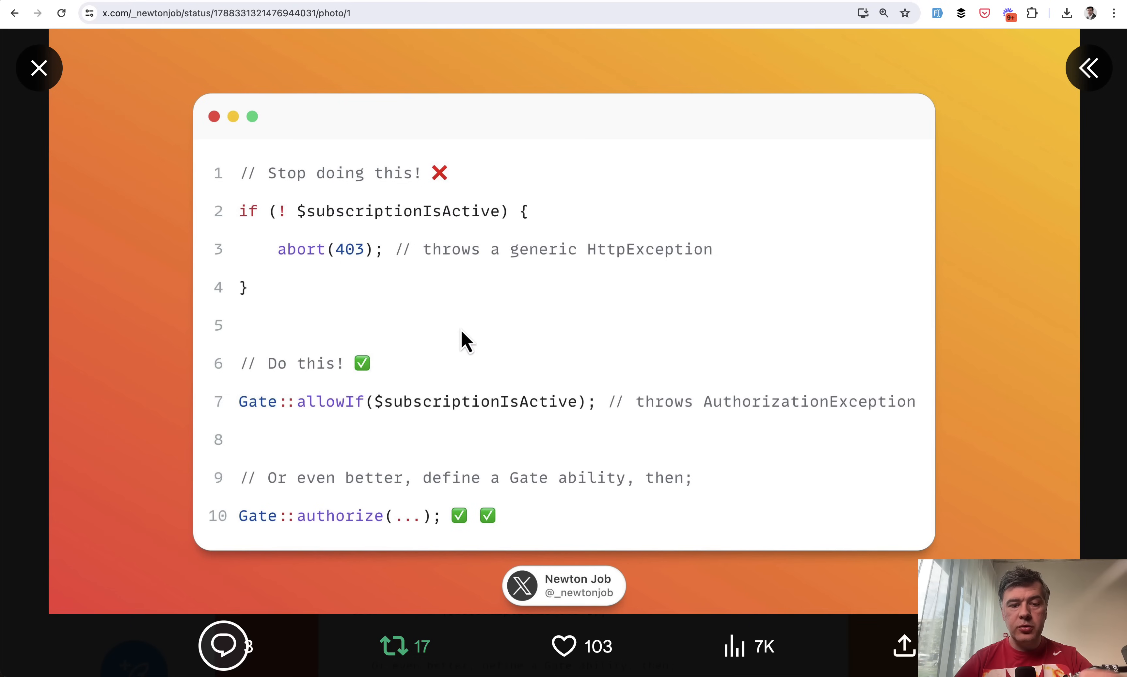
mouse_move(611, 392)
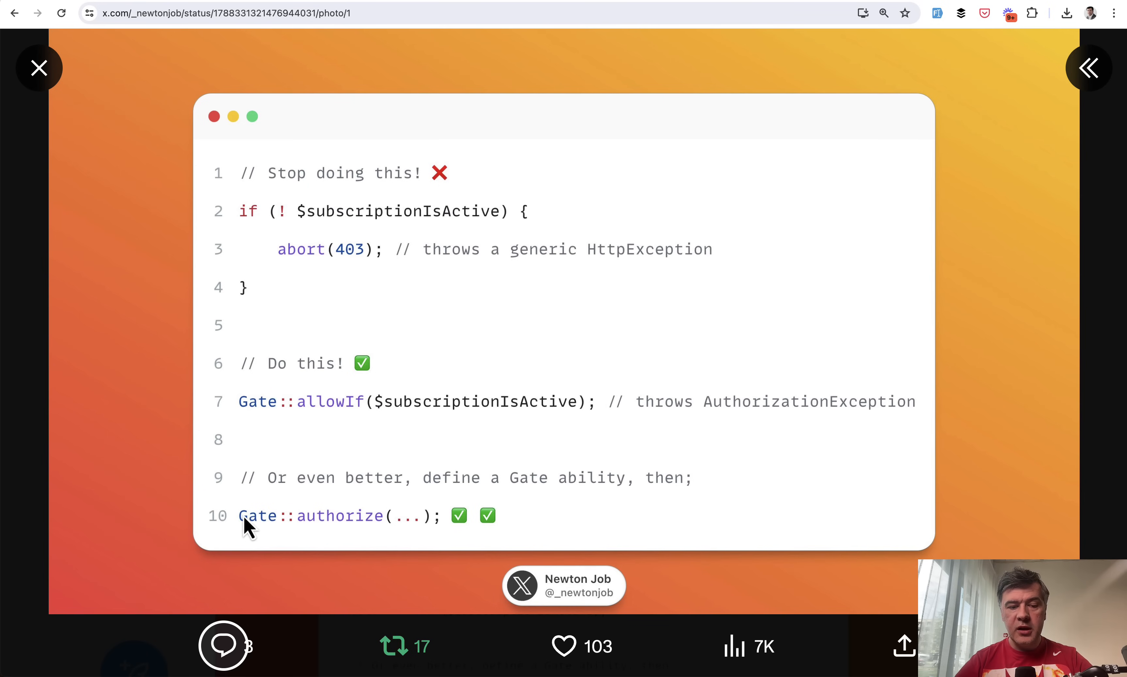
mouse_move(437, 582)
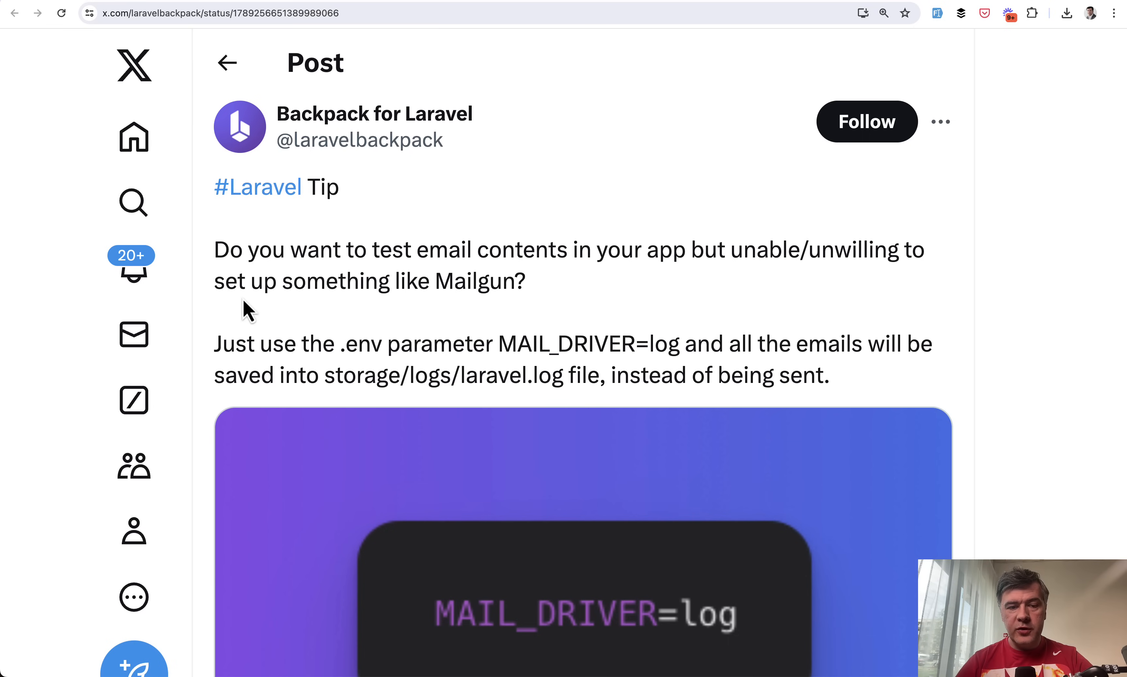
Step: Scroll the MAIL_DRIVER=log post toward Aniket Magadum's validation rule order tip
scroll("down", 3)
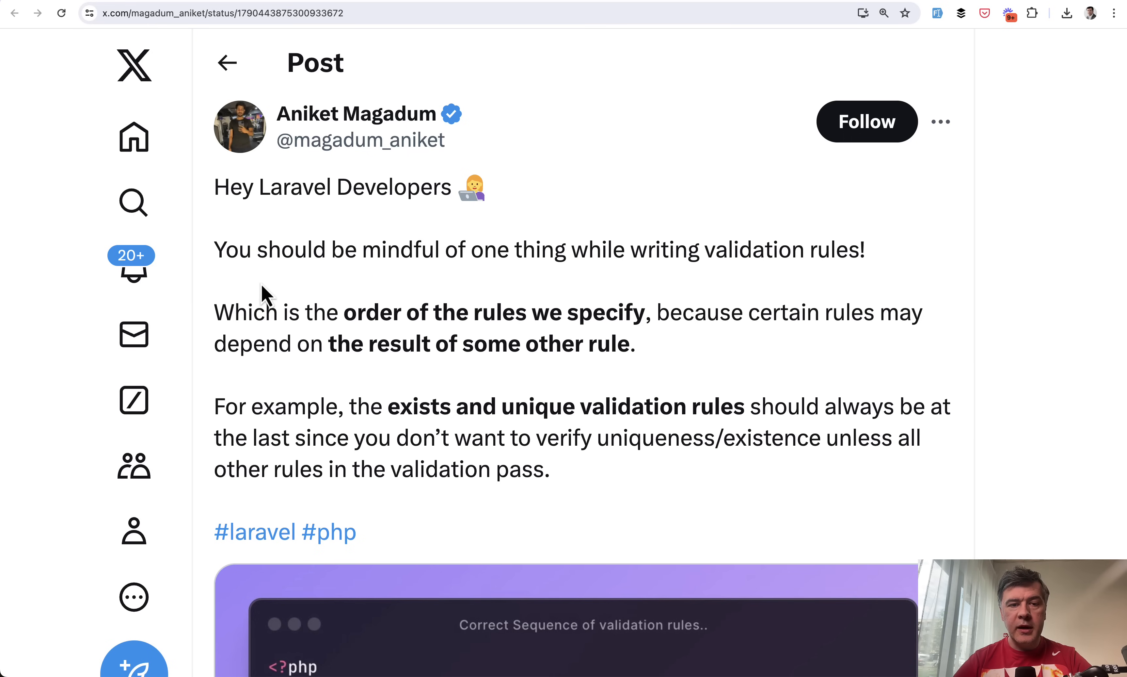
scroll("down", 3)
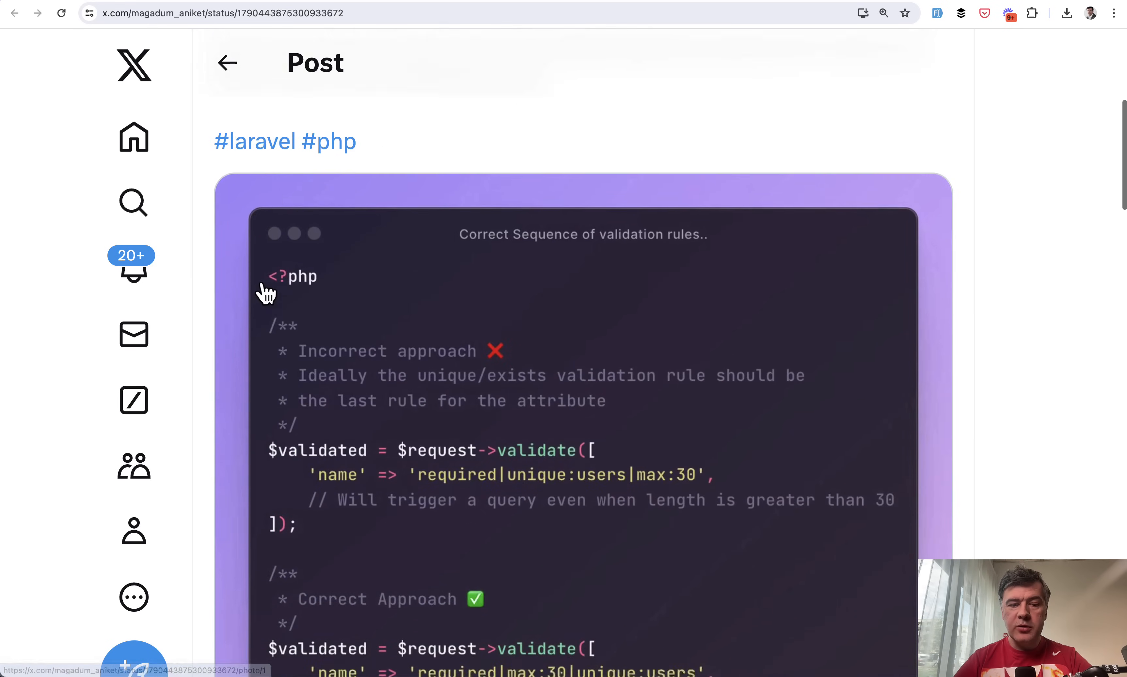
scroll("down", 3)
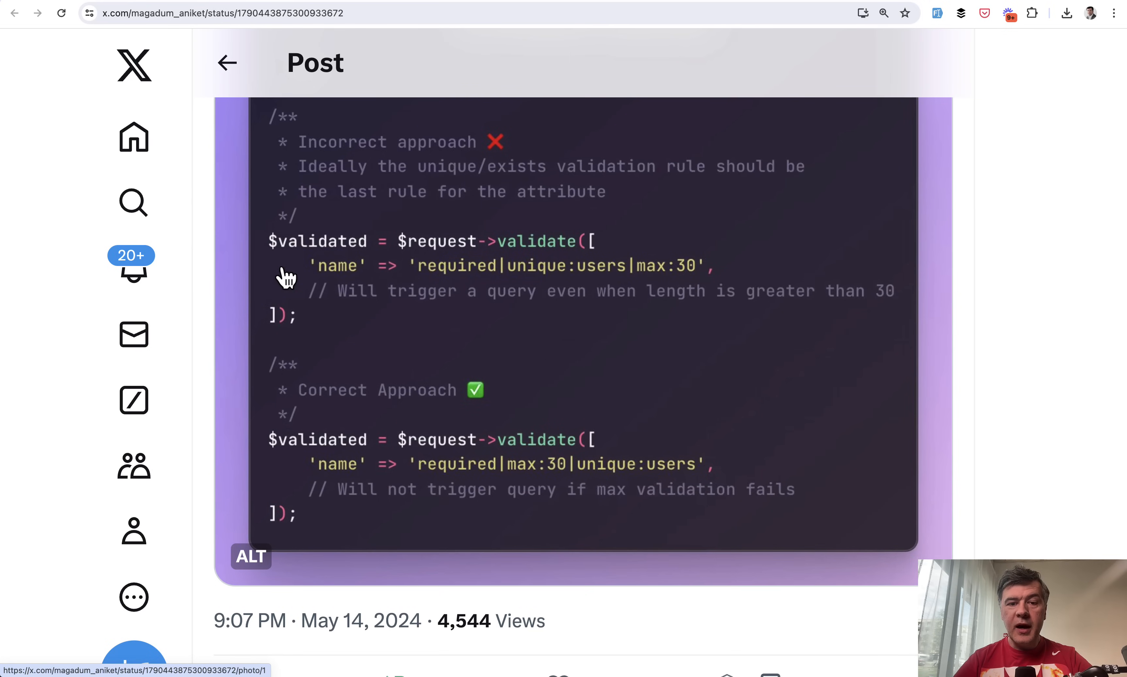
mouse_move(520, 287)
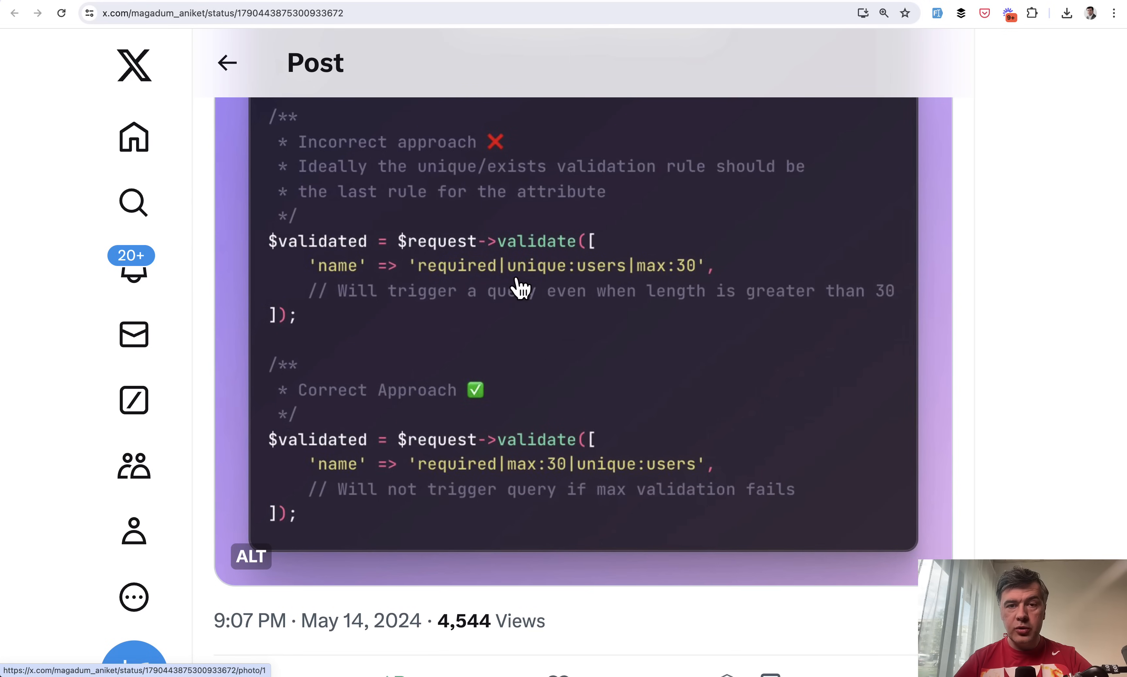
mouse_move(498, 267)
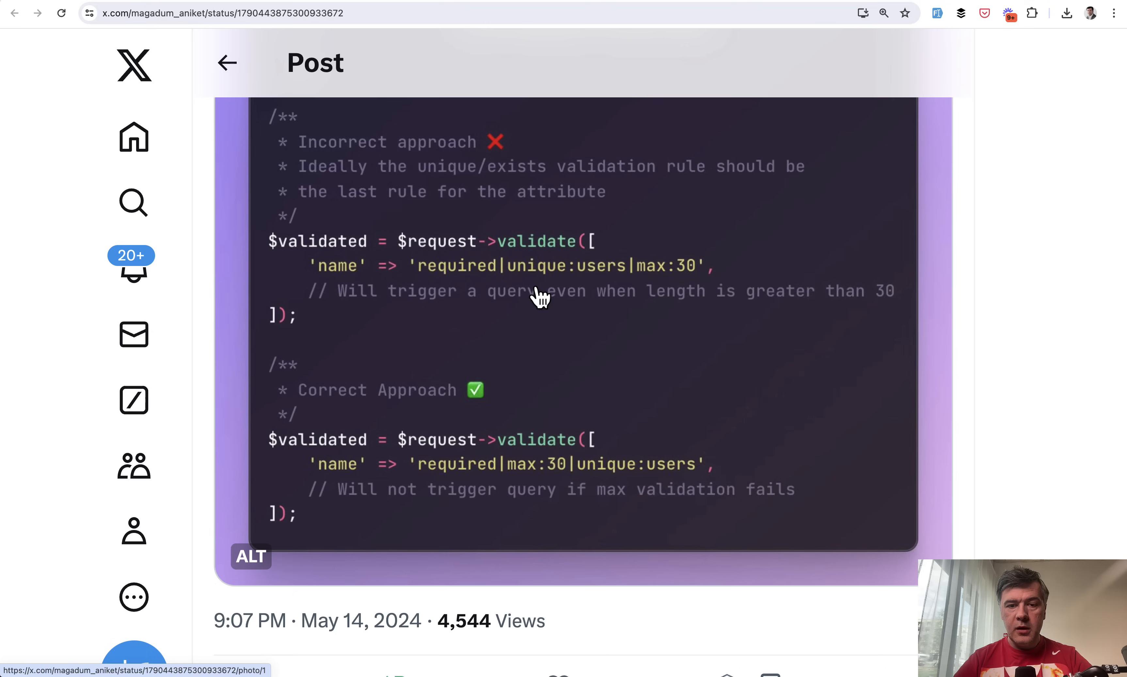
mouse_move(689, 277)
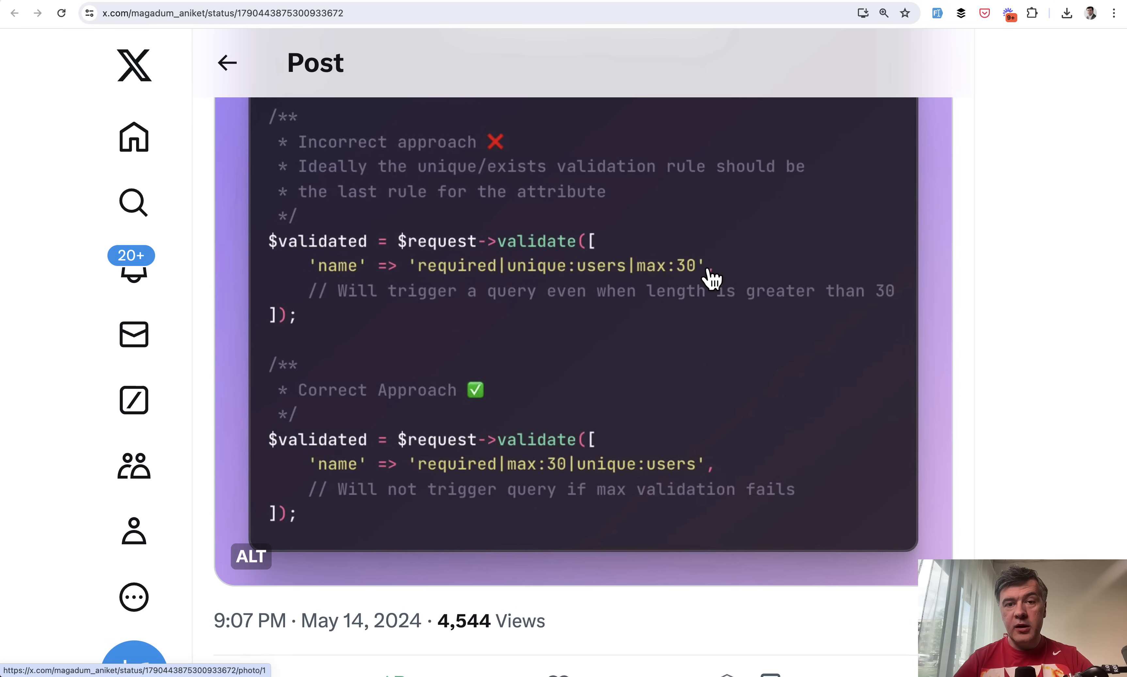
mouse_move(701, 342)
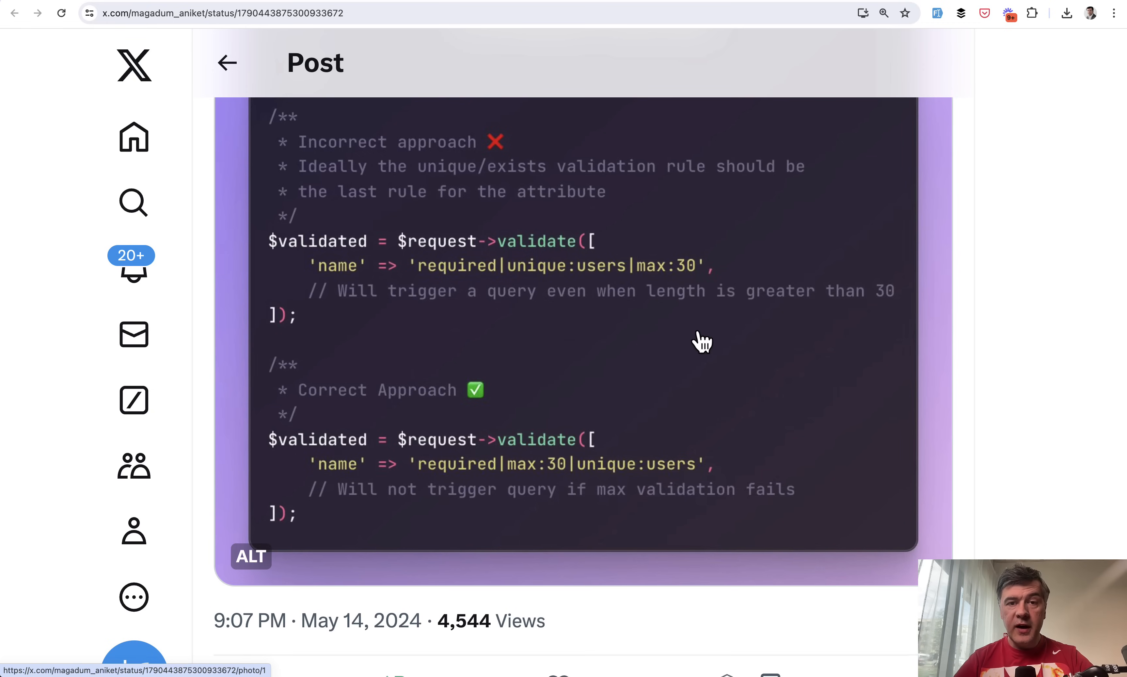
mouse_move(520, 487)
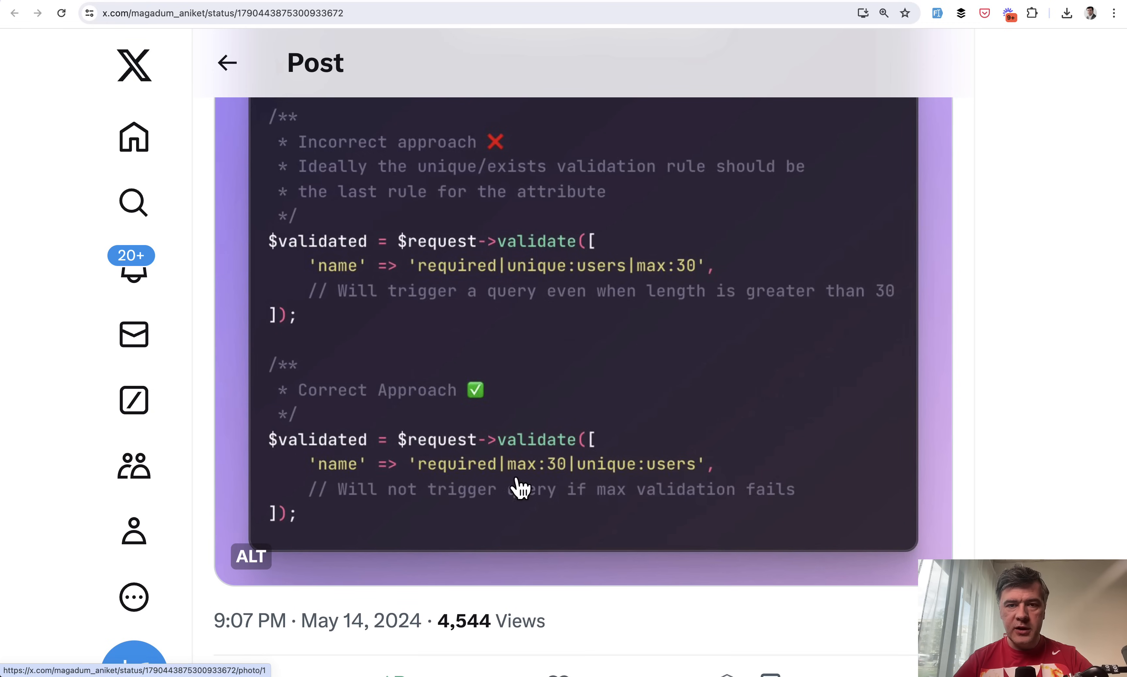
mouse_move(557, 494)
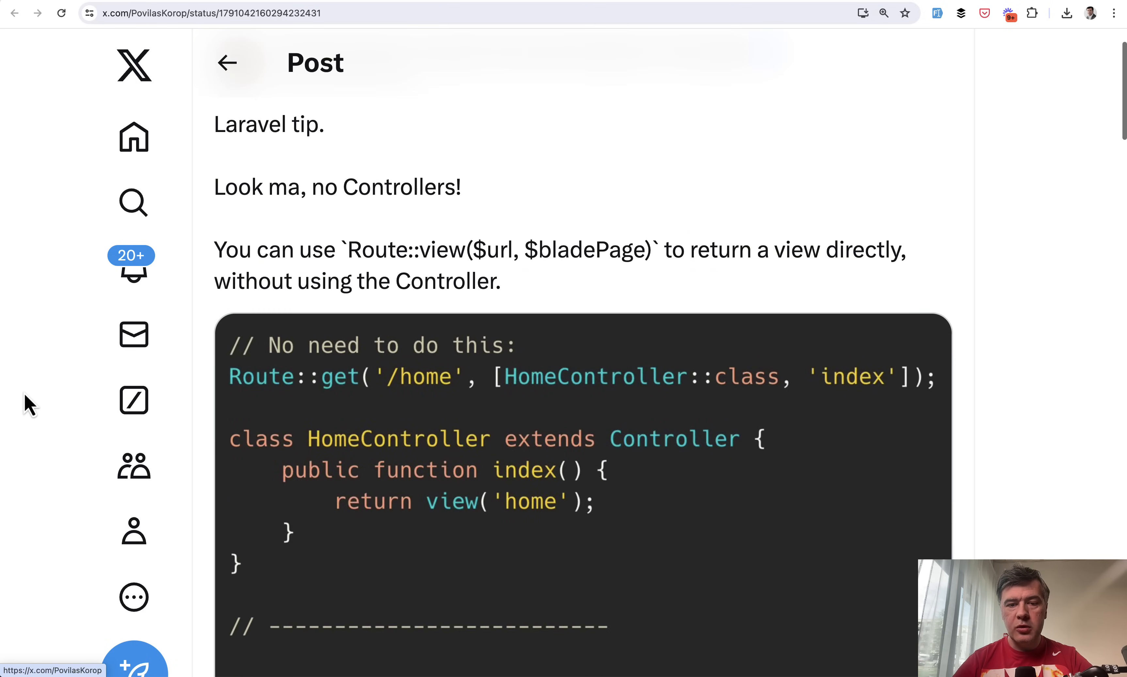
Step: Scroll the Route::view tip down to its full code snippet and engagement stats
scroll("down", 3)
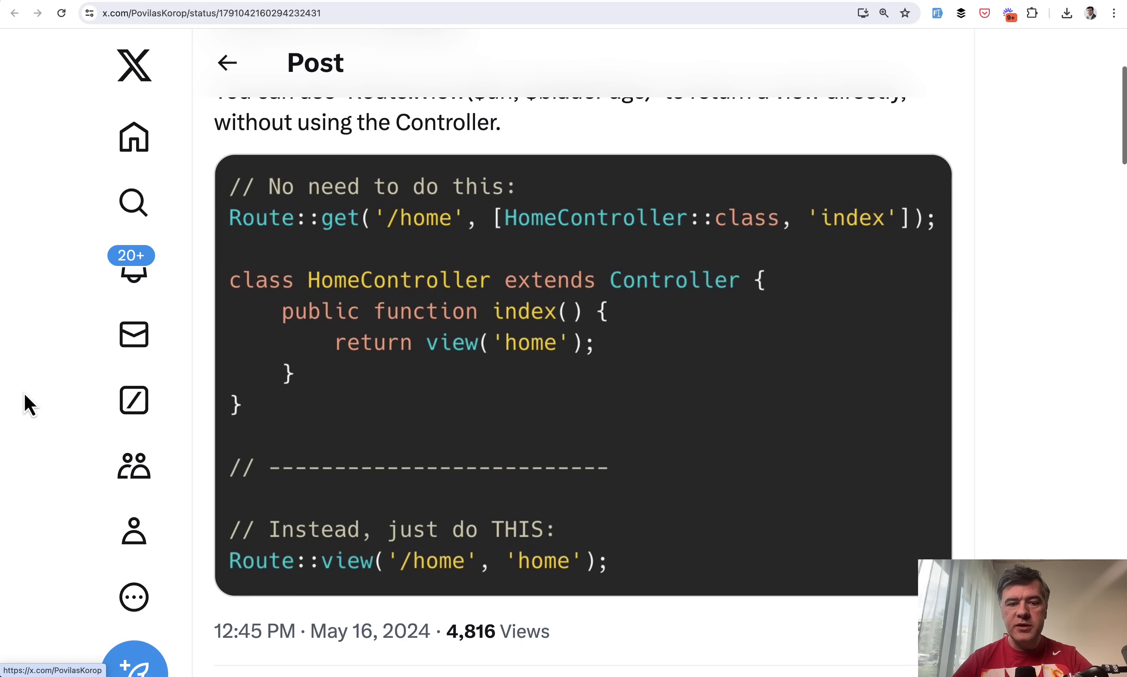
mouse_move(319, 423)
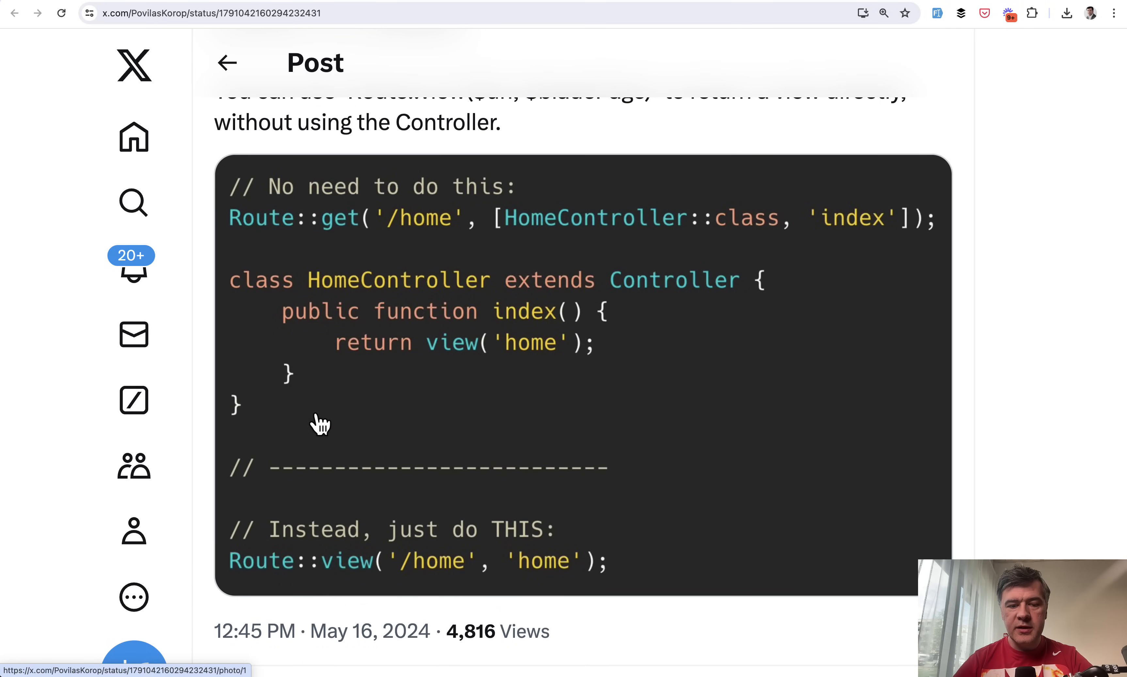
scroll("down", 3)
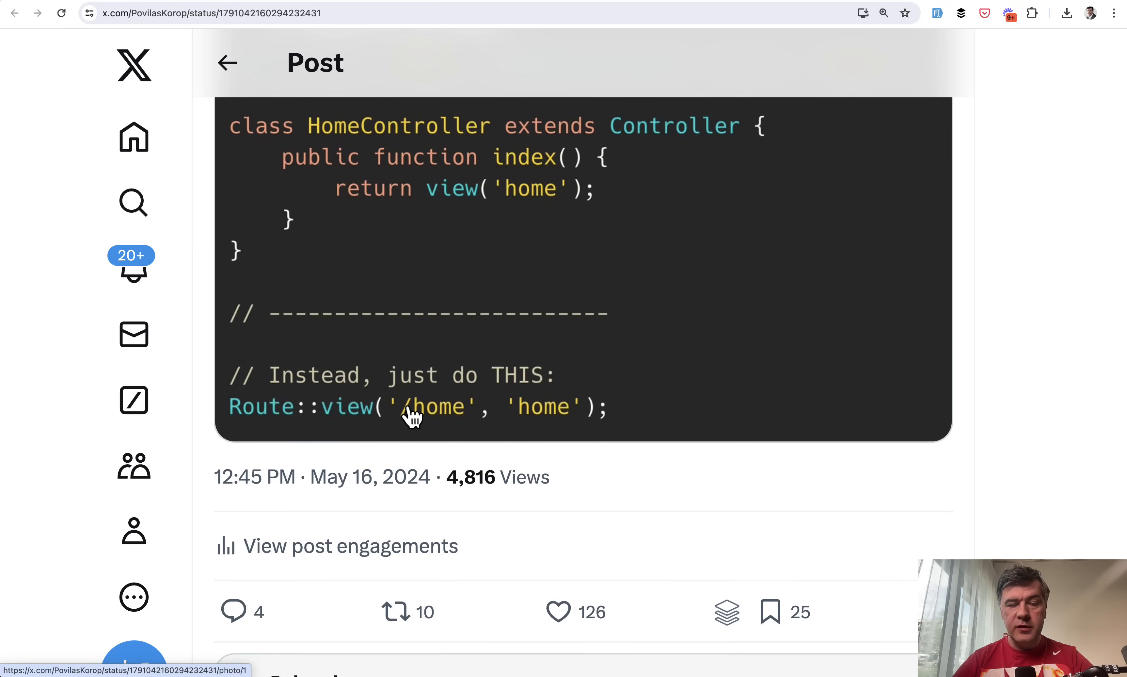
mouse_move(497, 410)
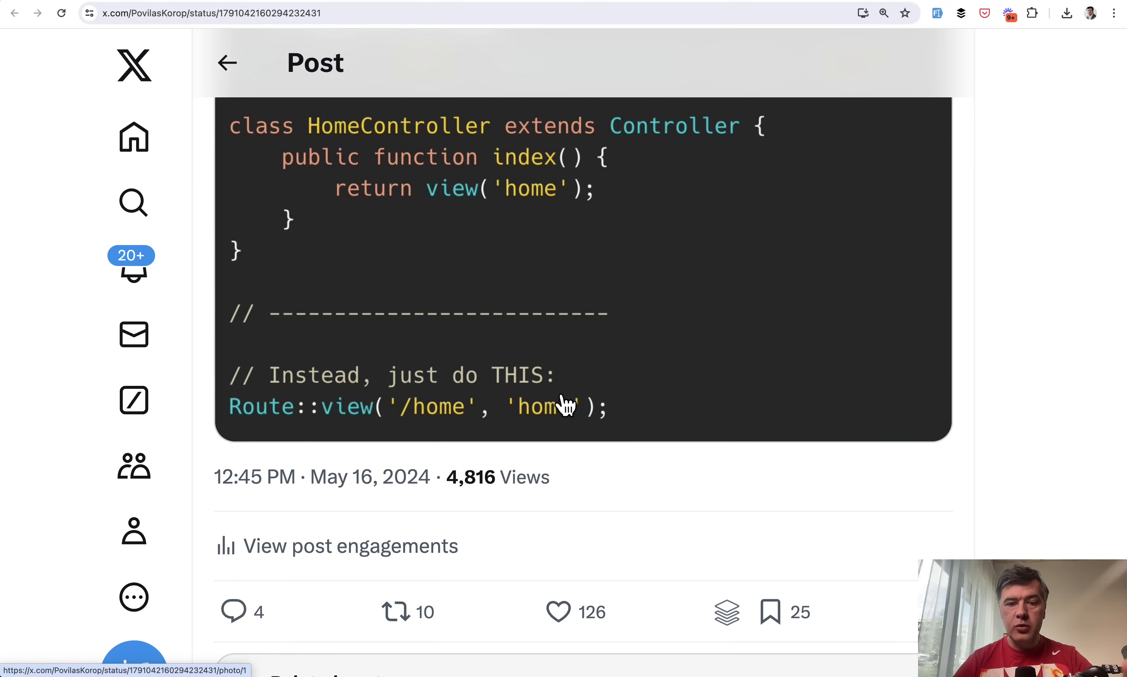
mouse_move(535, 414)
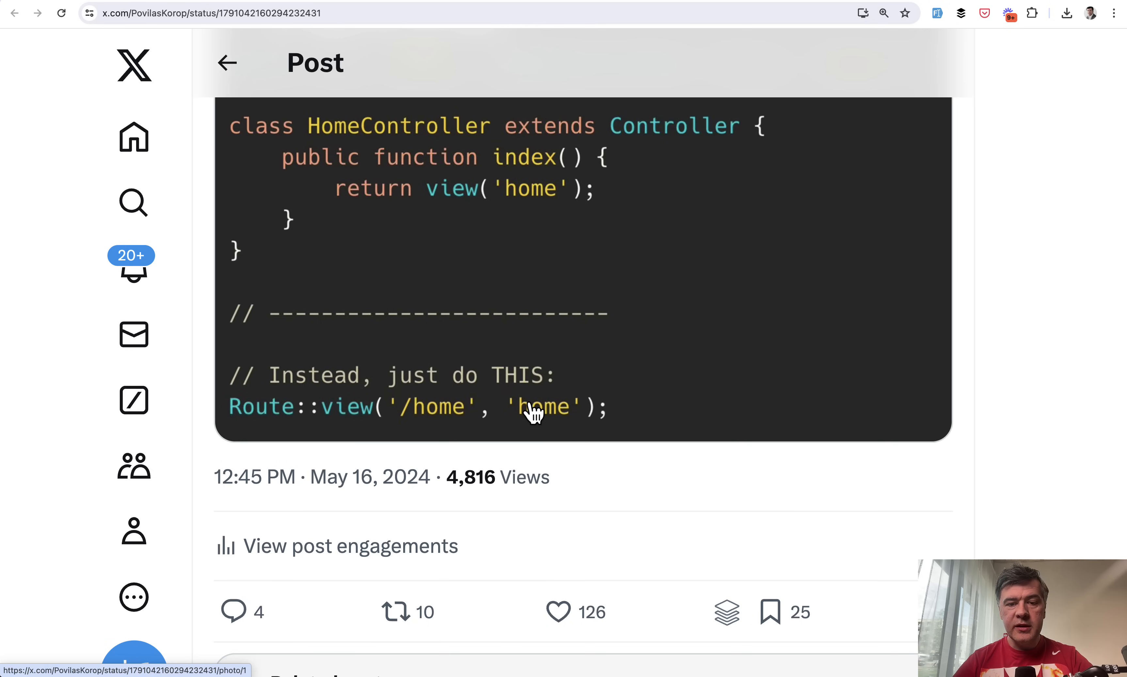
mouse_move(691, 423)
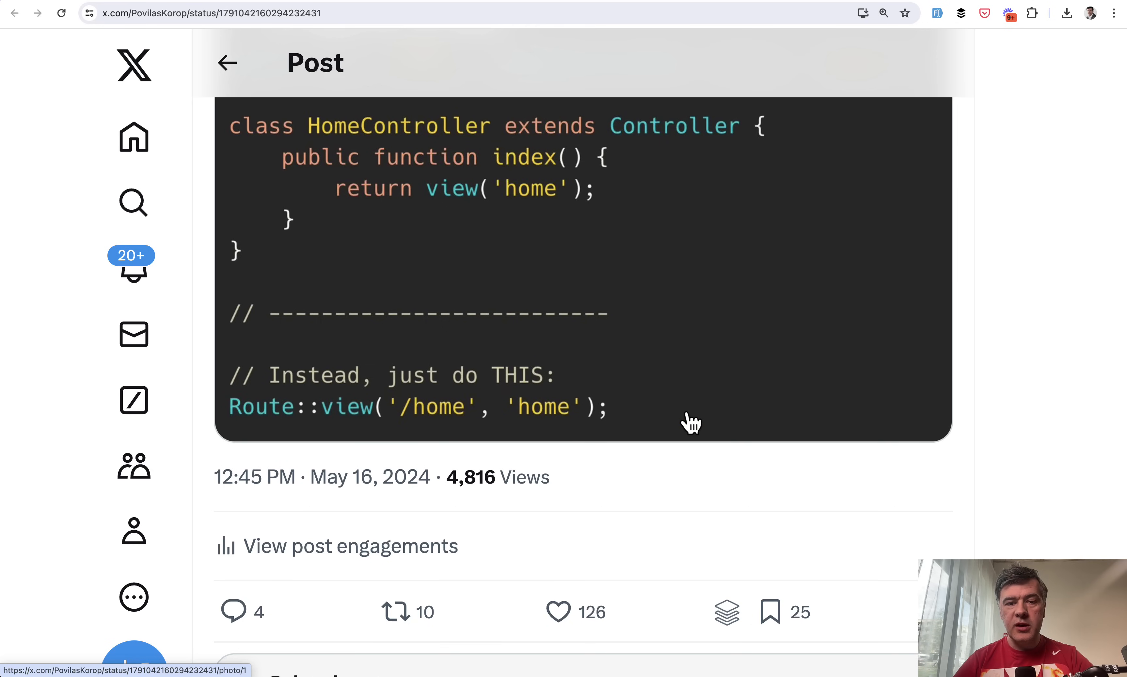
scroll("down", 3)
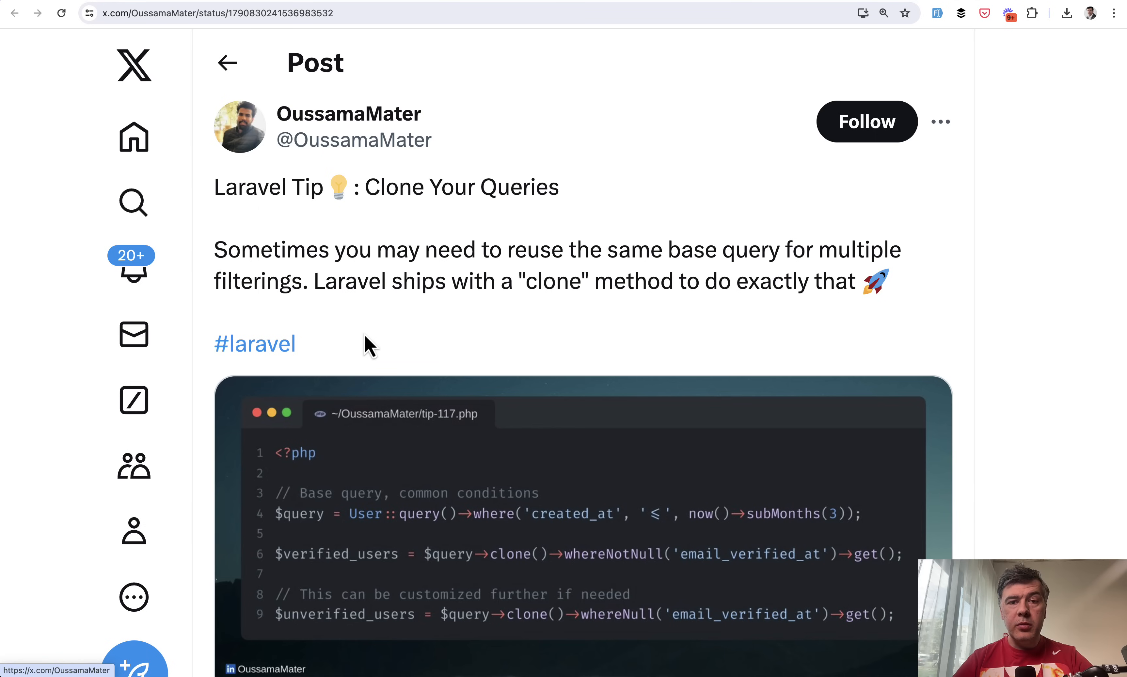
Step: Scroll OussamaMater's Clone Your Queries post to its verified and unverified user queries screenshot
scroll("down", 3)
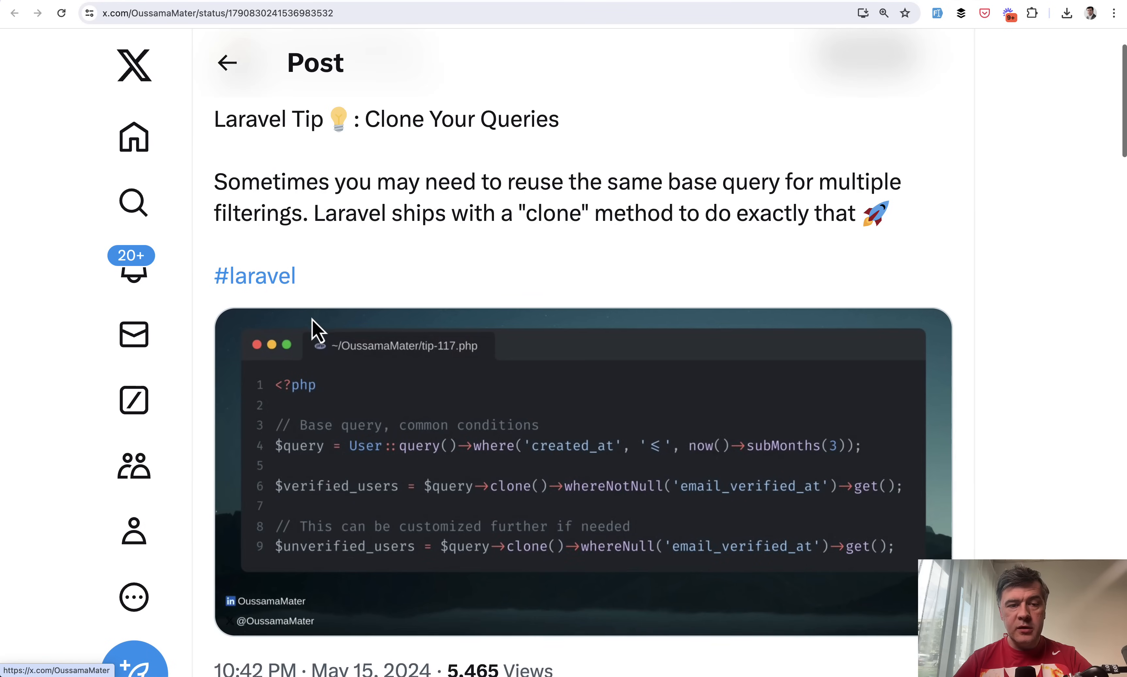
scroll("down", 3)
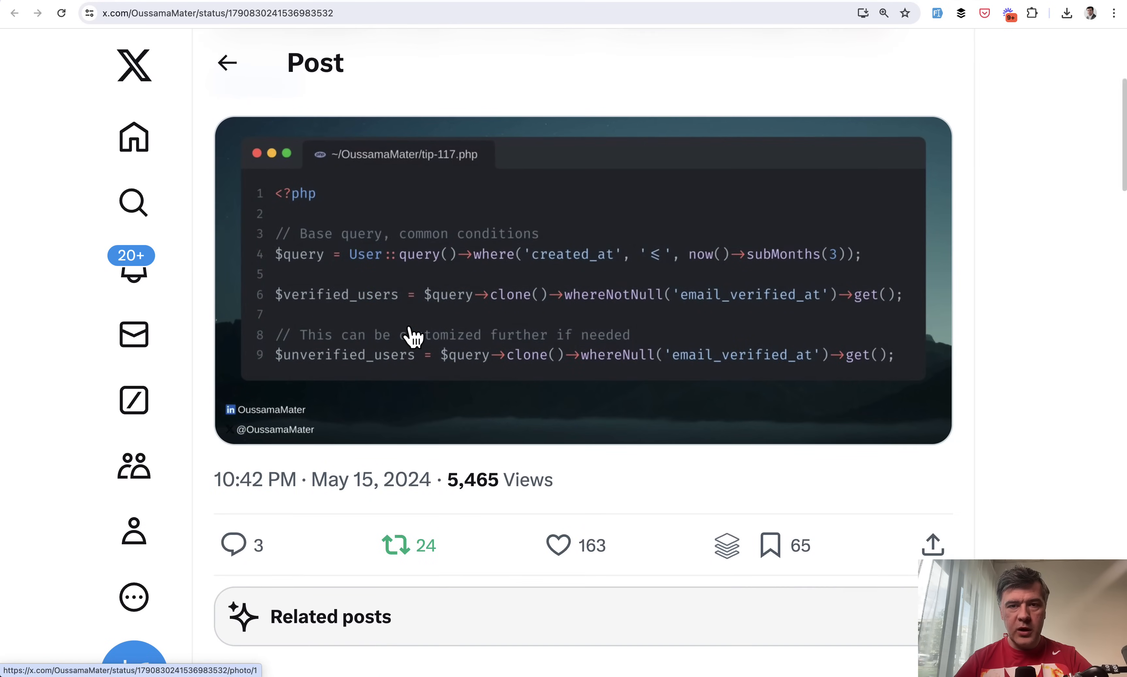
mouse_move(414, 304)
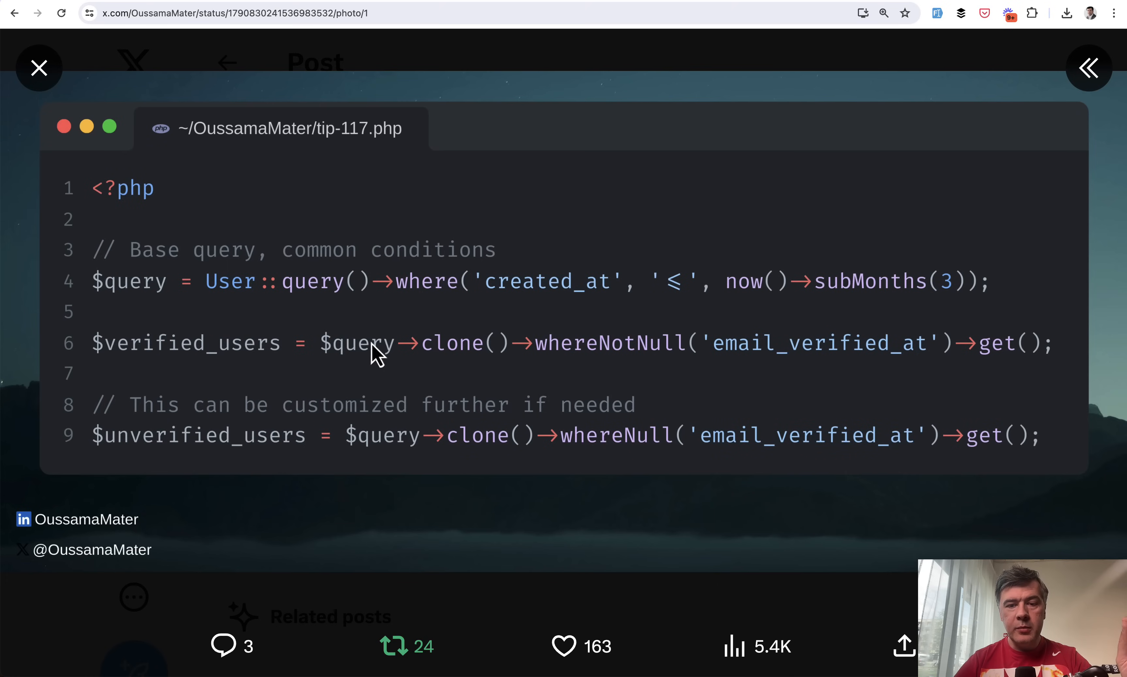
mouse_move(279, 336)
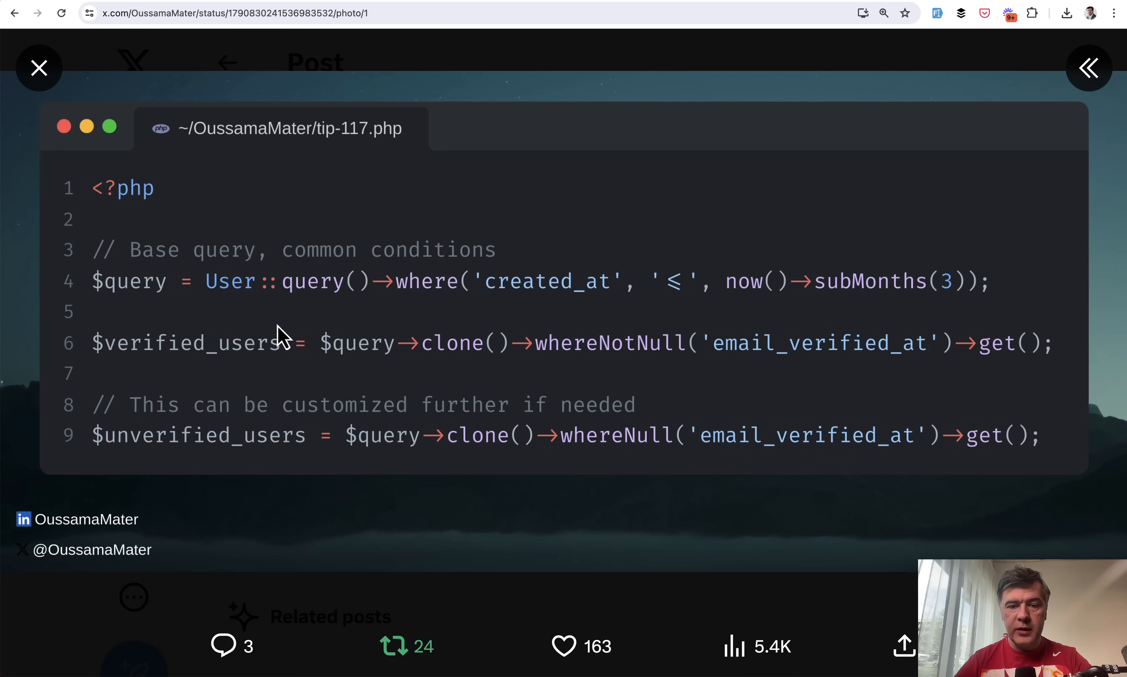
mouse_move(852, 315)
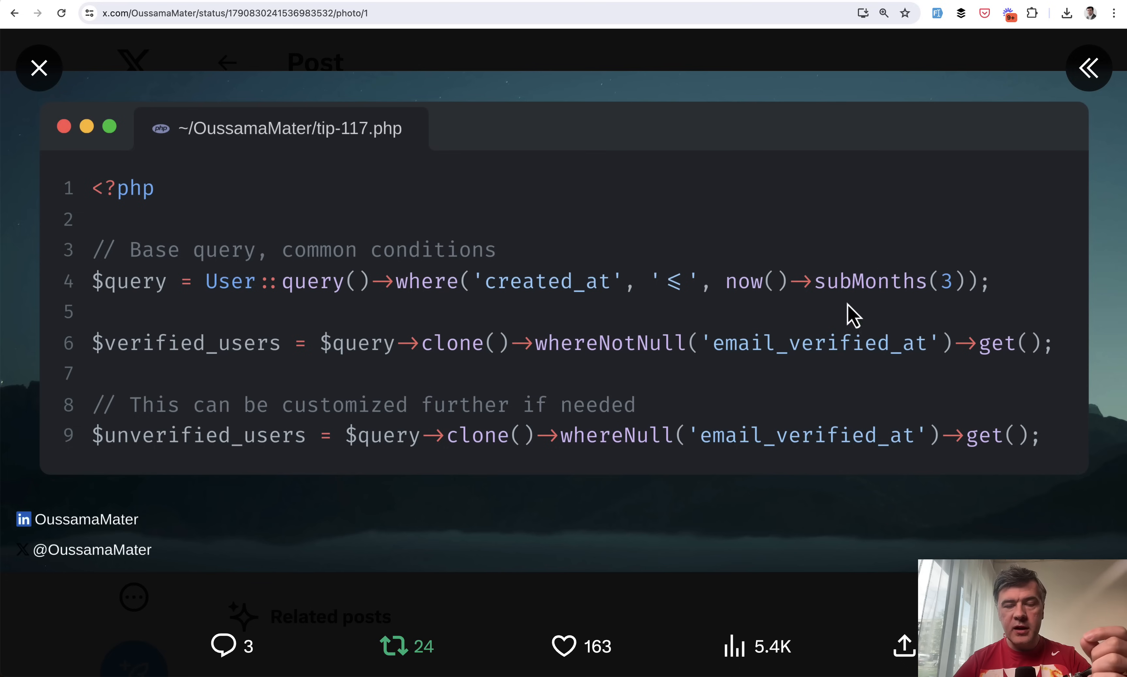
mouse_move(546, 363)
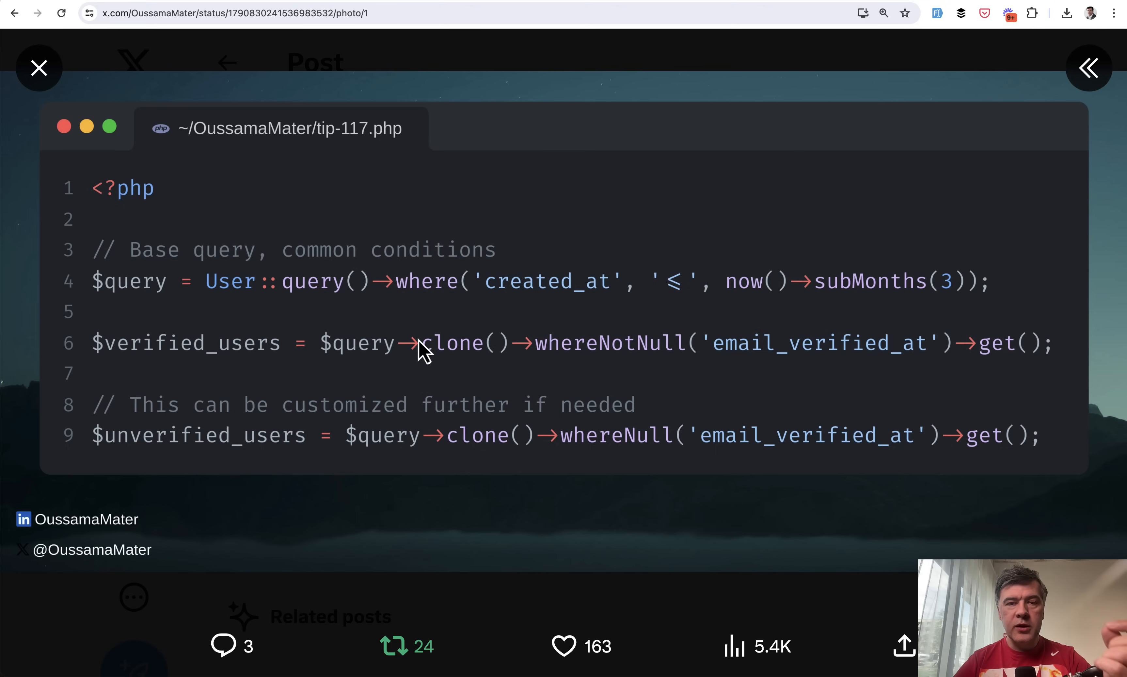
mouse_move(455, 369)
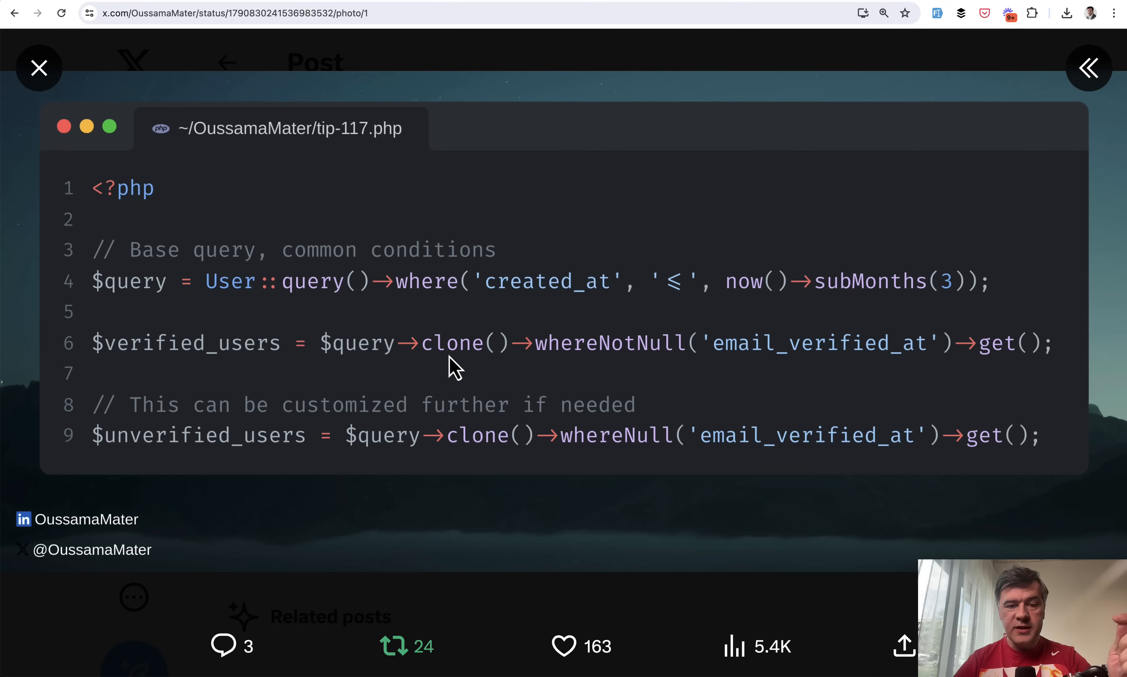
mouse_move(629, 309)
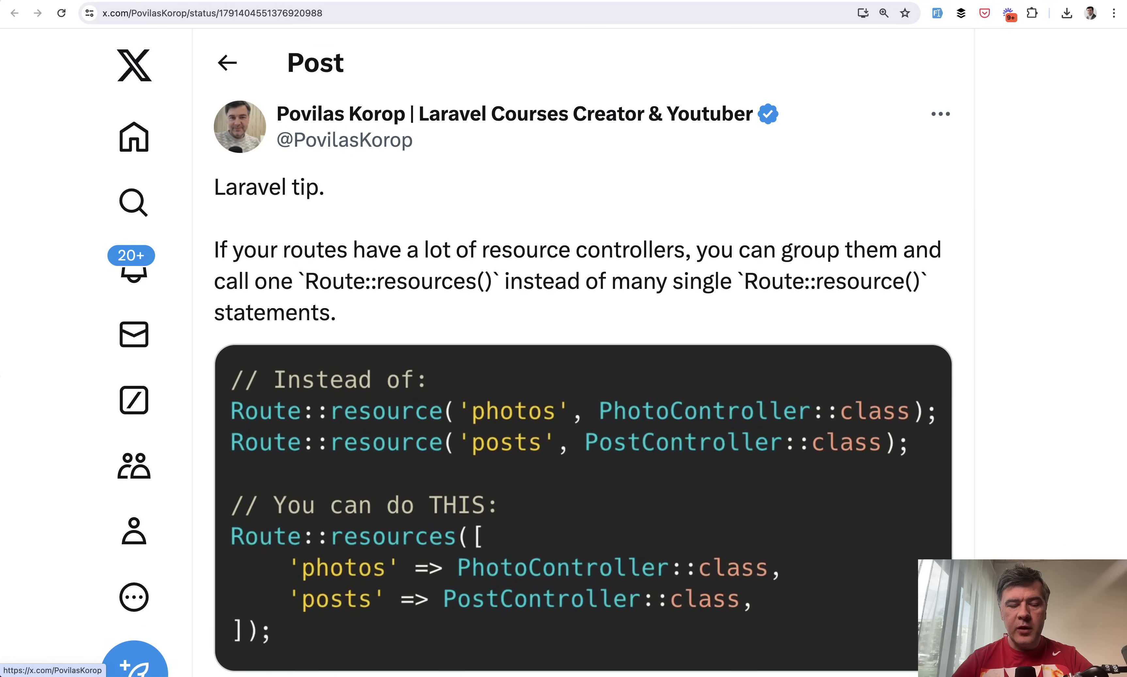
Step: Scroll through the Route::resources tip post down to its code snippet
scroll("down", 3)
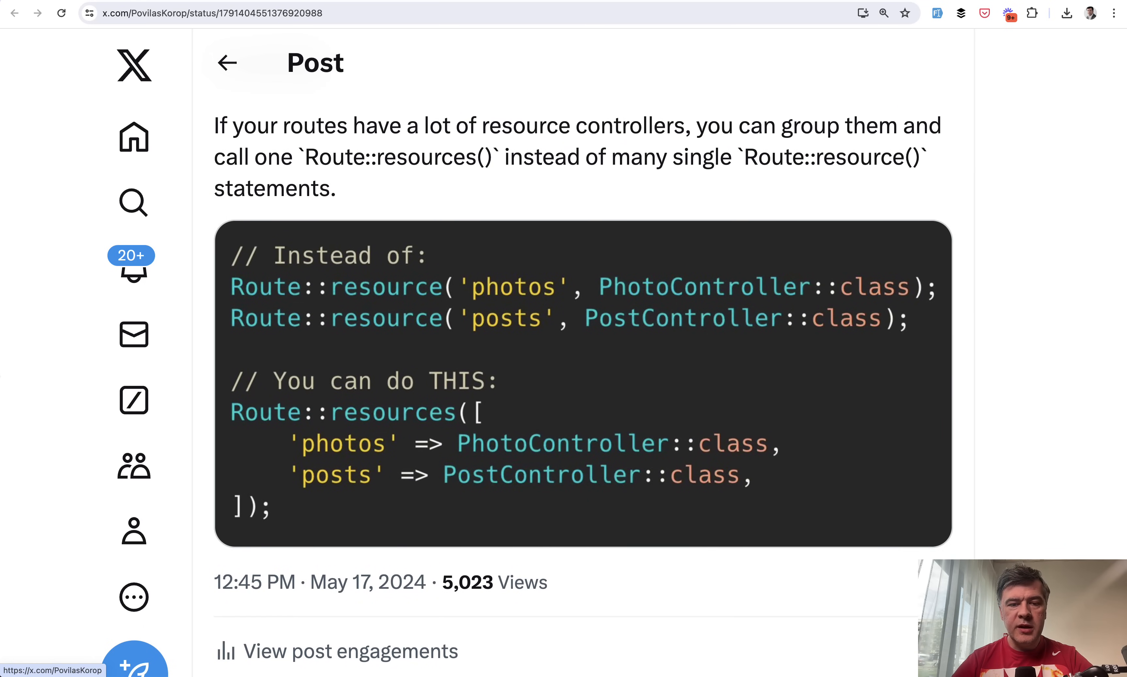
mouse_move(851, 354)
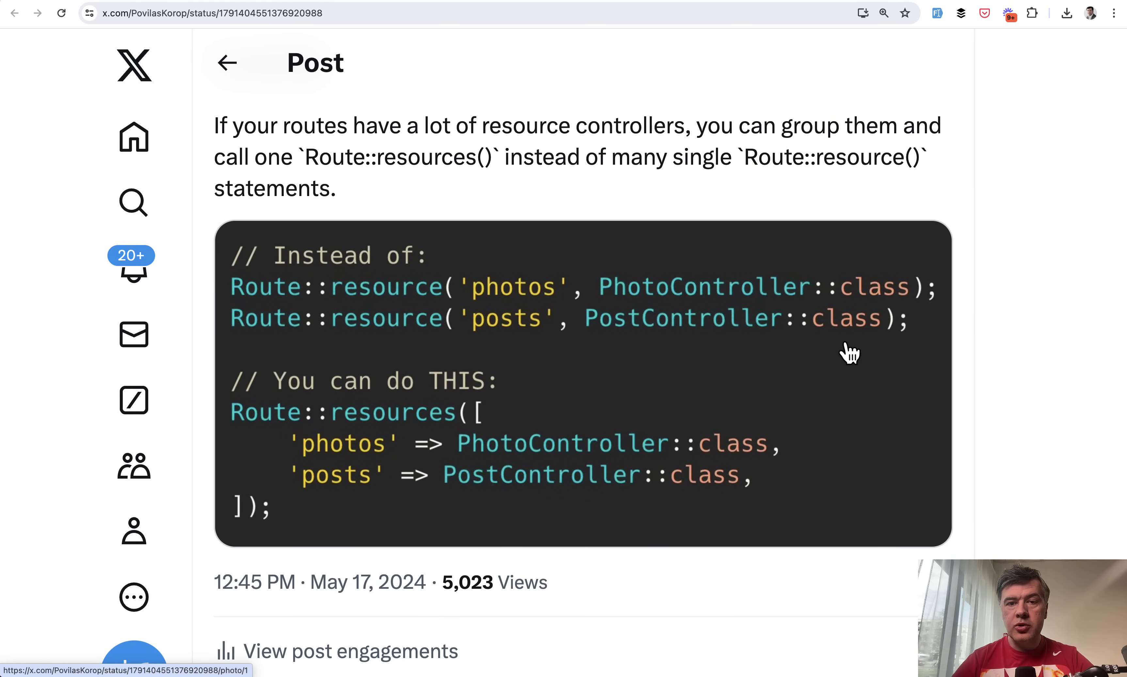
scroll("down", 3)
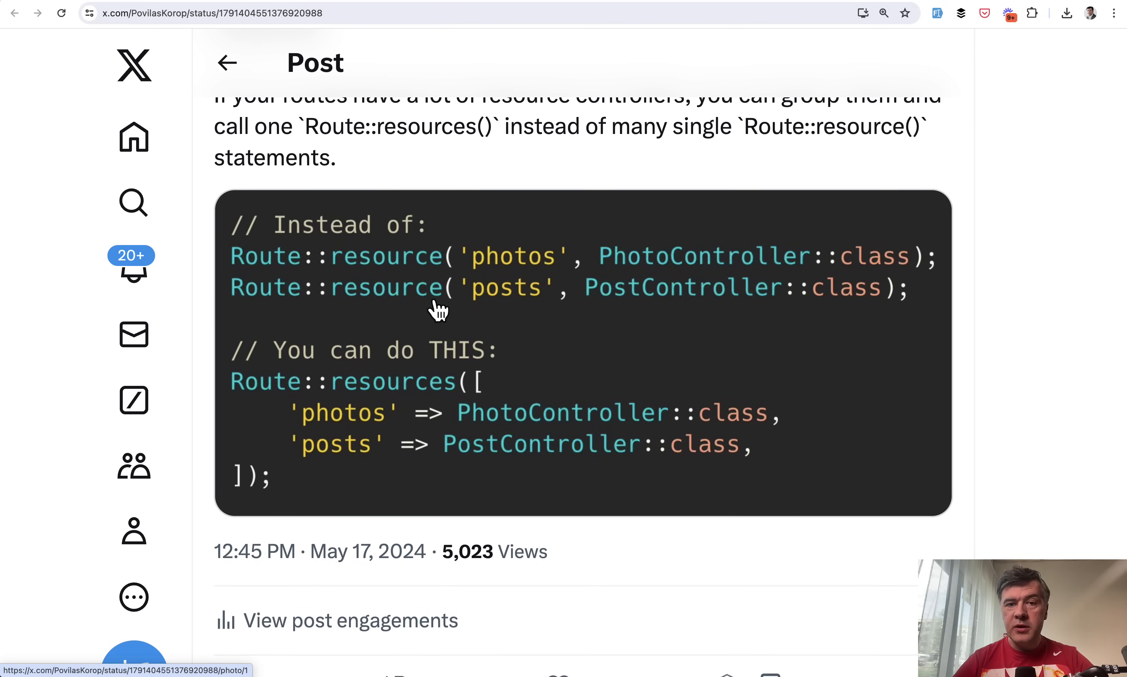
mouse_move(459, 397)
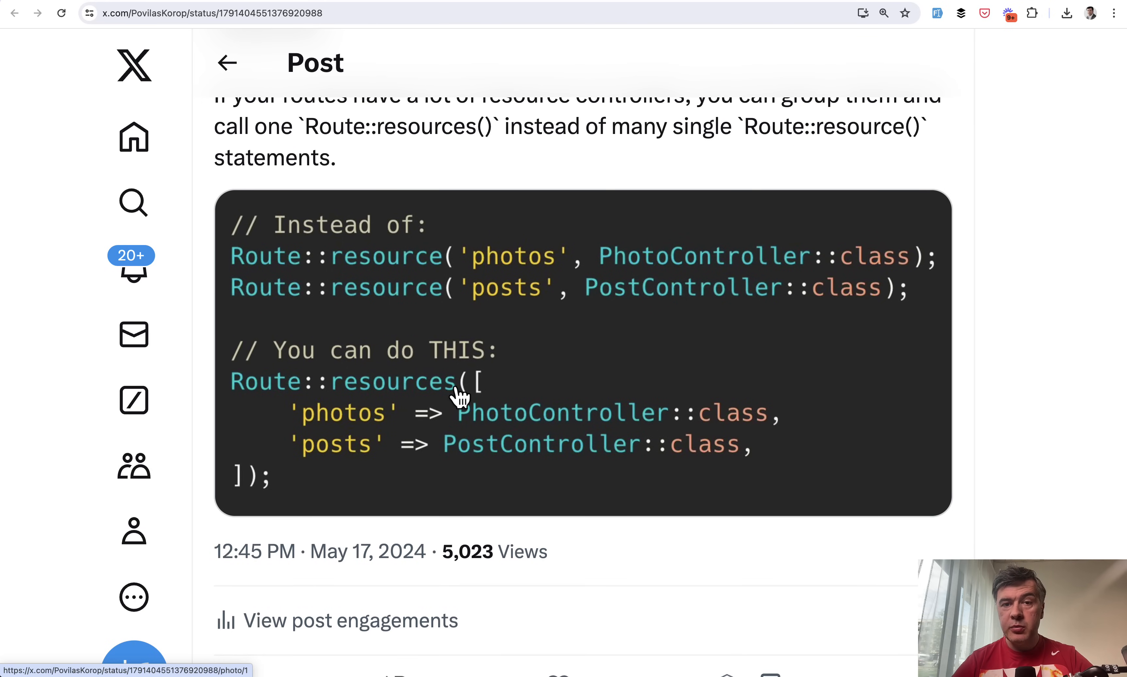
scroll("down", 3)
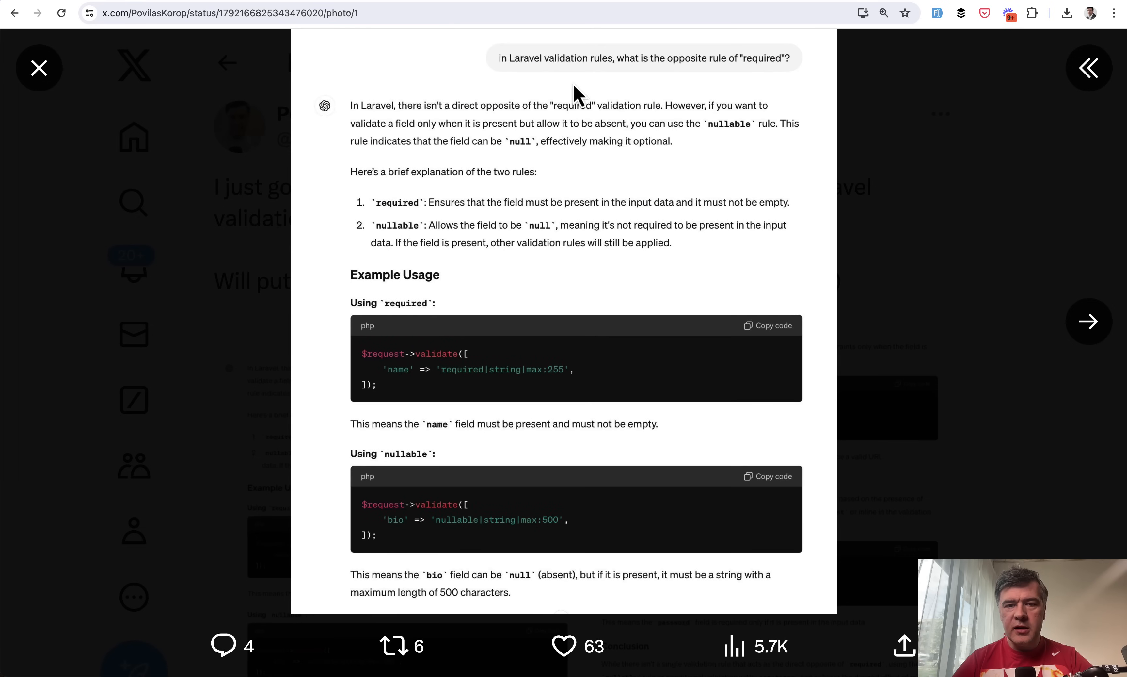
mouse_move(740, 119)
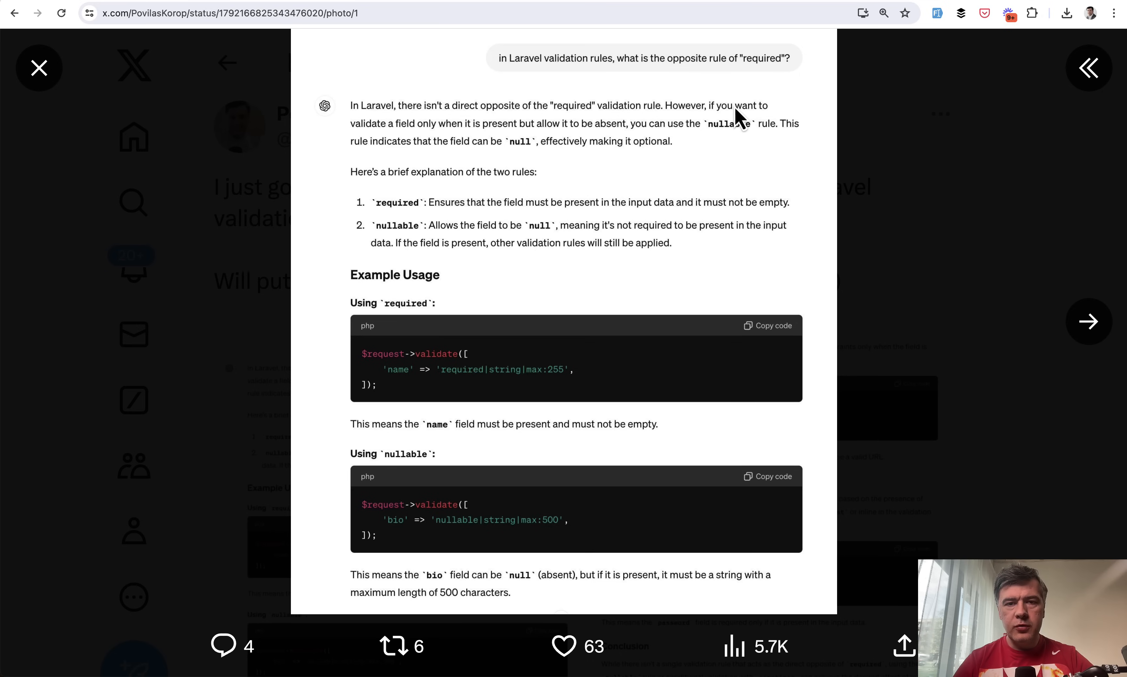
mouse_move(545, 283)
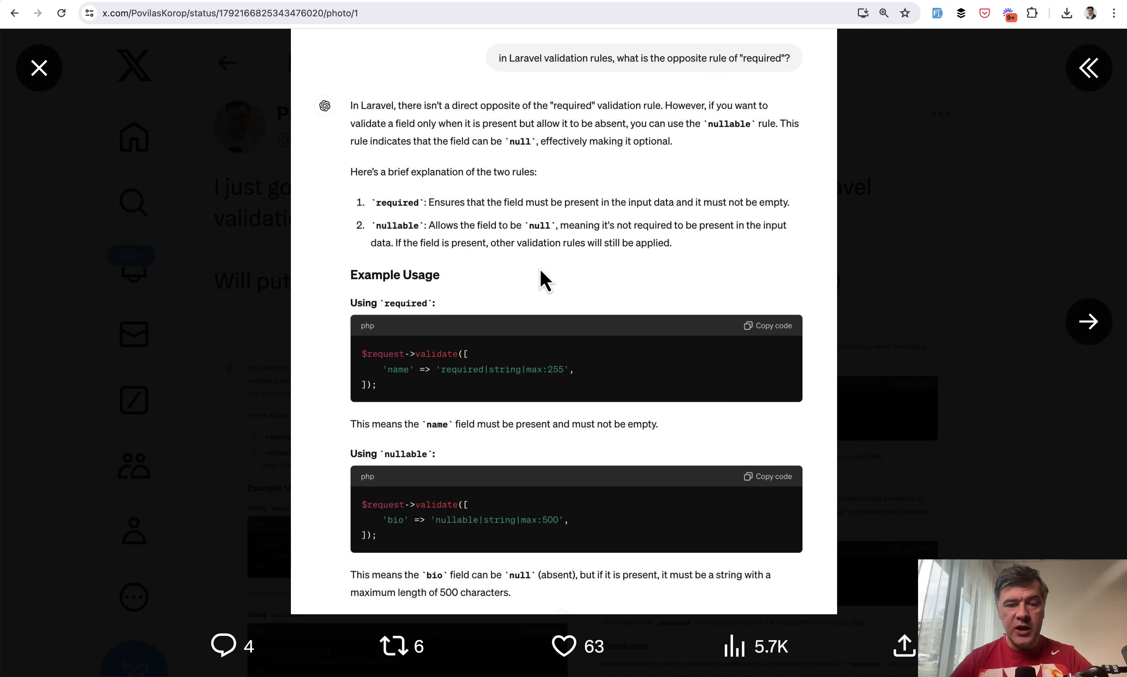
mouse_move(511, 284)
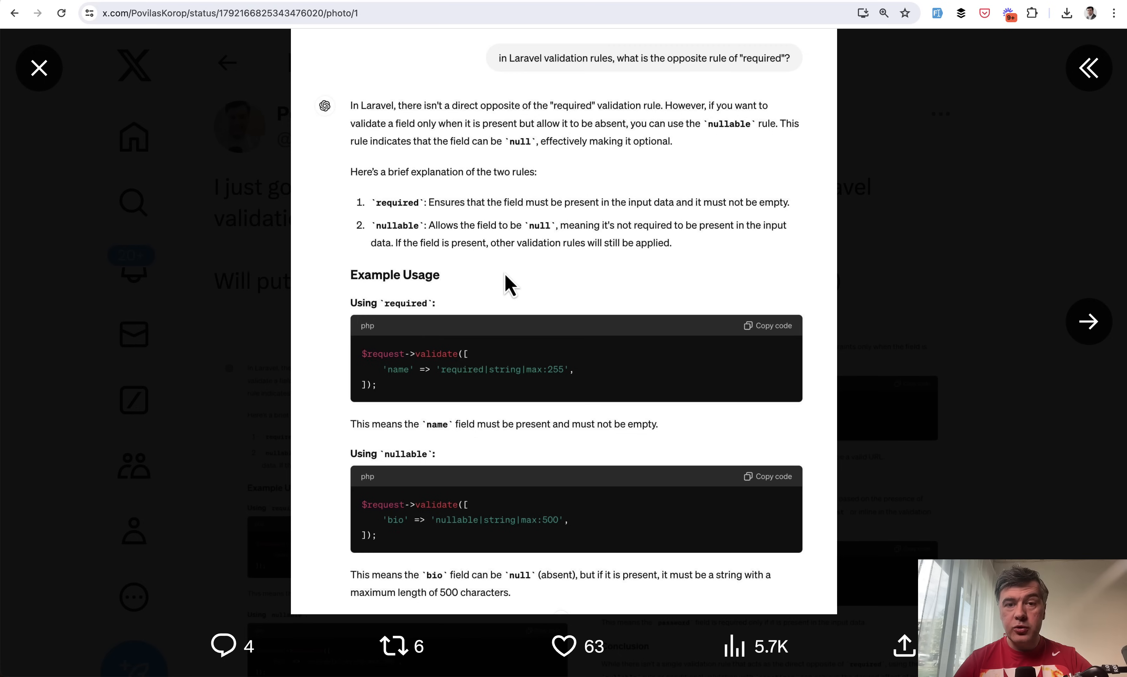
mouse_move(423, 227)
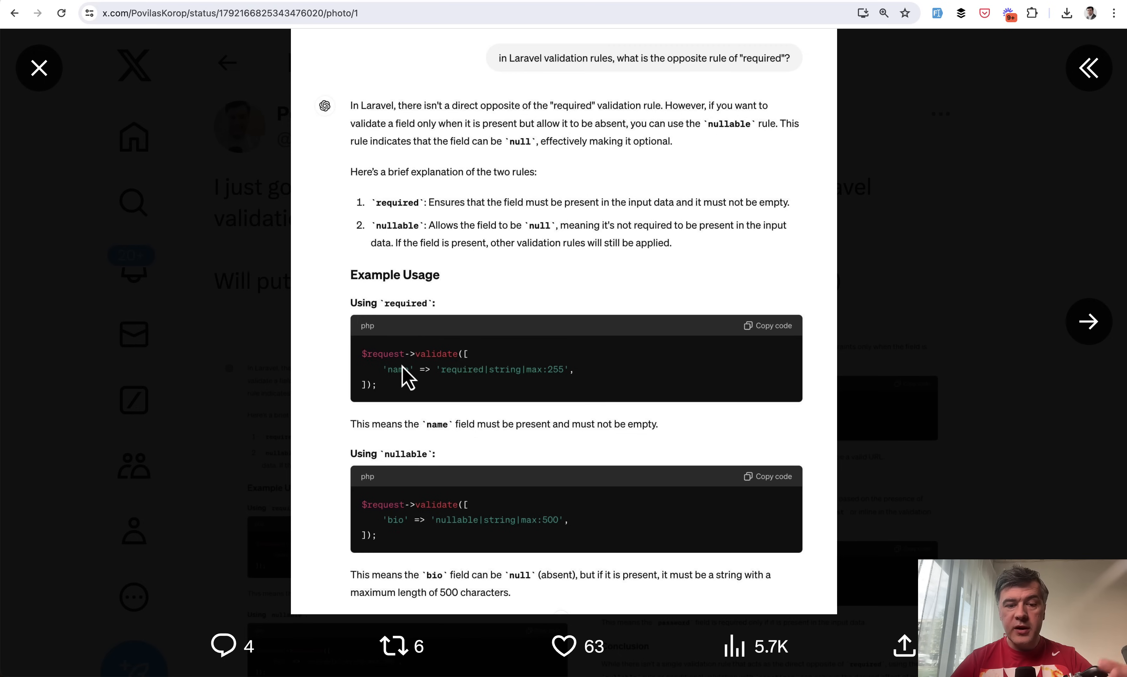
mouse_move(569, 399)
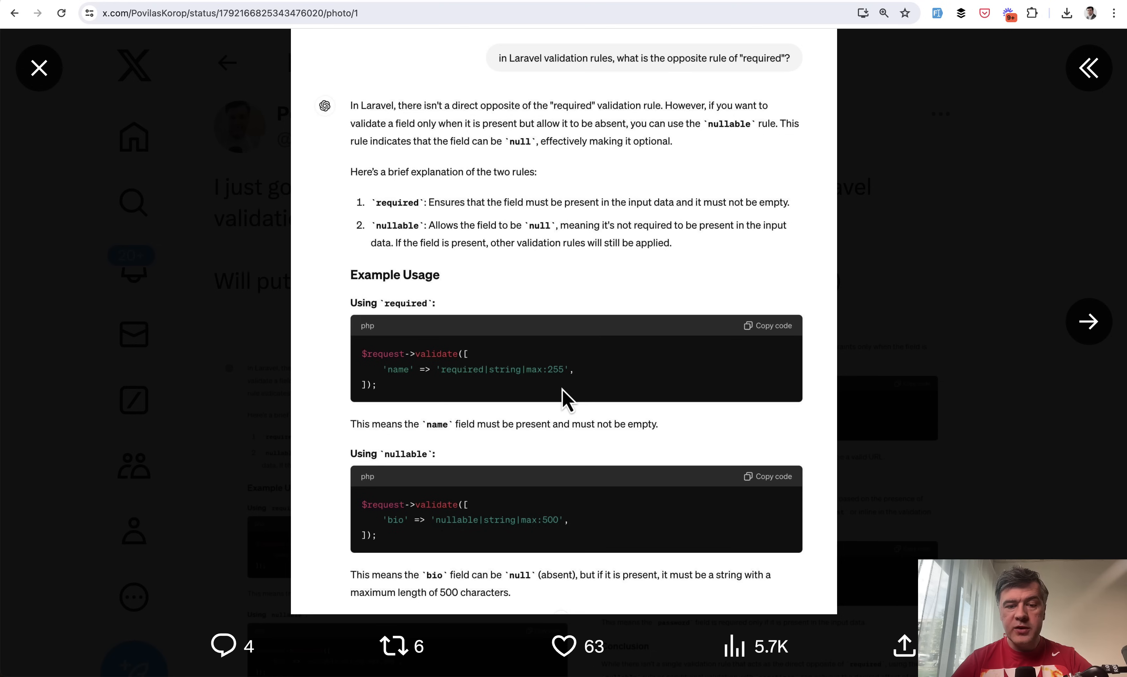
mouse_move(504, 497)
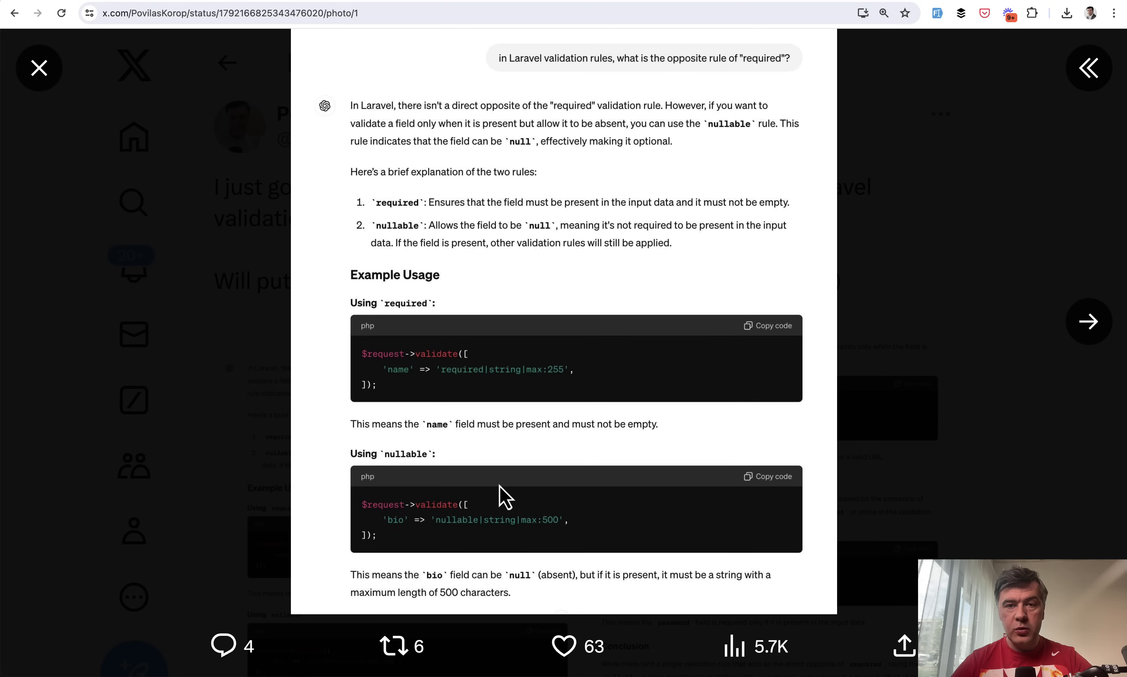
mouse_move(531, 535)
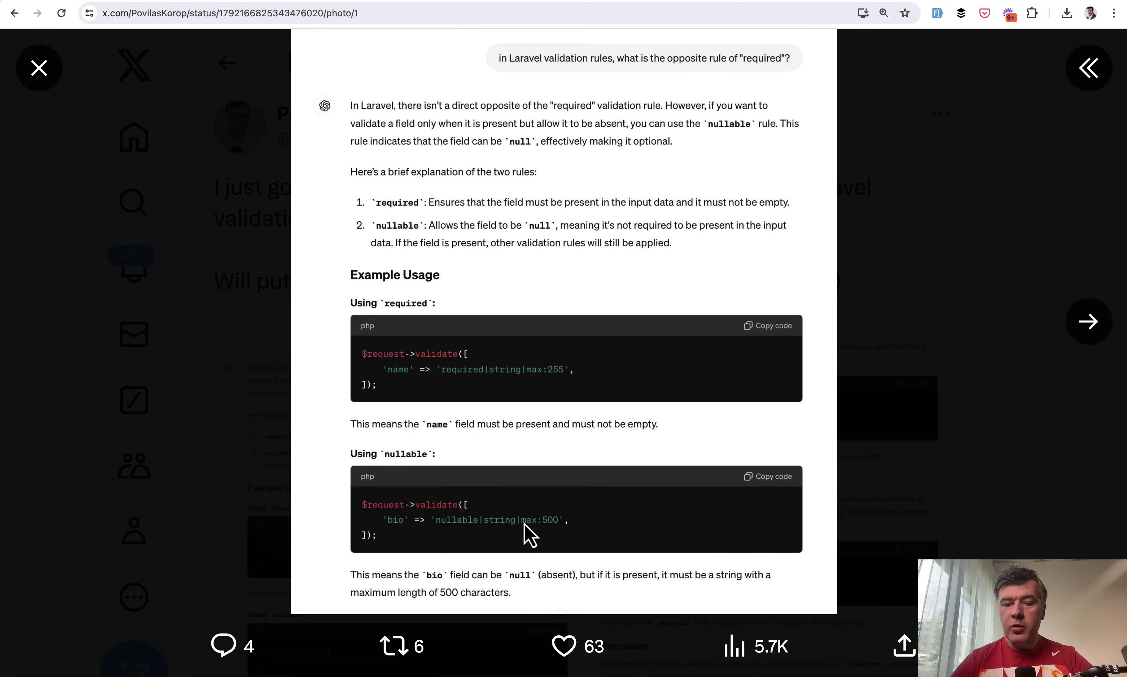
mouse_move(630, 531)
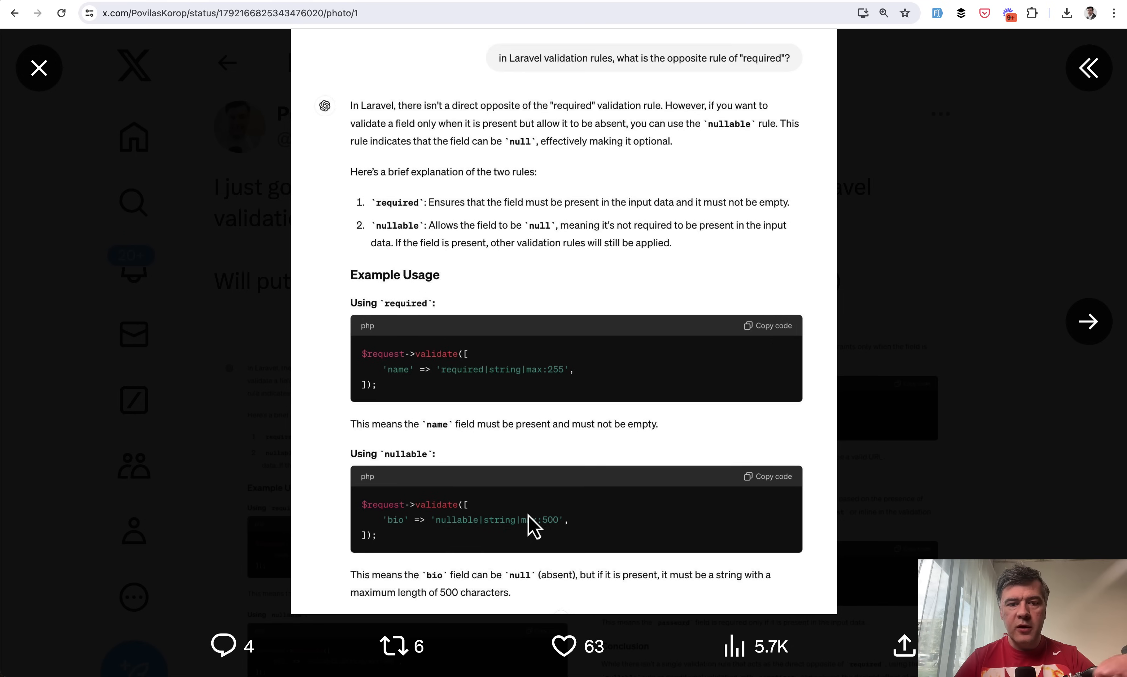
Step: Advance to the post's second screenshot covering nullable, sometimes rules and the conclusion
left_click(1087, 321)
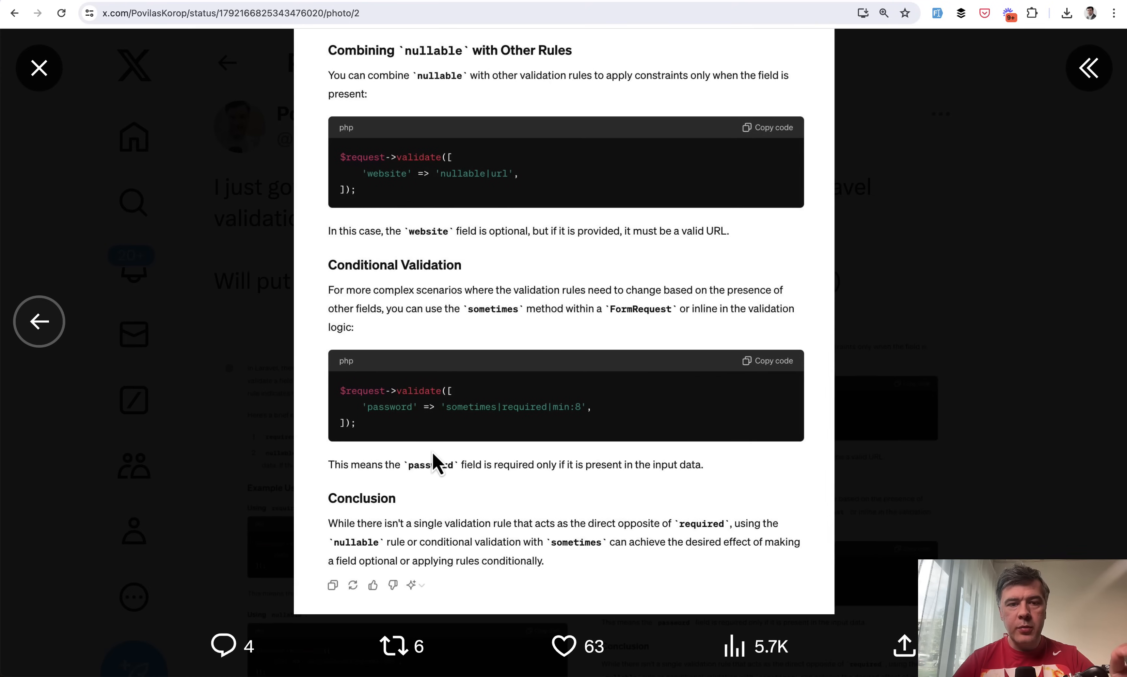
mouse_move(514, 177)
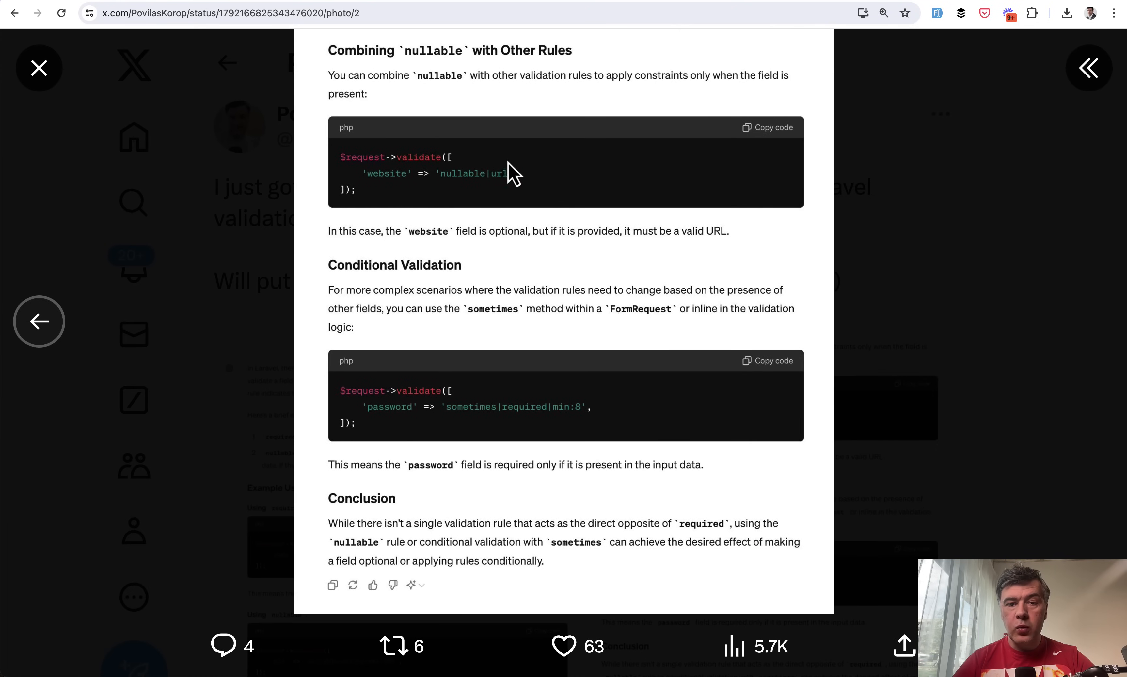
mouse_move(451, 306)
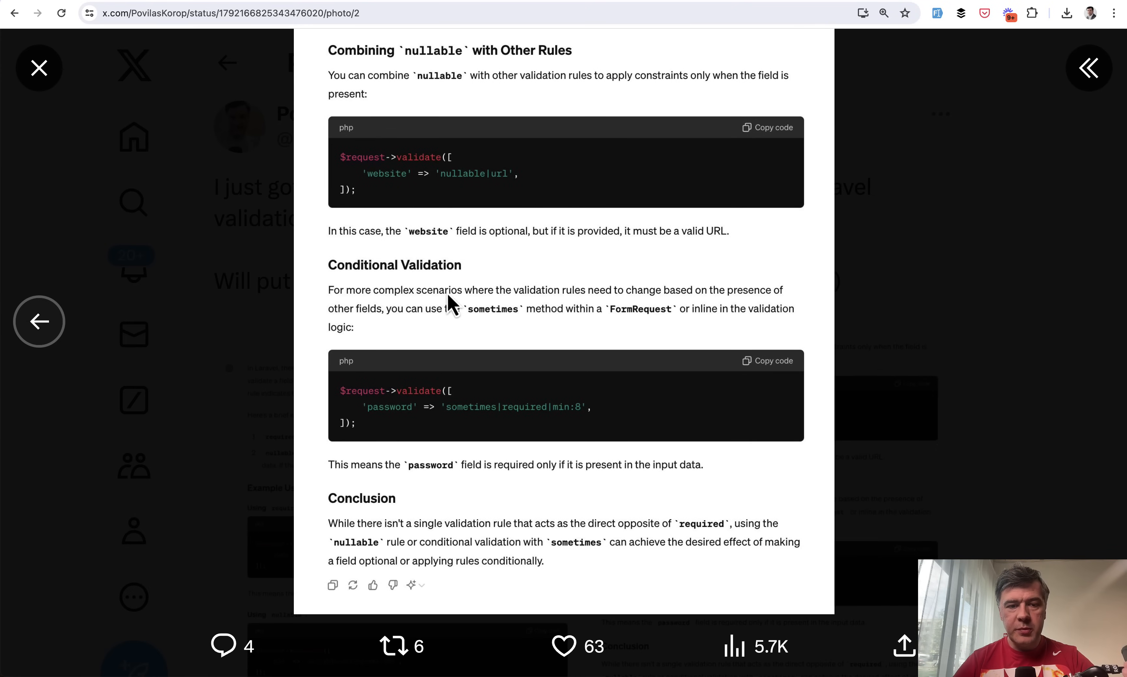
mouse_move(482, 298)
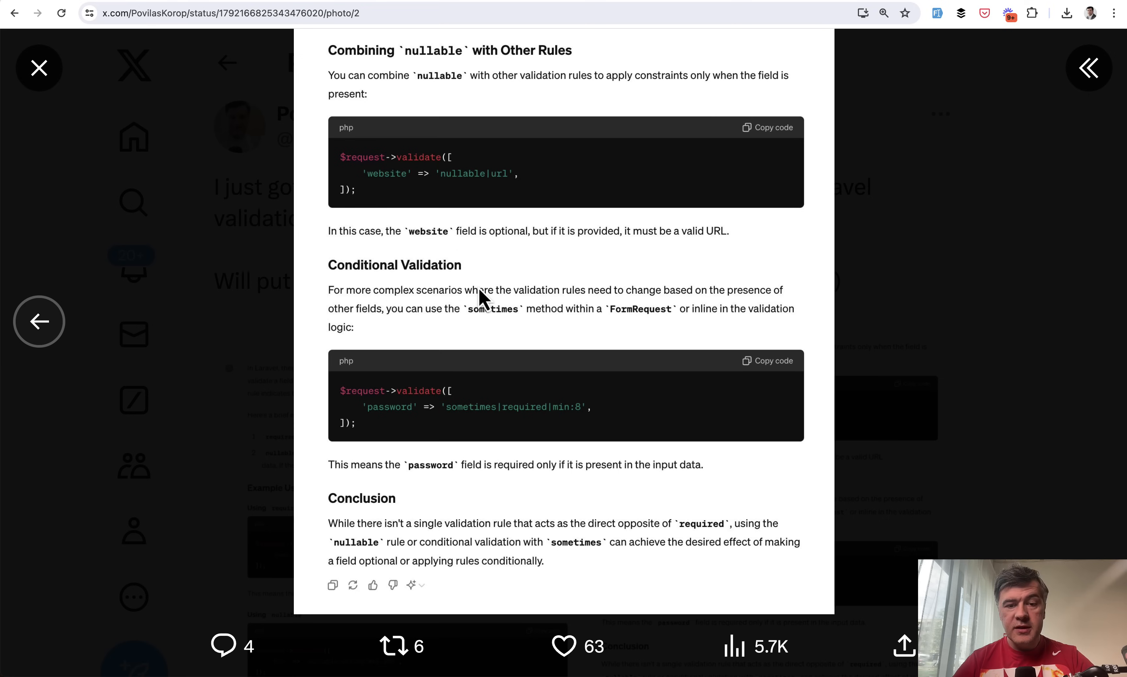
mouse_move(523, 363)
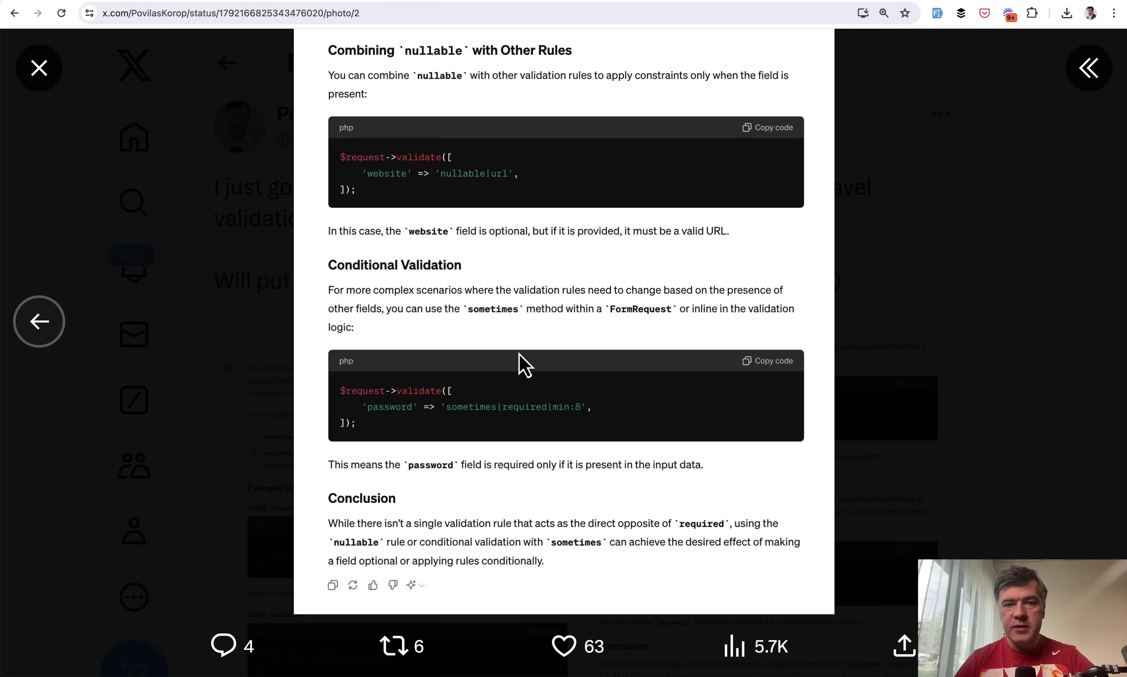
Step: Leave the photo viewer and land on Povilas Korop's Route::controller group tip post
left_click(39, 68)
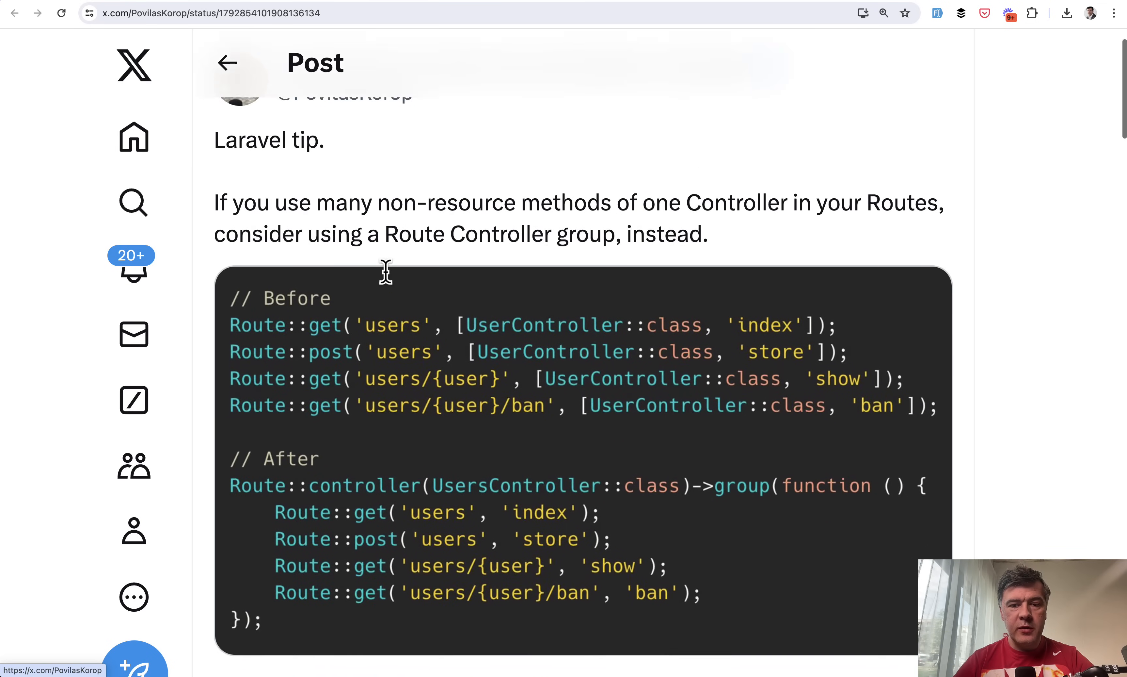
scroll("down", 3)
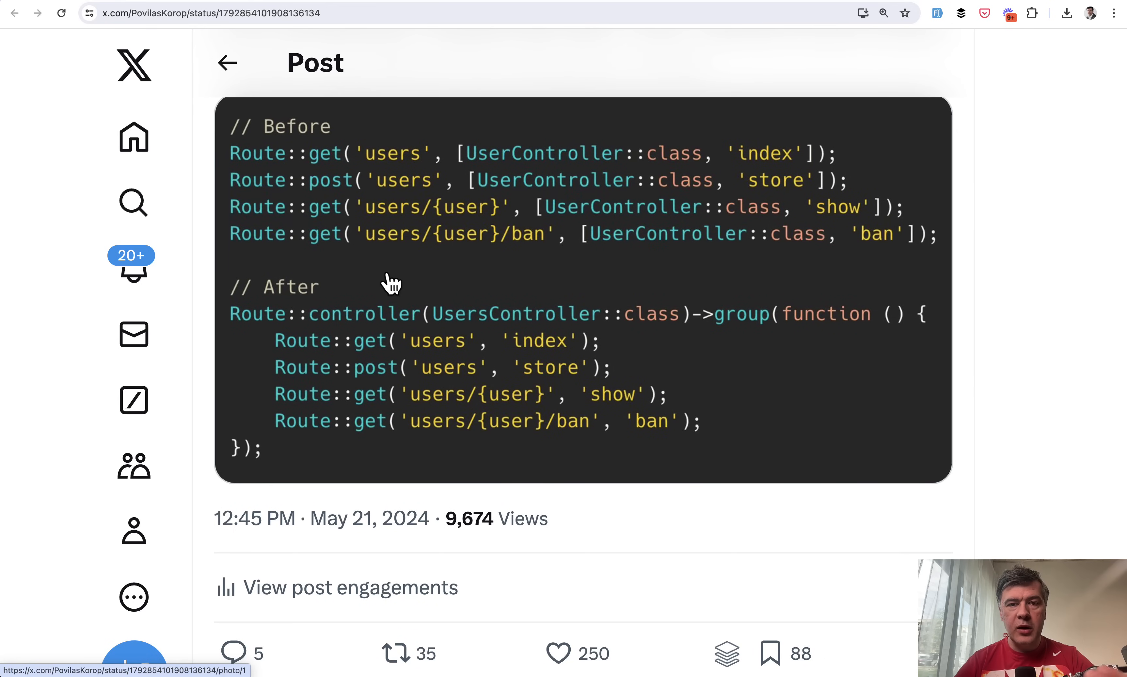
mouse_move(532, 201)
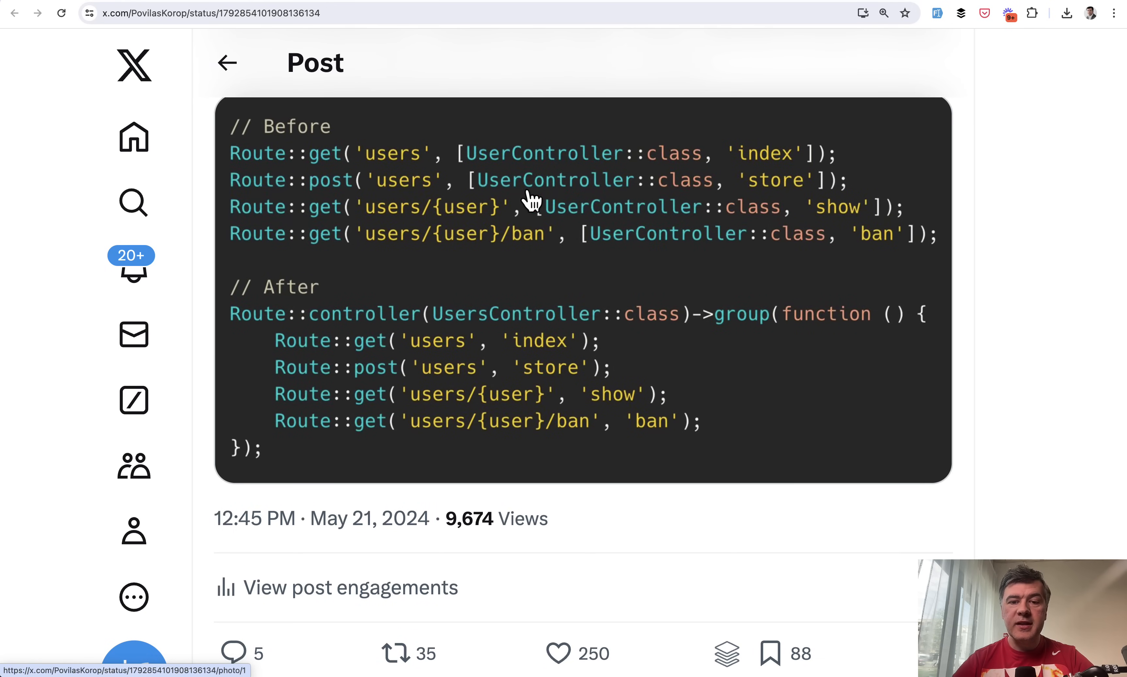
mouse_move(528, 342)
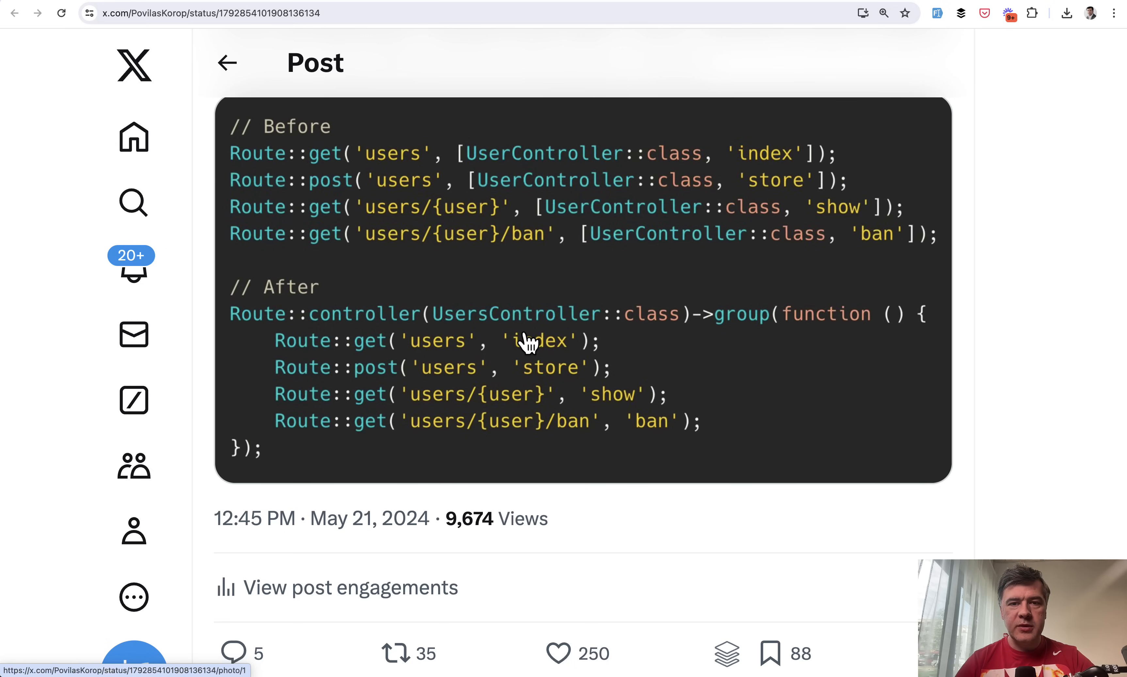
mouse_move(316, 301)
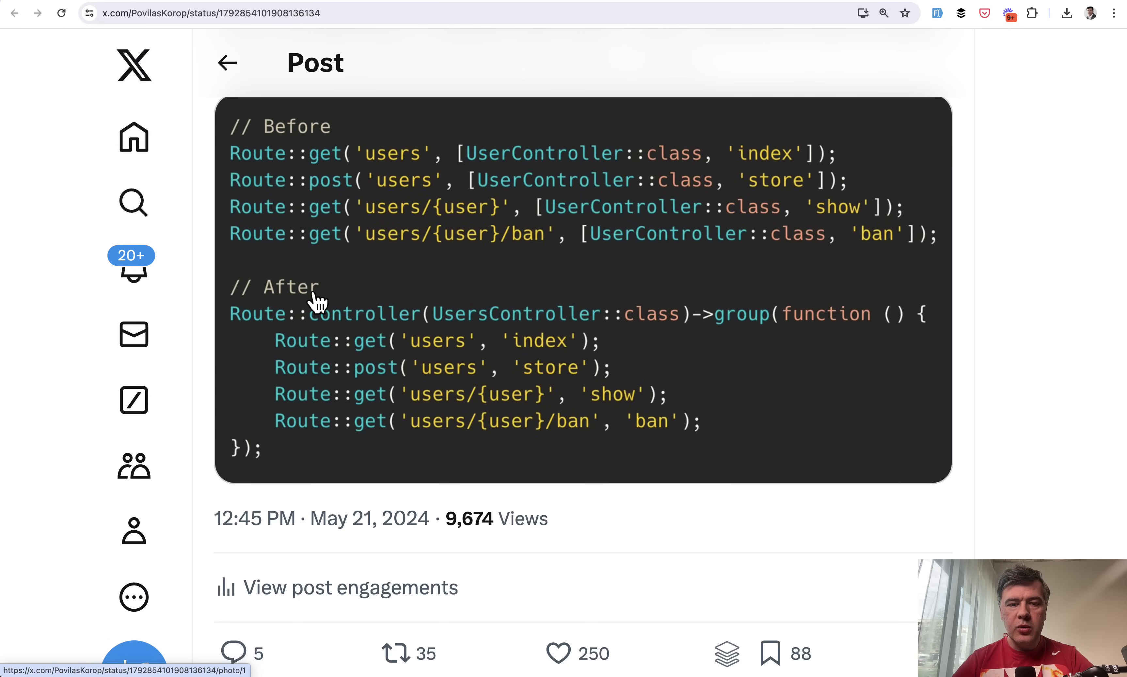
mouse_move(750, 326)
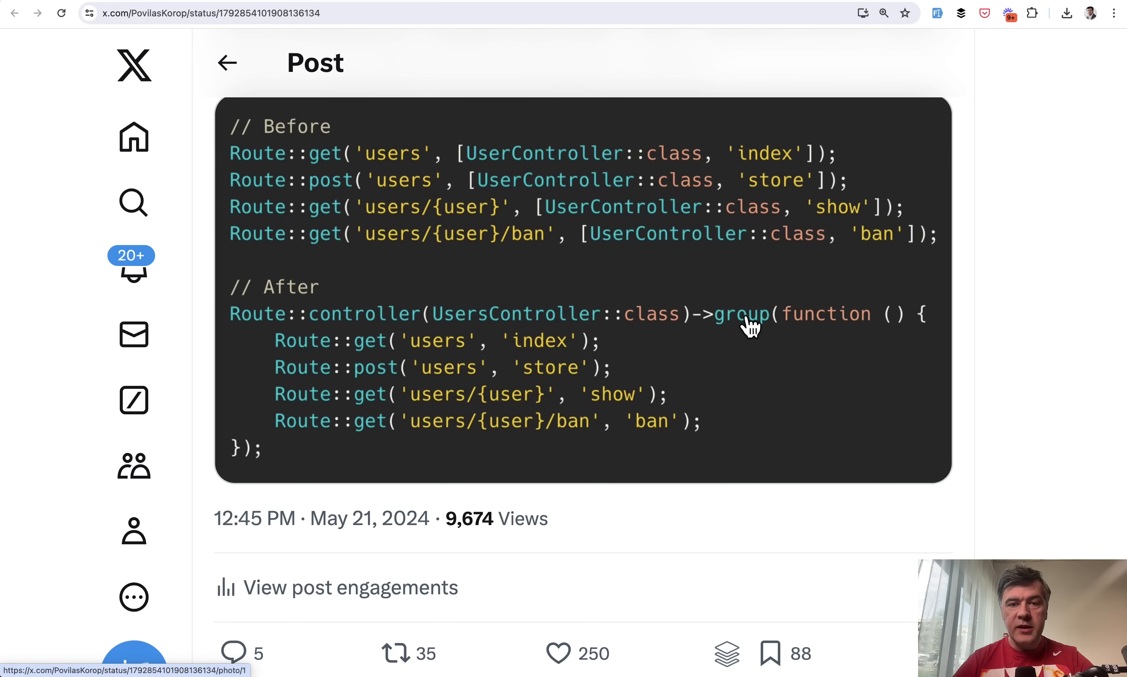
mouse_move(438, 349)
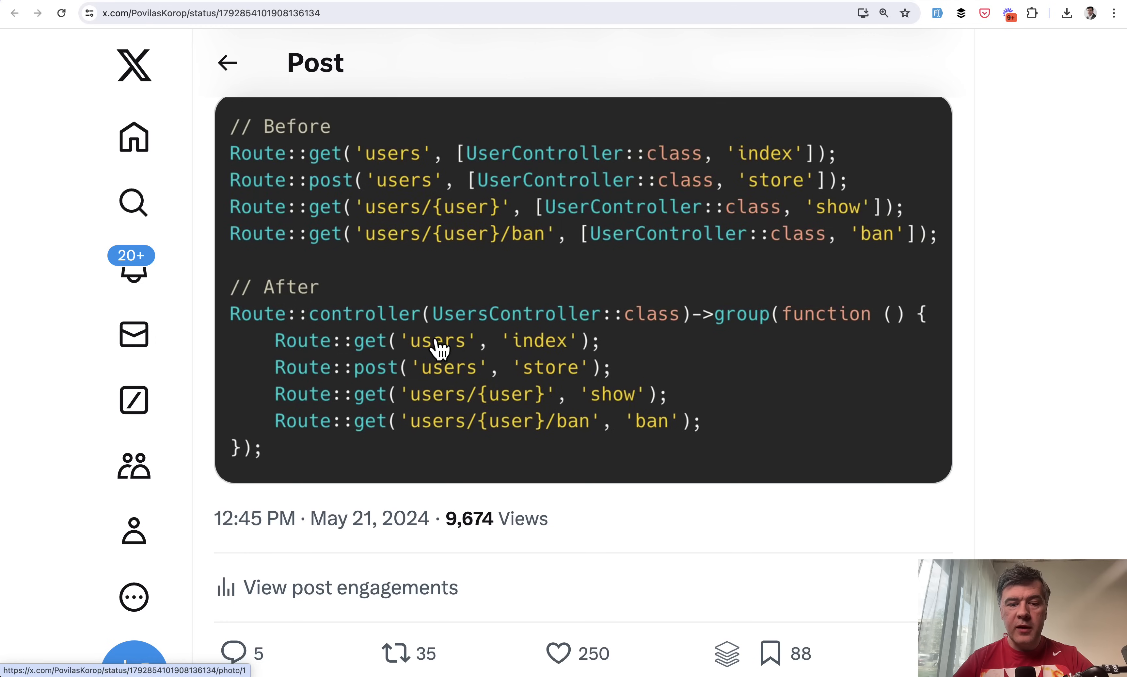
mouse_move(428, 351)
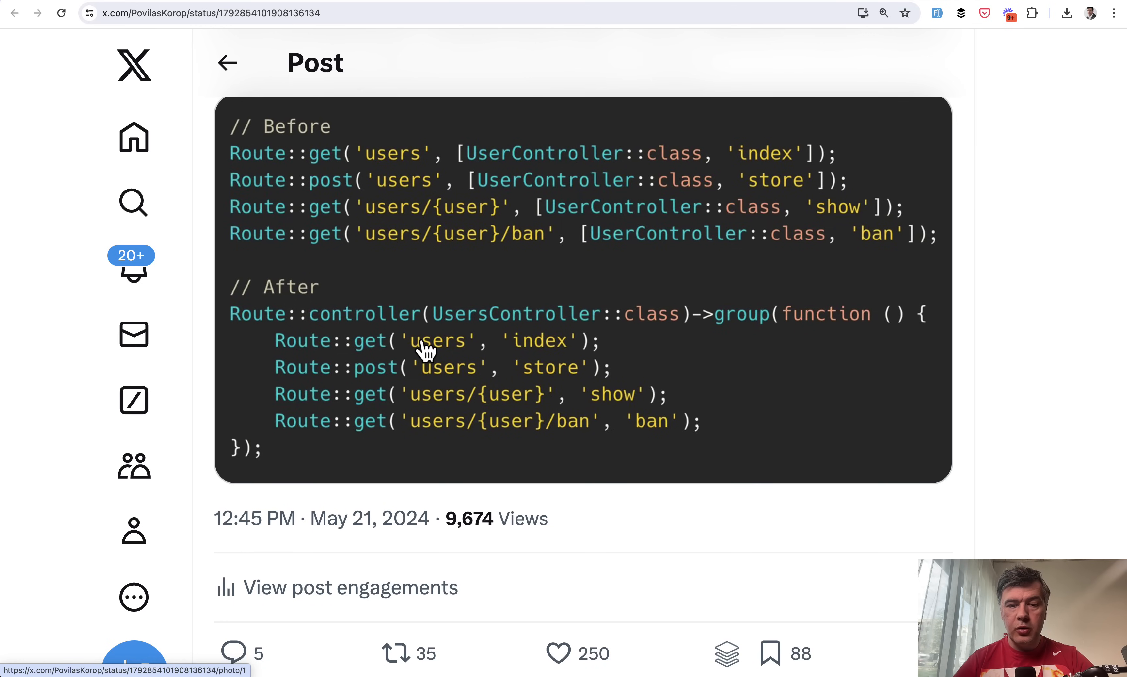
mouse_move(552, 379)
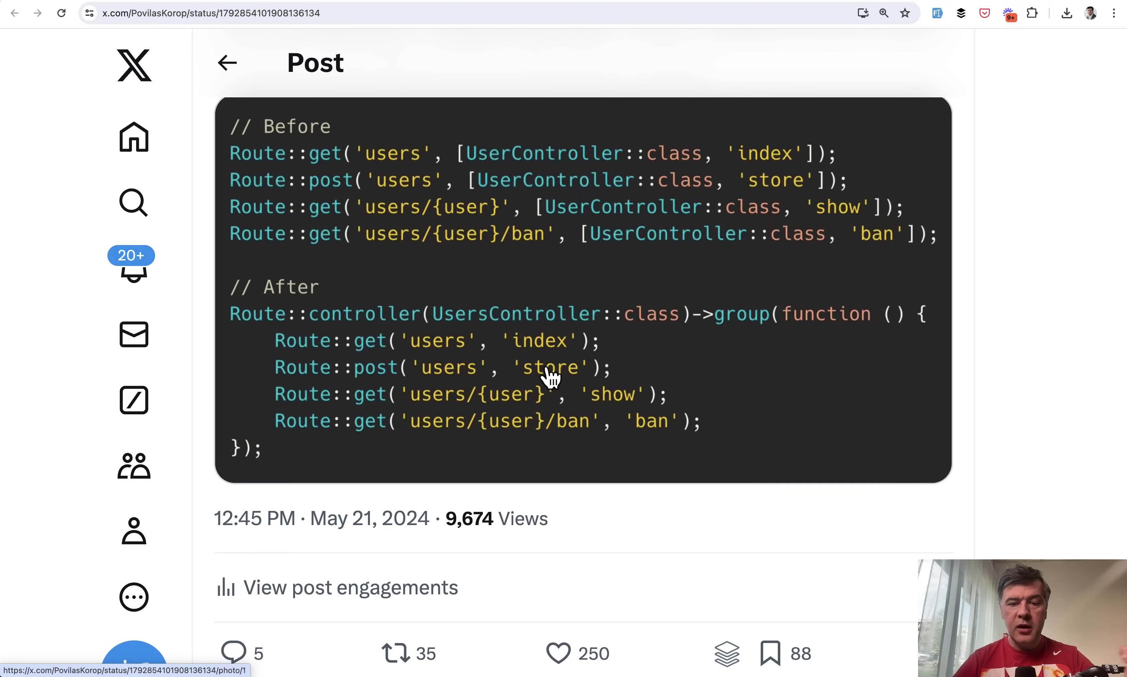
mouse_move(607, 413)
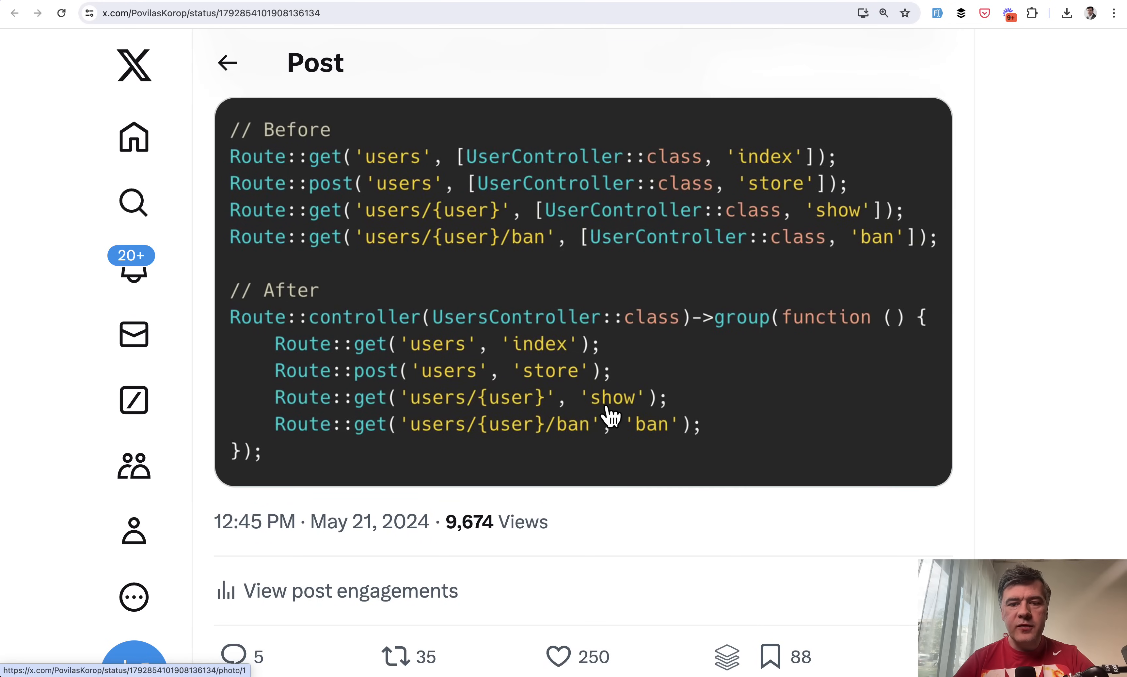
scroll("down", 3)
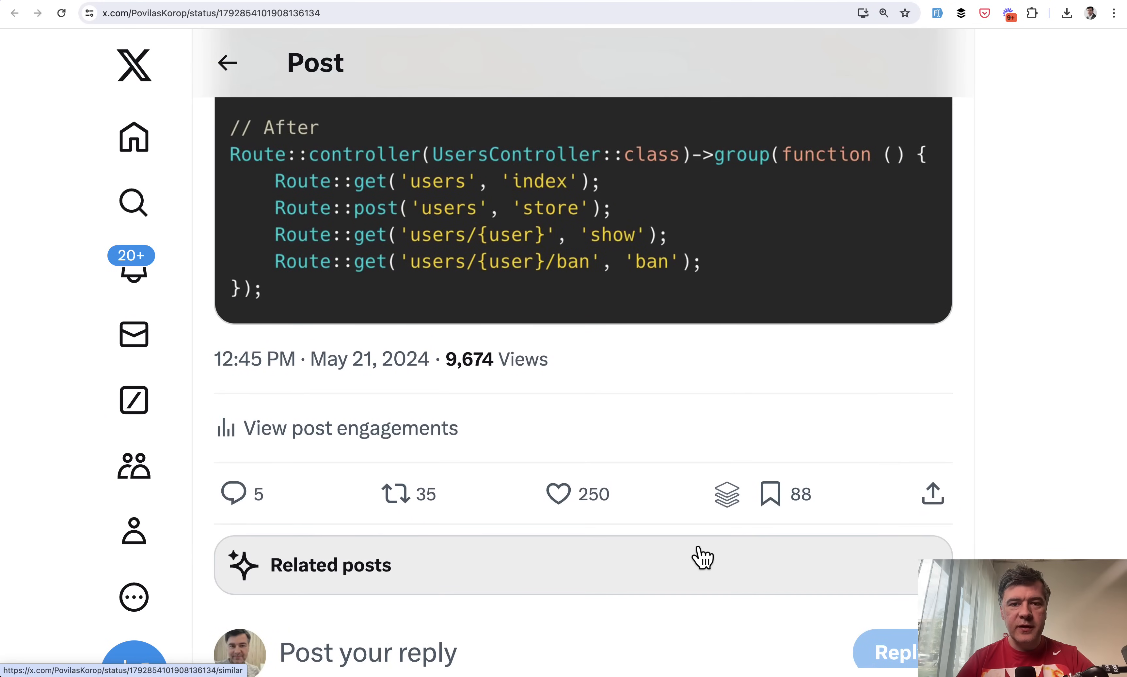